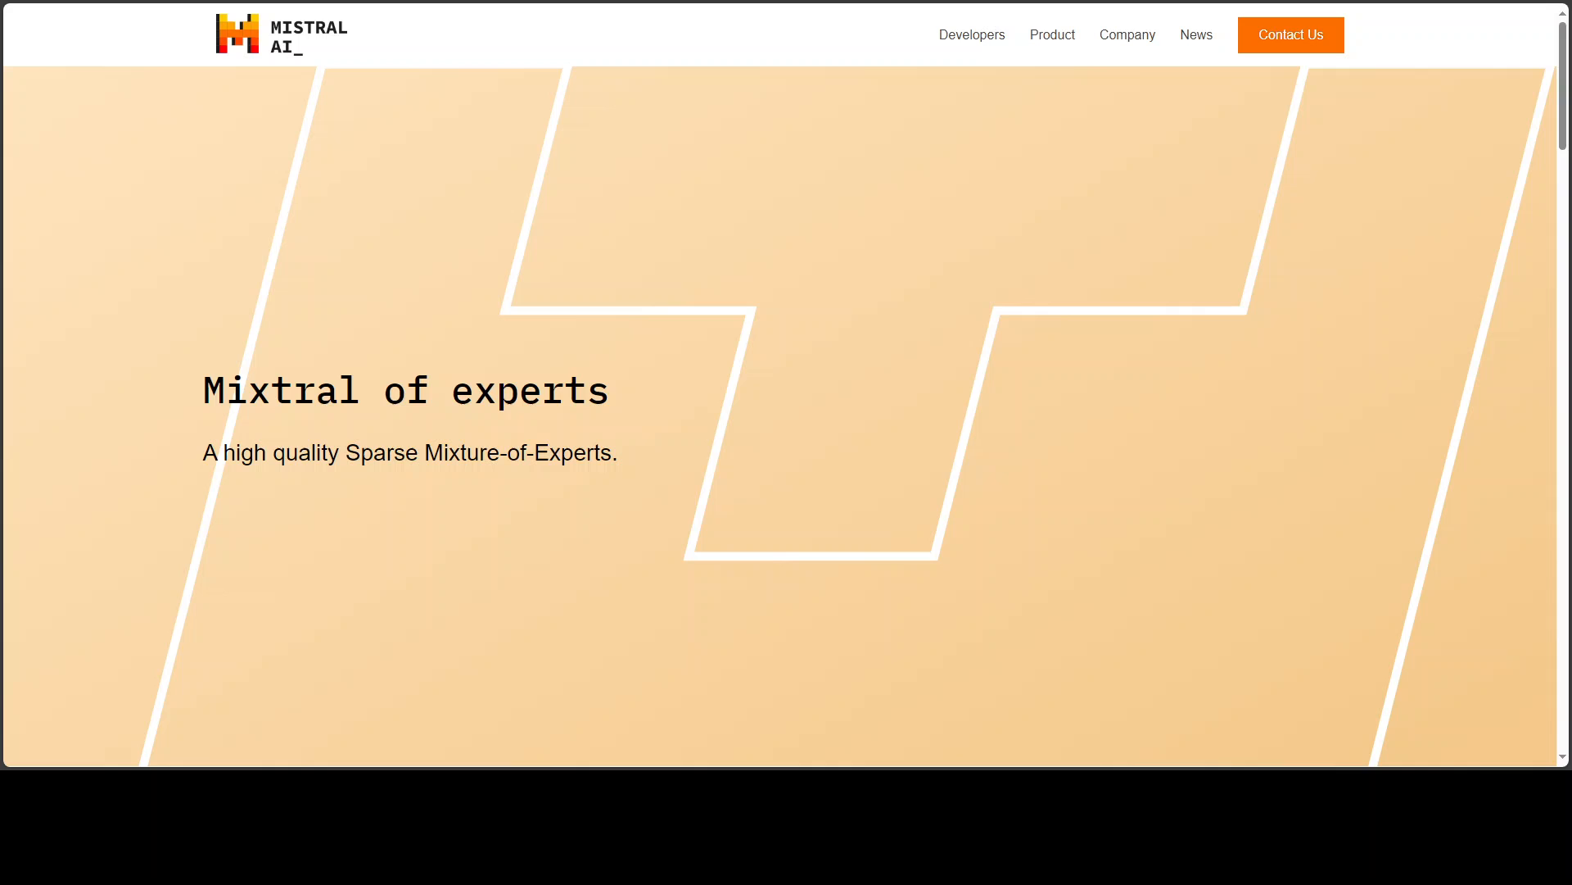
mouse_move(1086, 99)
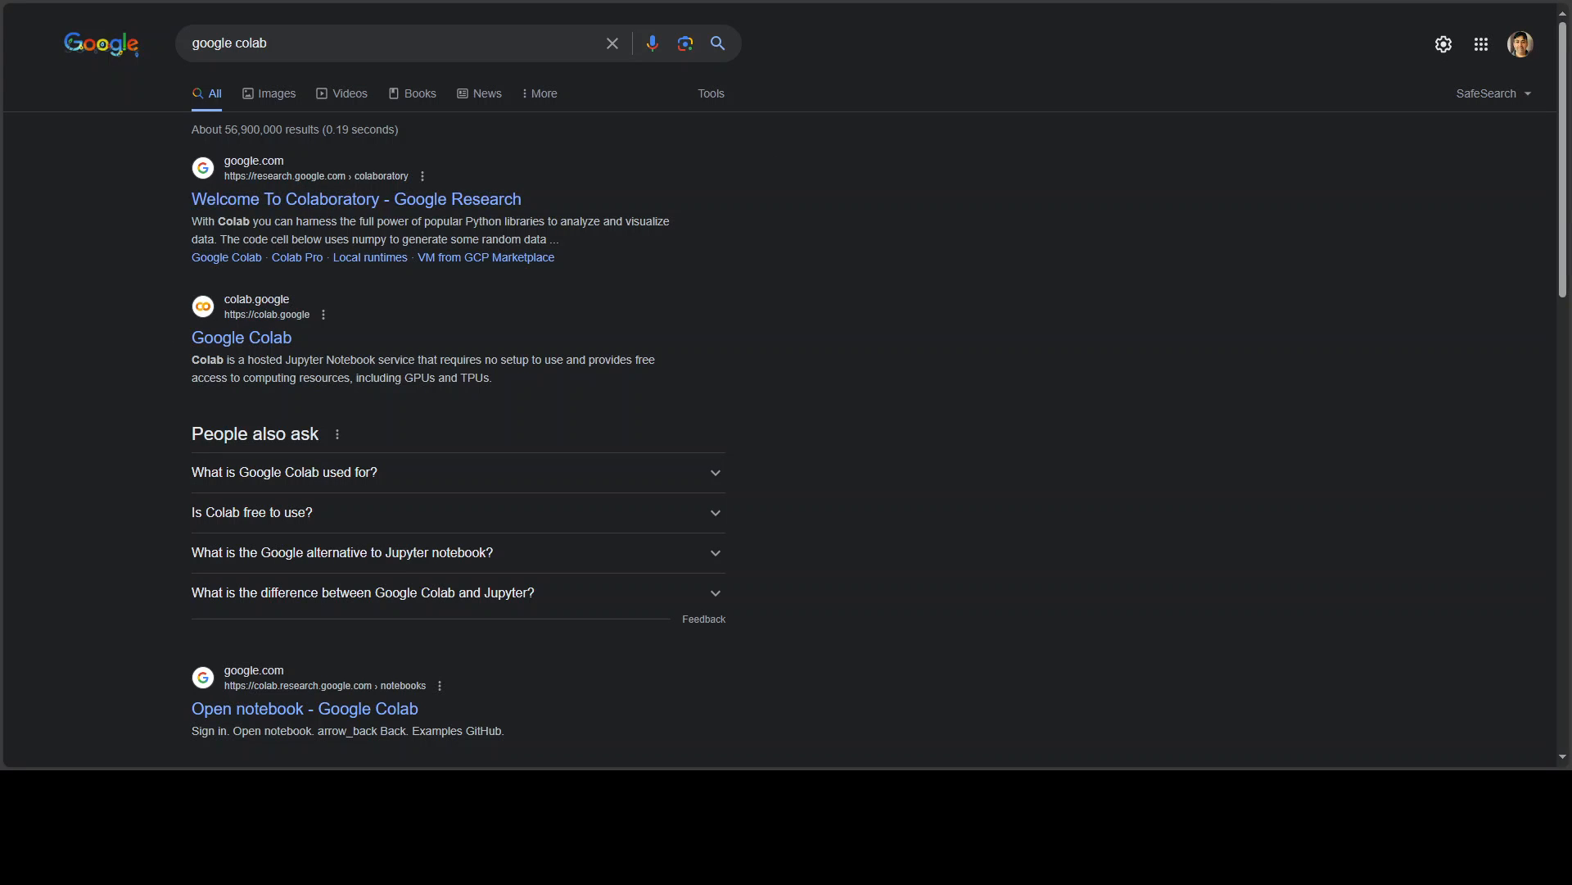
Open Google Colab from the search results to get a fresh Untitled33.ipynb notebook.
click(355, 198)
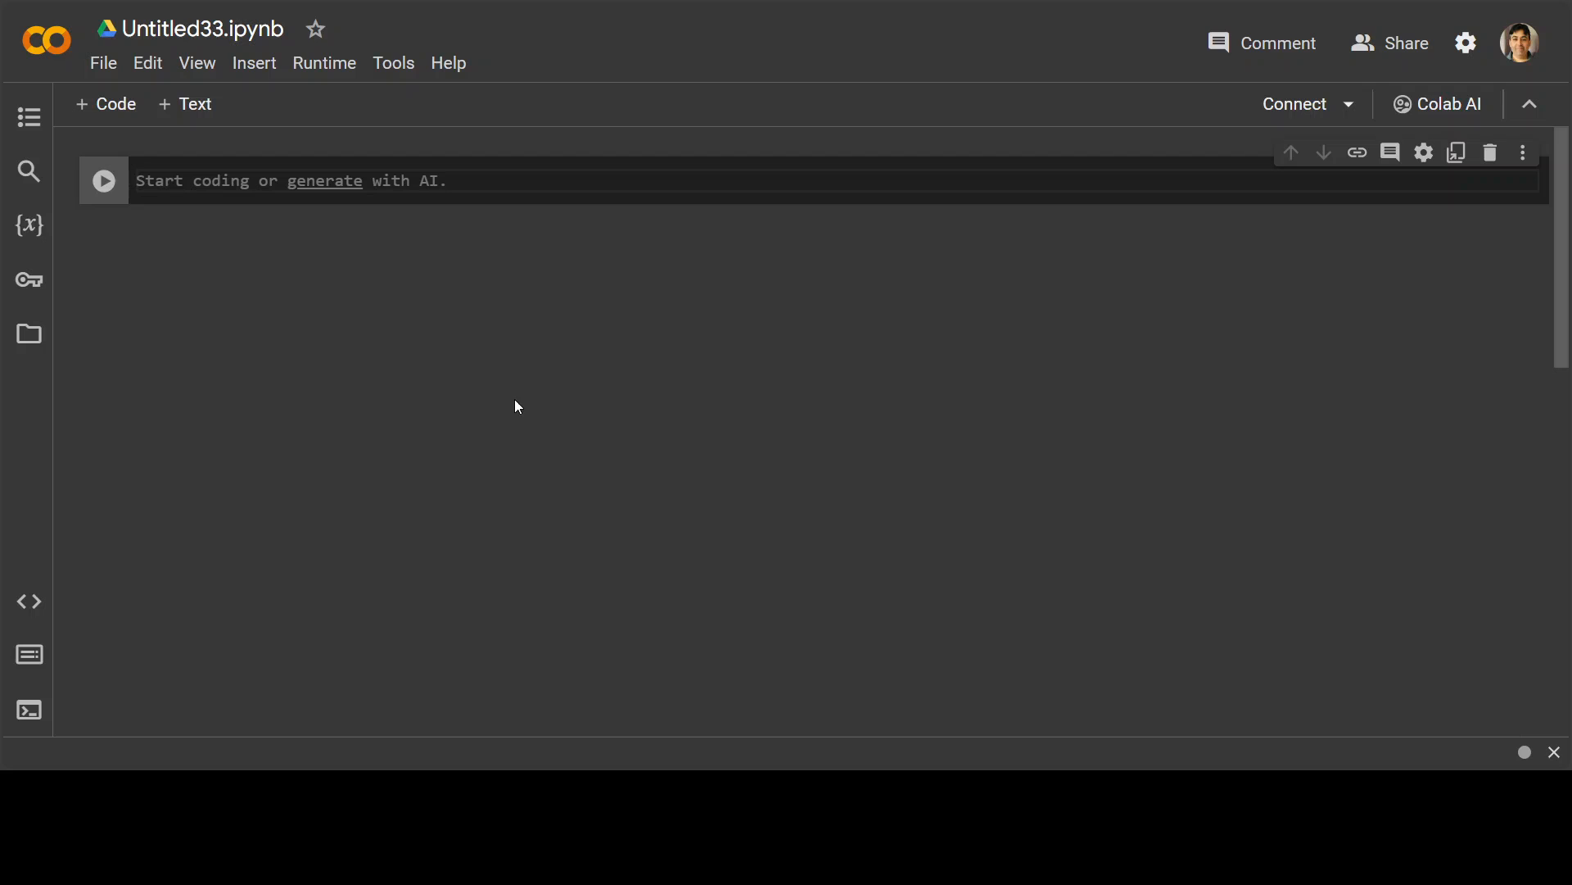
Change the runtime type to a T4 GPU hardware accelerator.
click(324, 62)
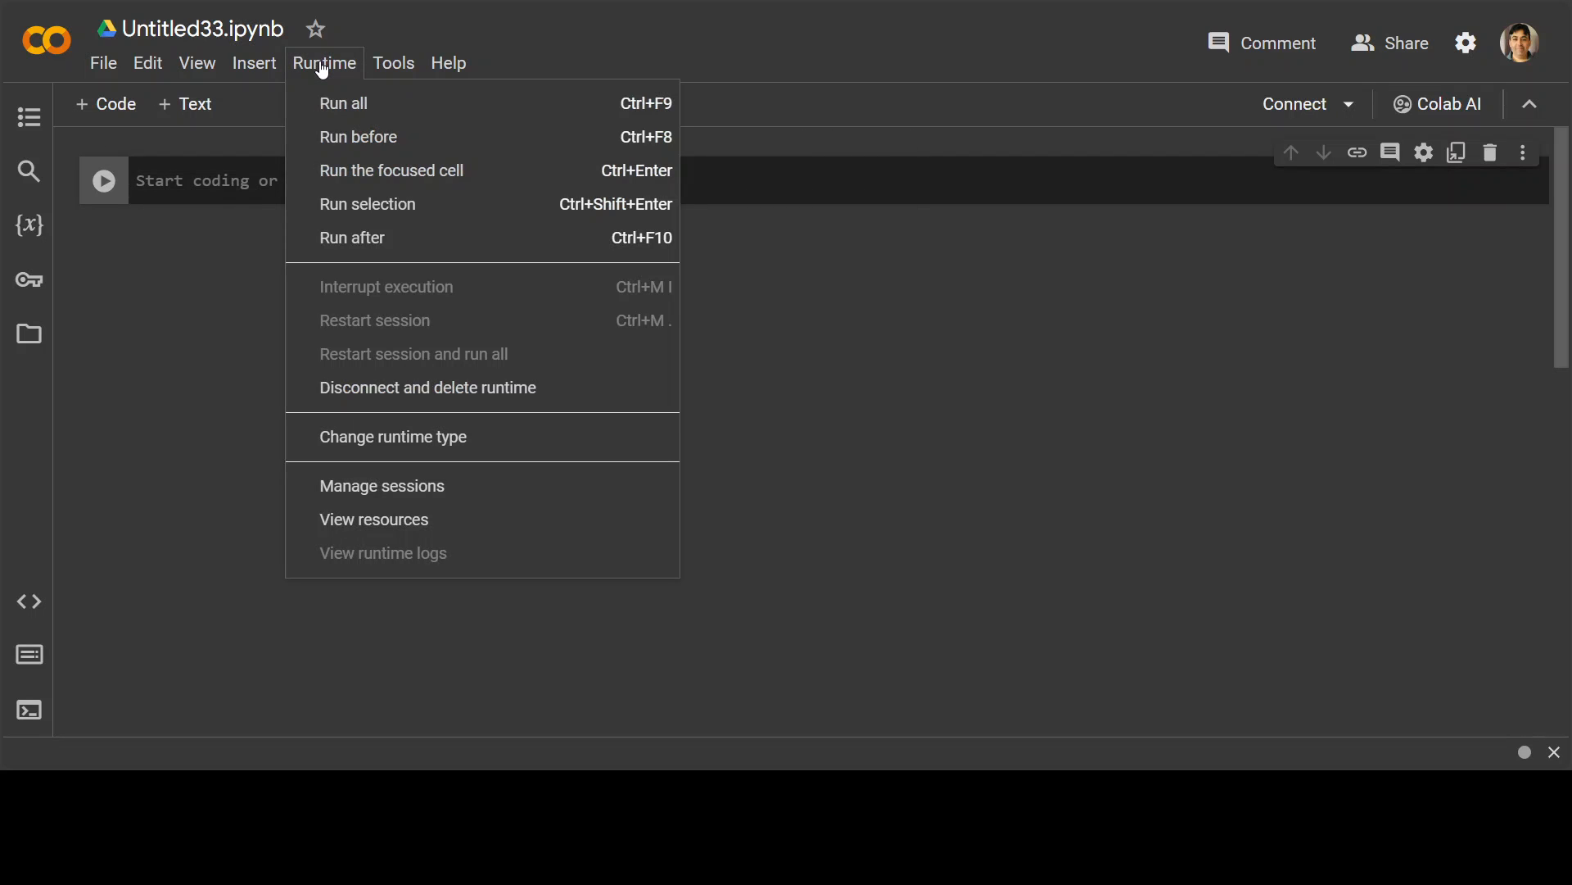
click(393, 435)
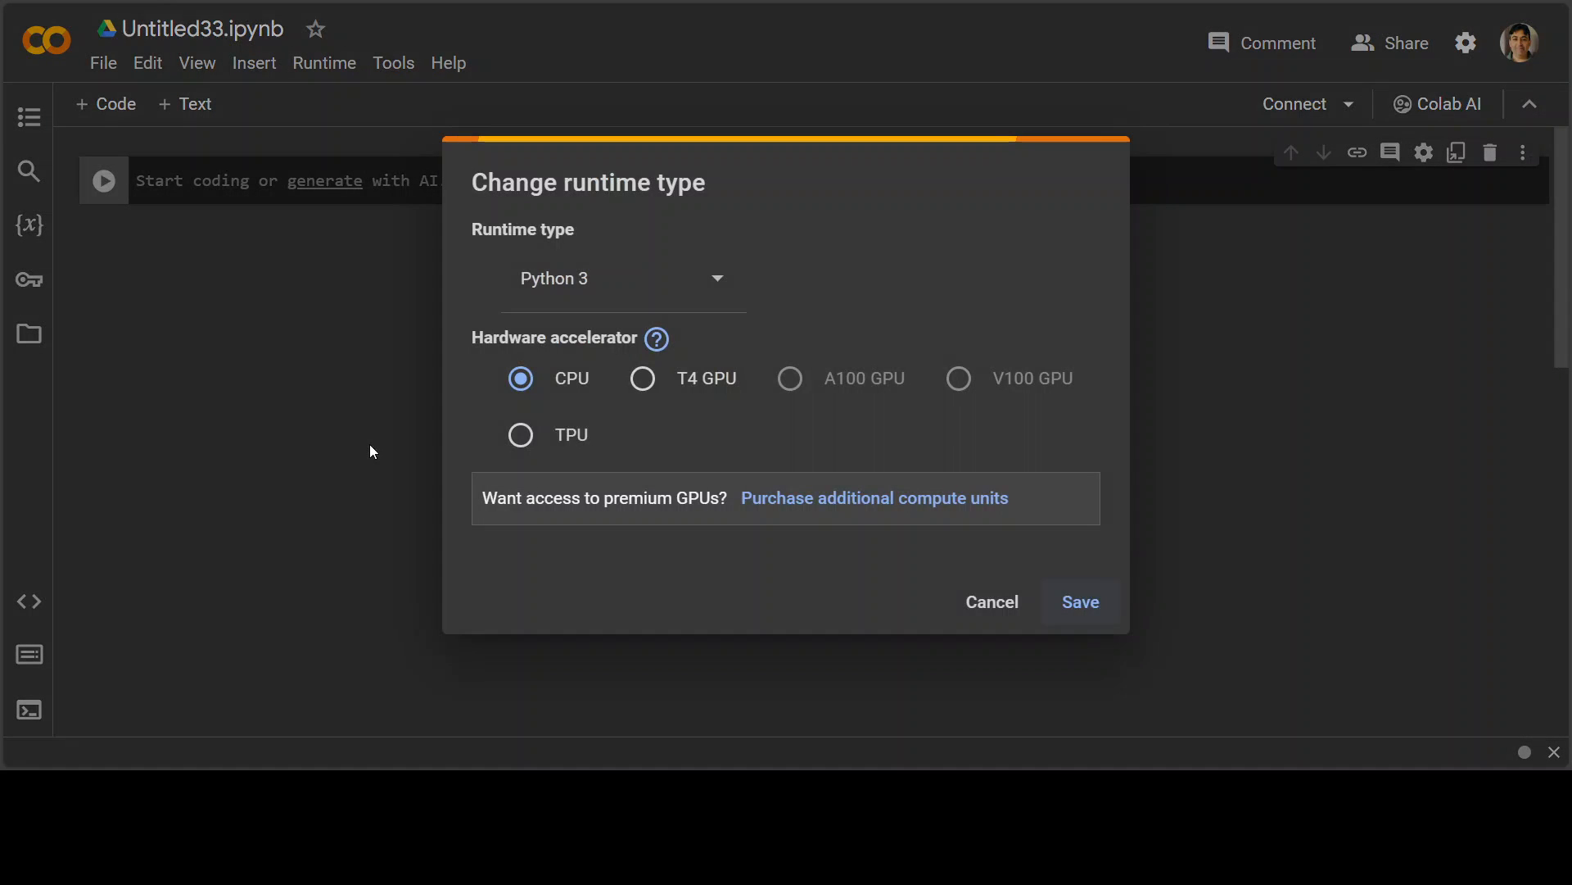
click(1079, 601)
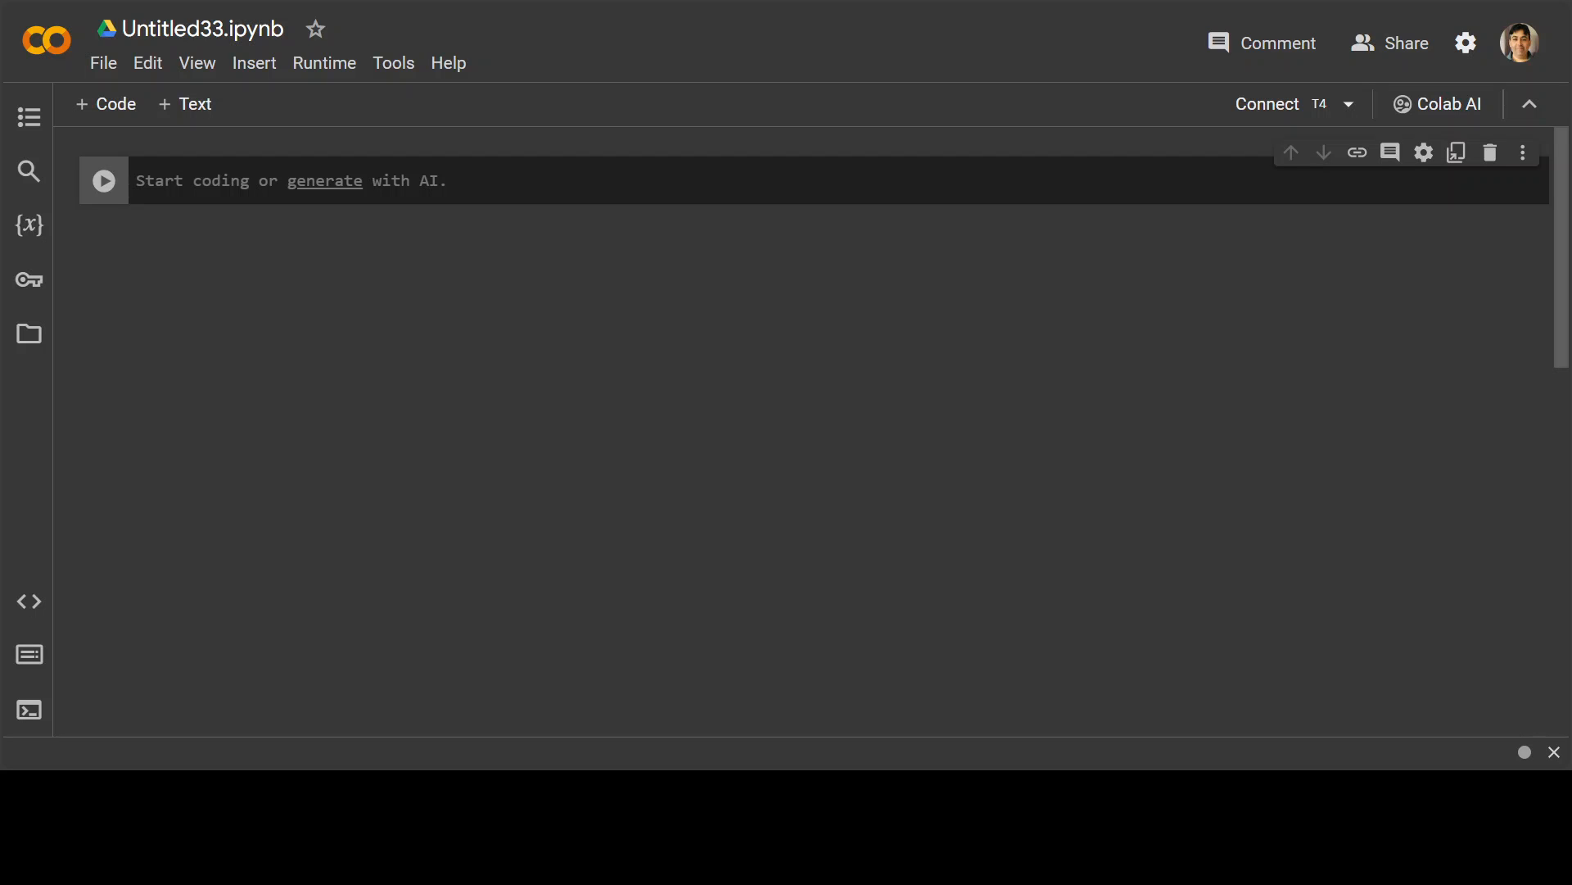
Run a %%capture cell that pip installs farm-haystack[colab] on the GPU runtime.
text(#%%capture)
text(!pip install farm-haystack[colab])
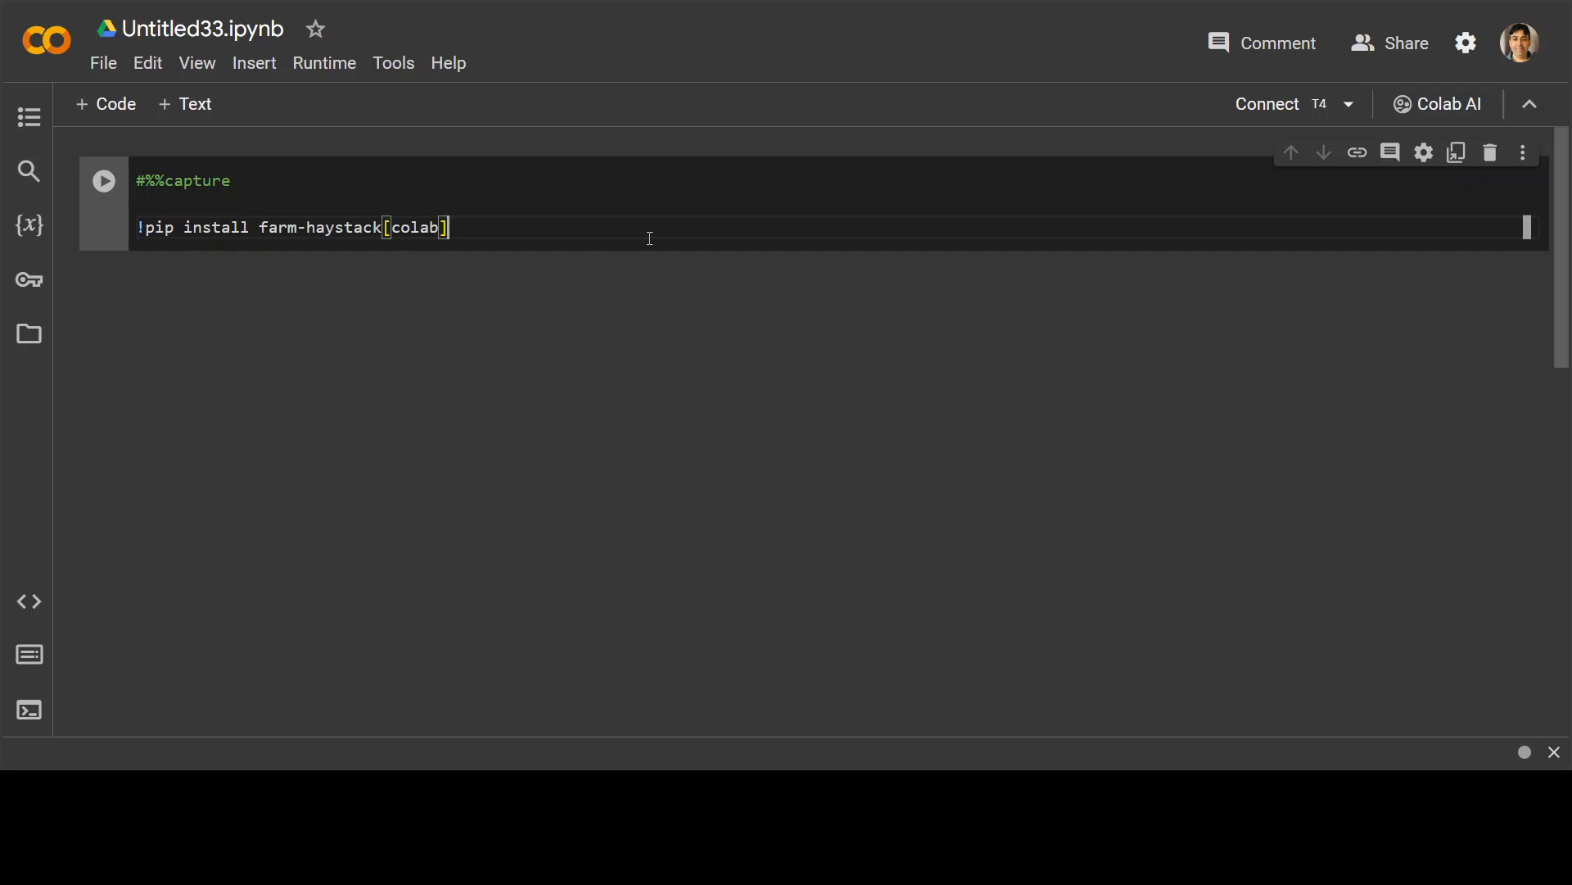
click(103, 180)
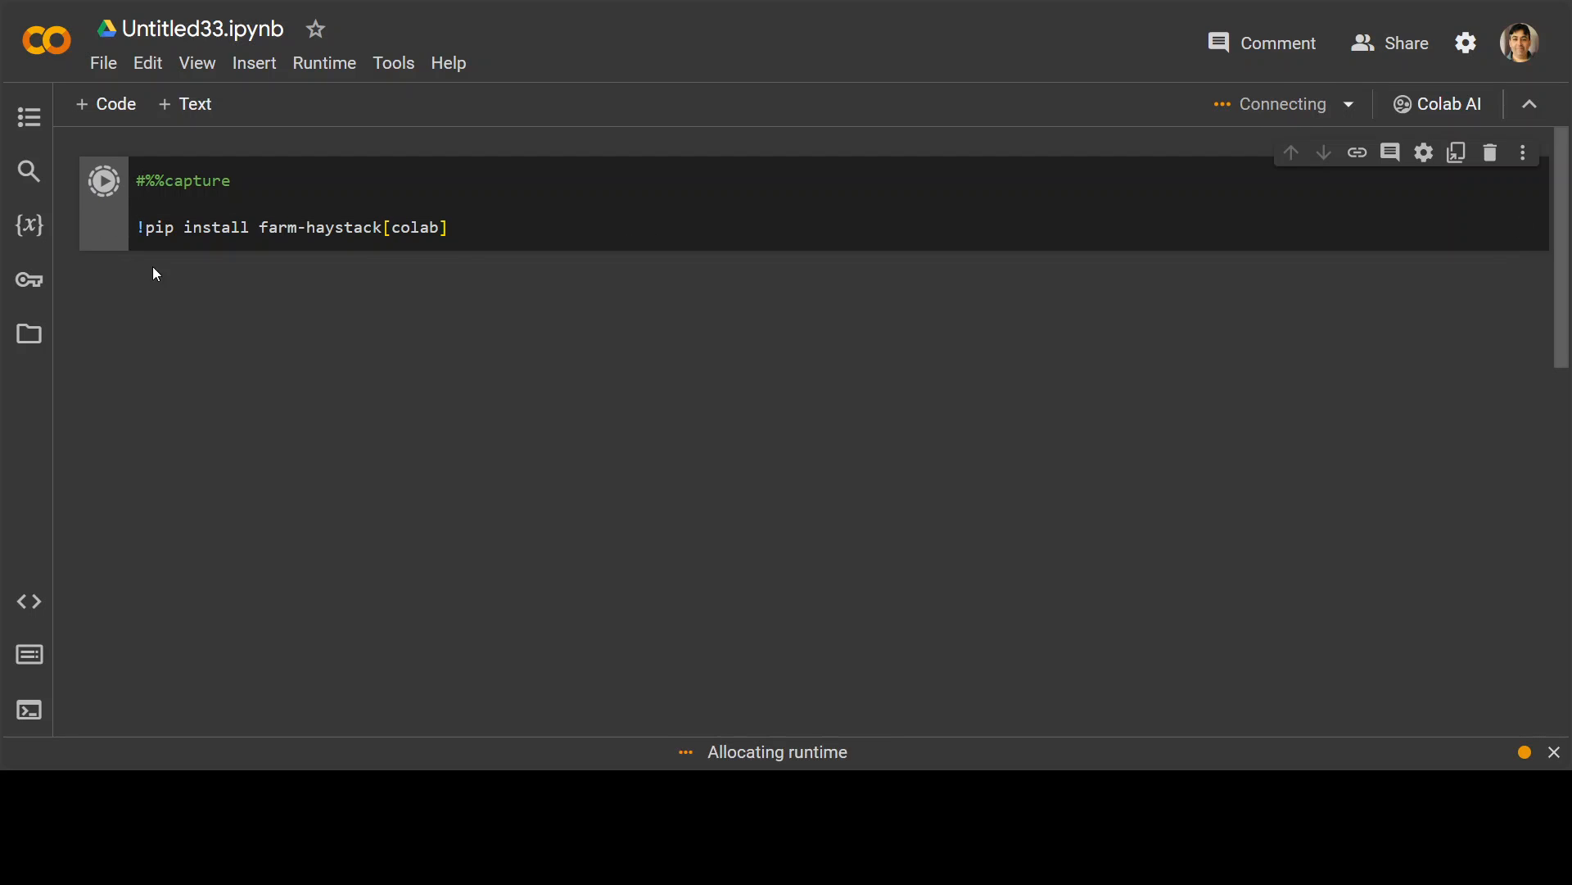
mouse_move(703, 301)
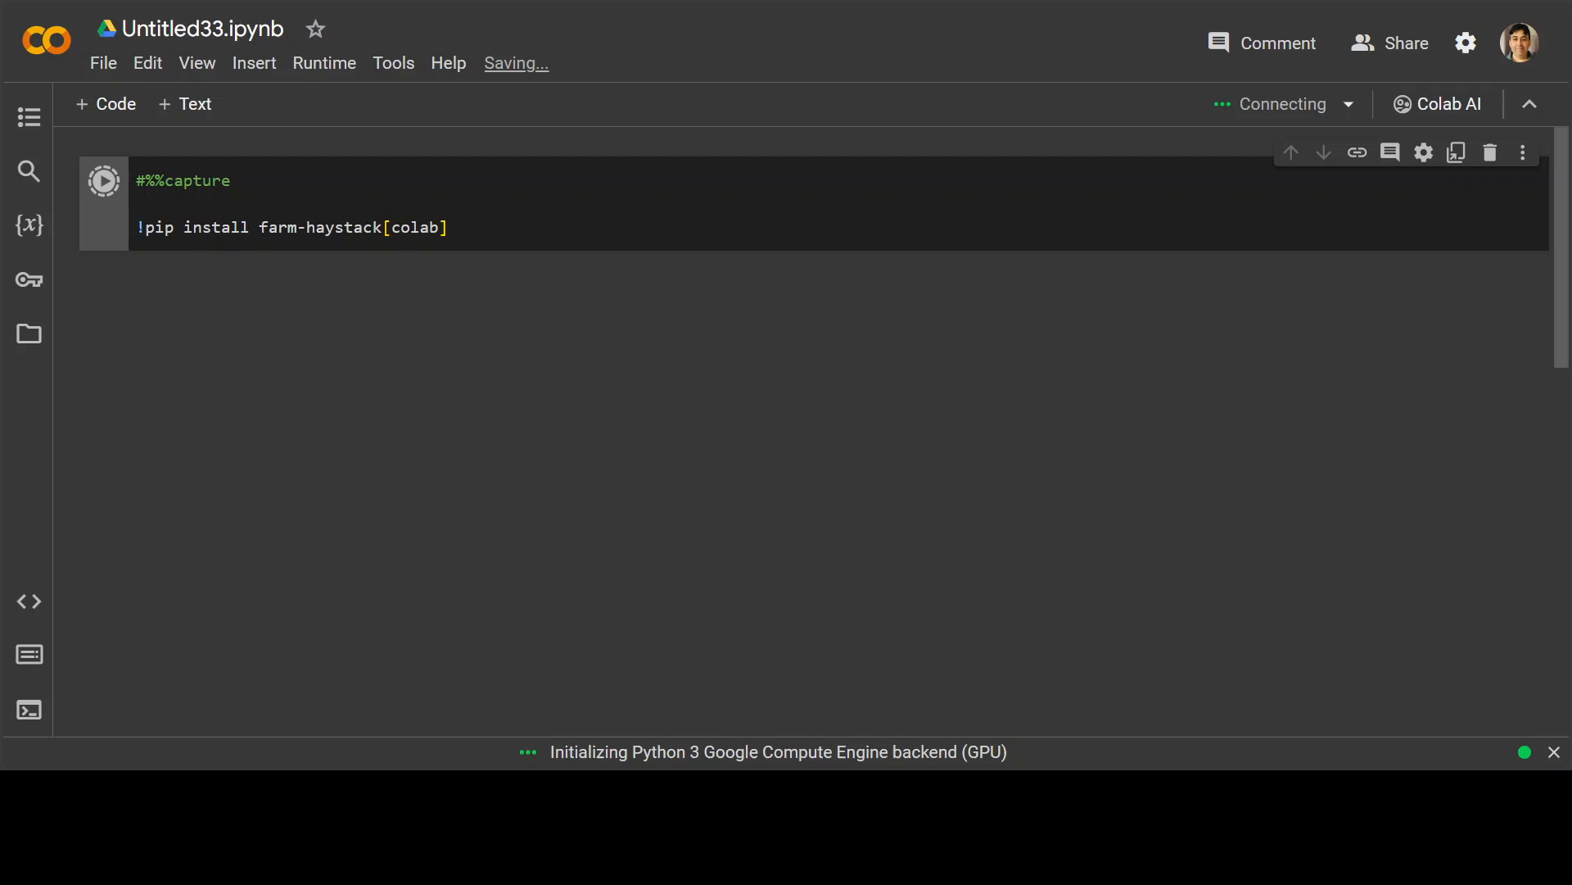
click(101, 180)
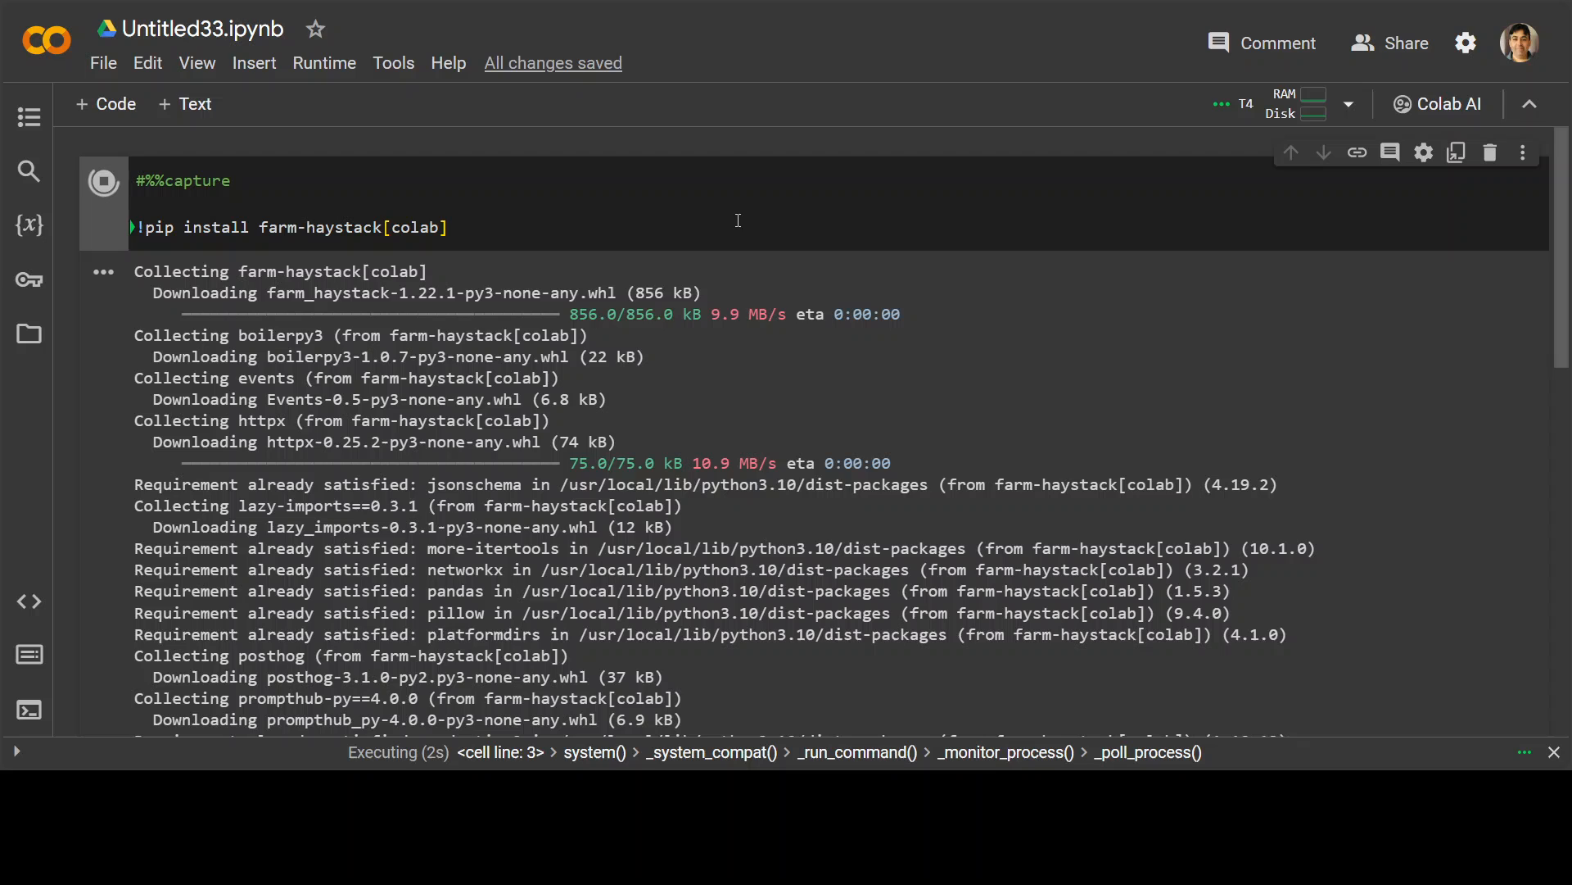
mouse_move(734, 293)
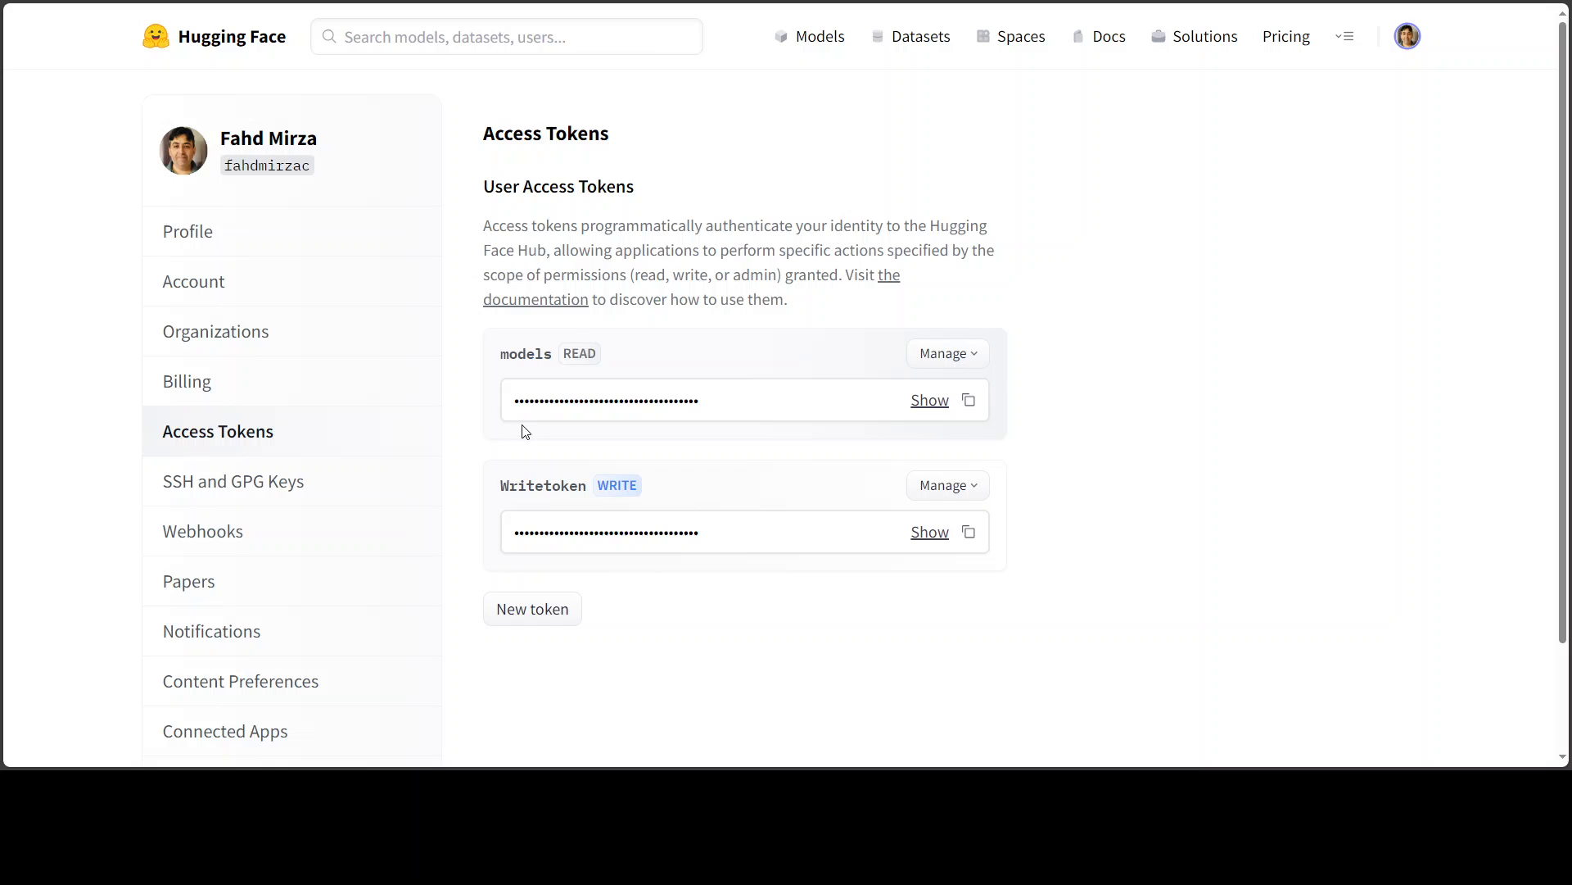
mouse_move(1282, 401)
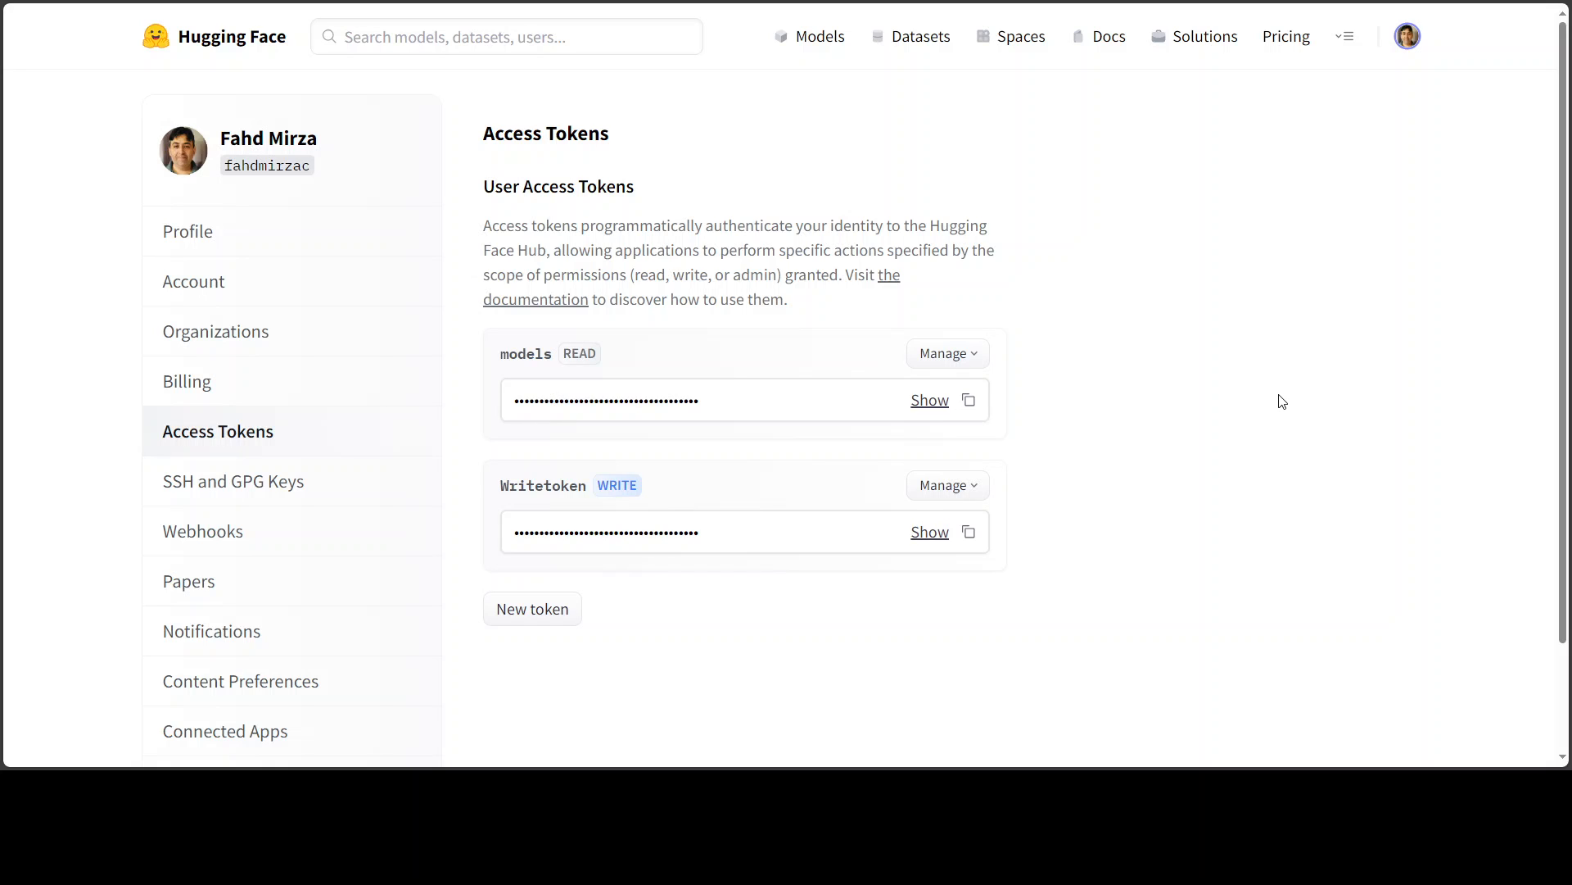
mouse_move(1407, 38)
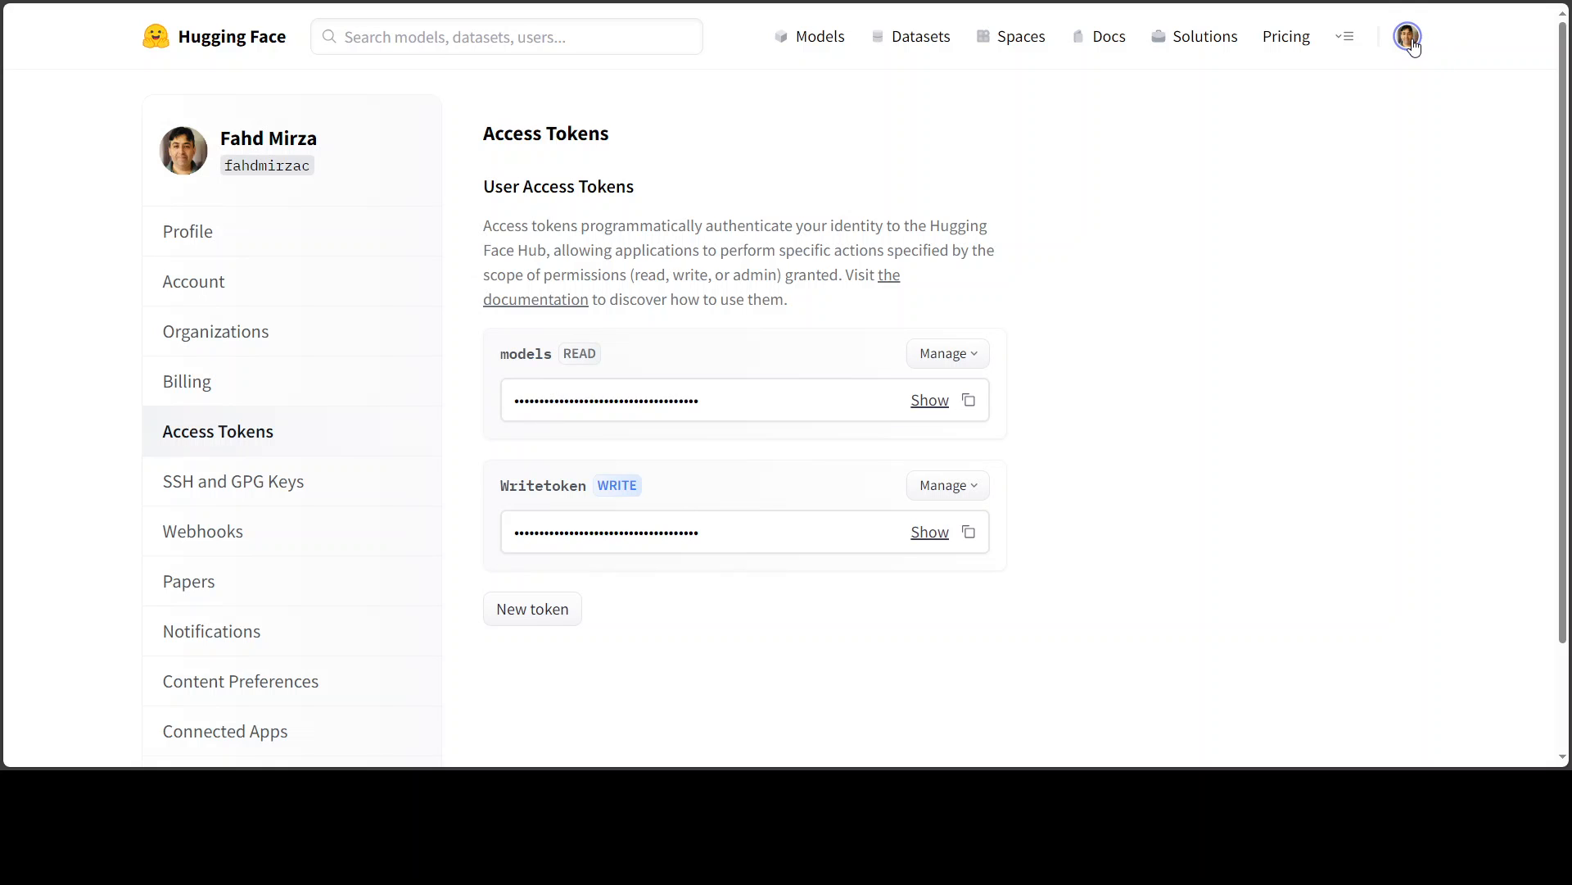
click(1406, 38)
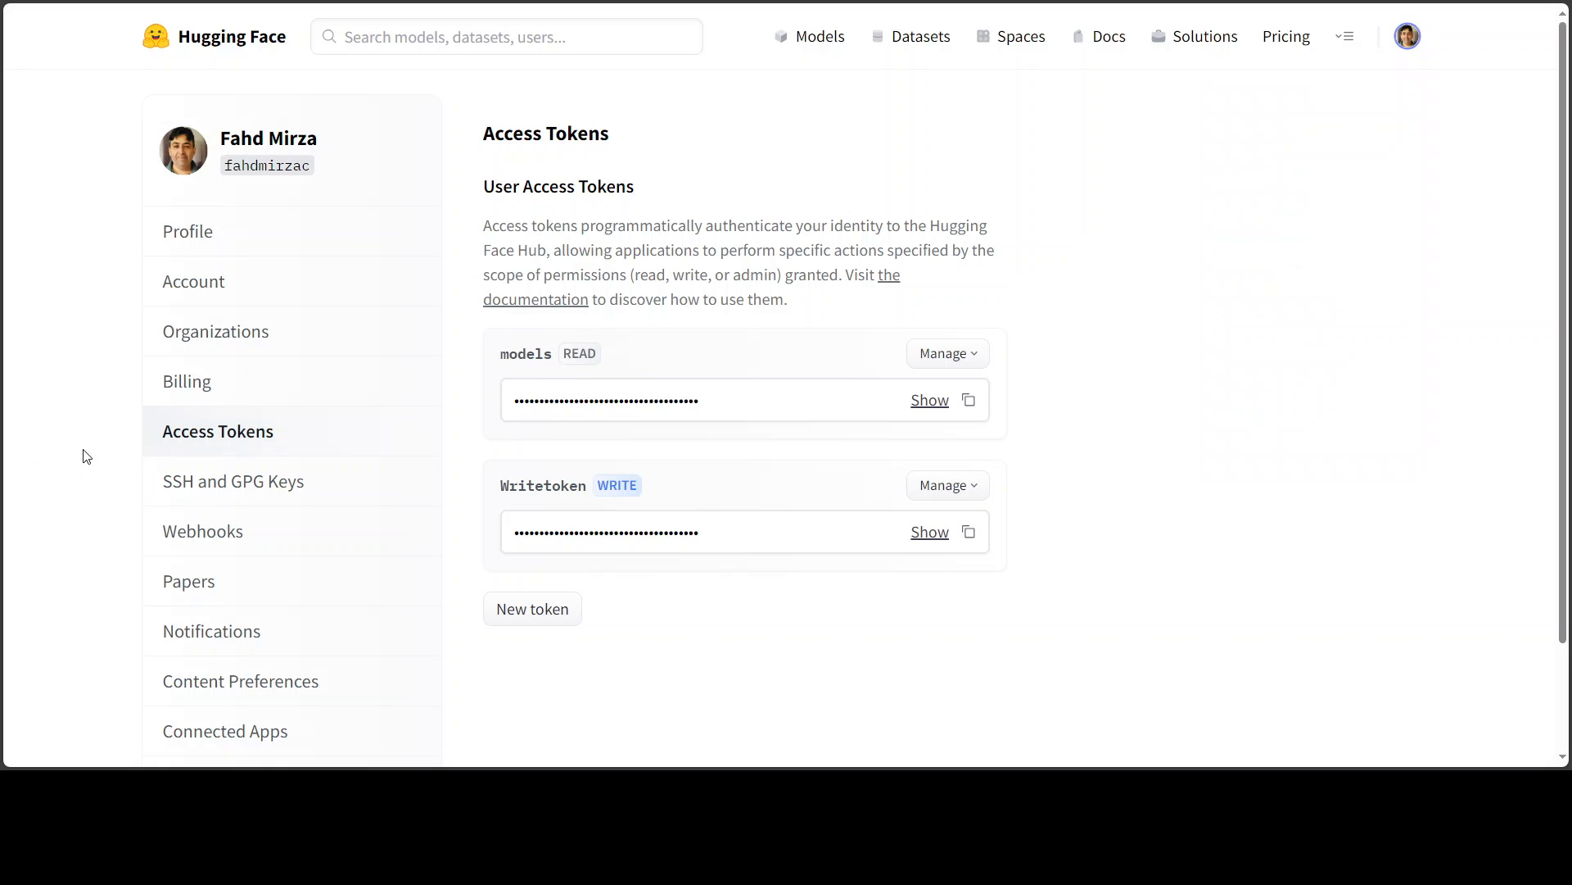
mouse_move(262, 448)
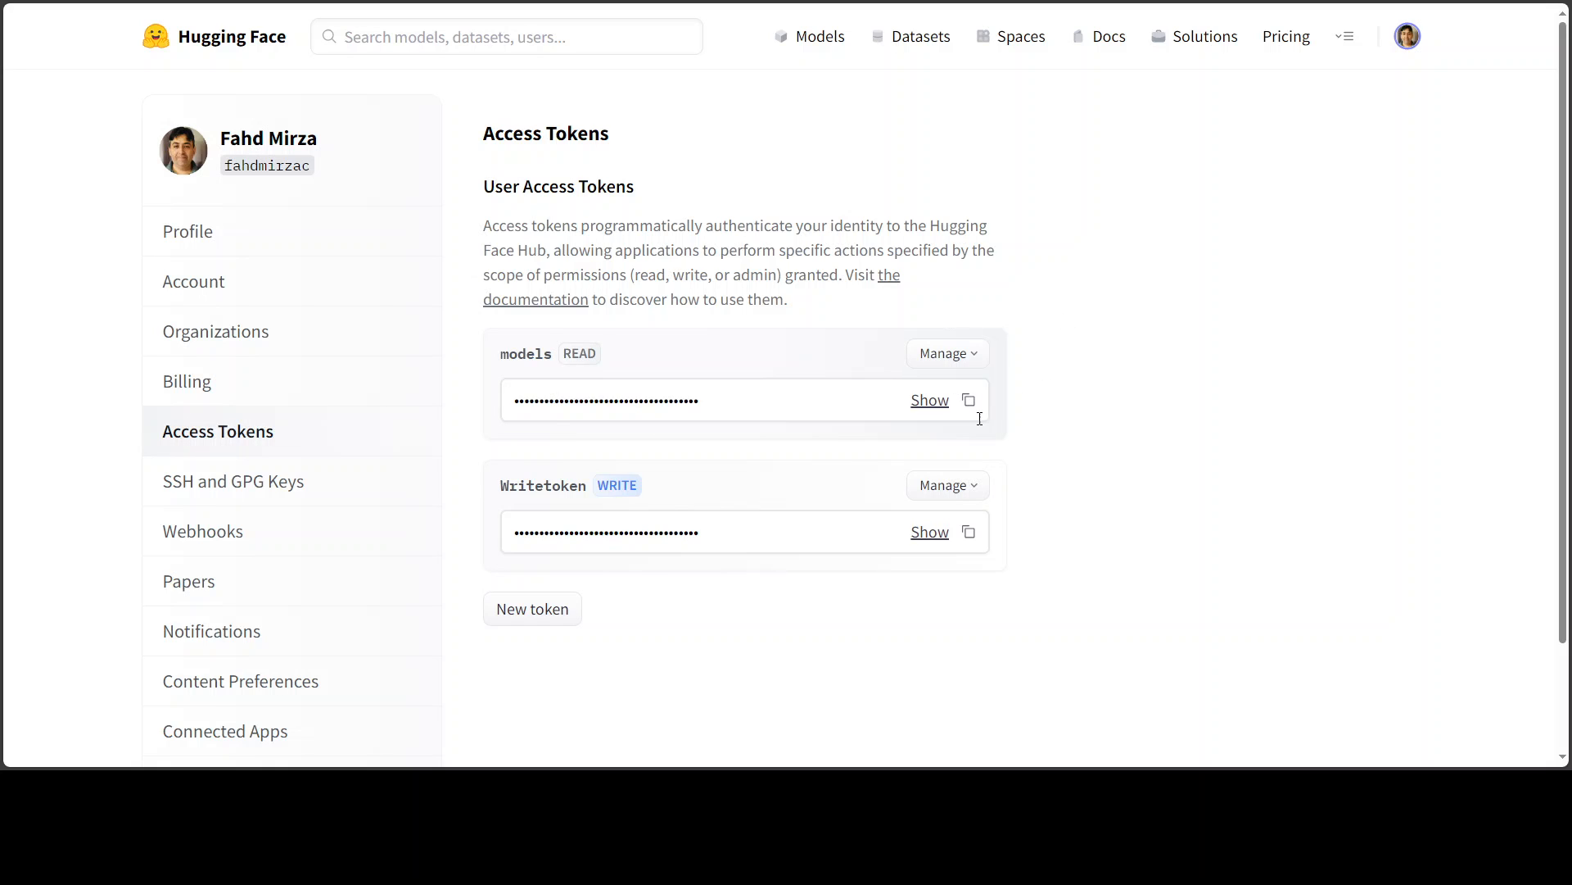
mouse_move(642, 14)
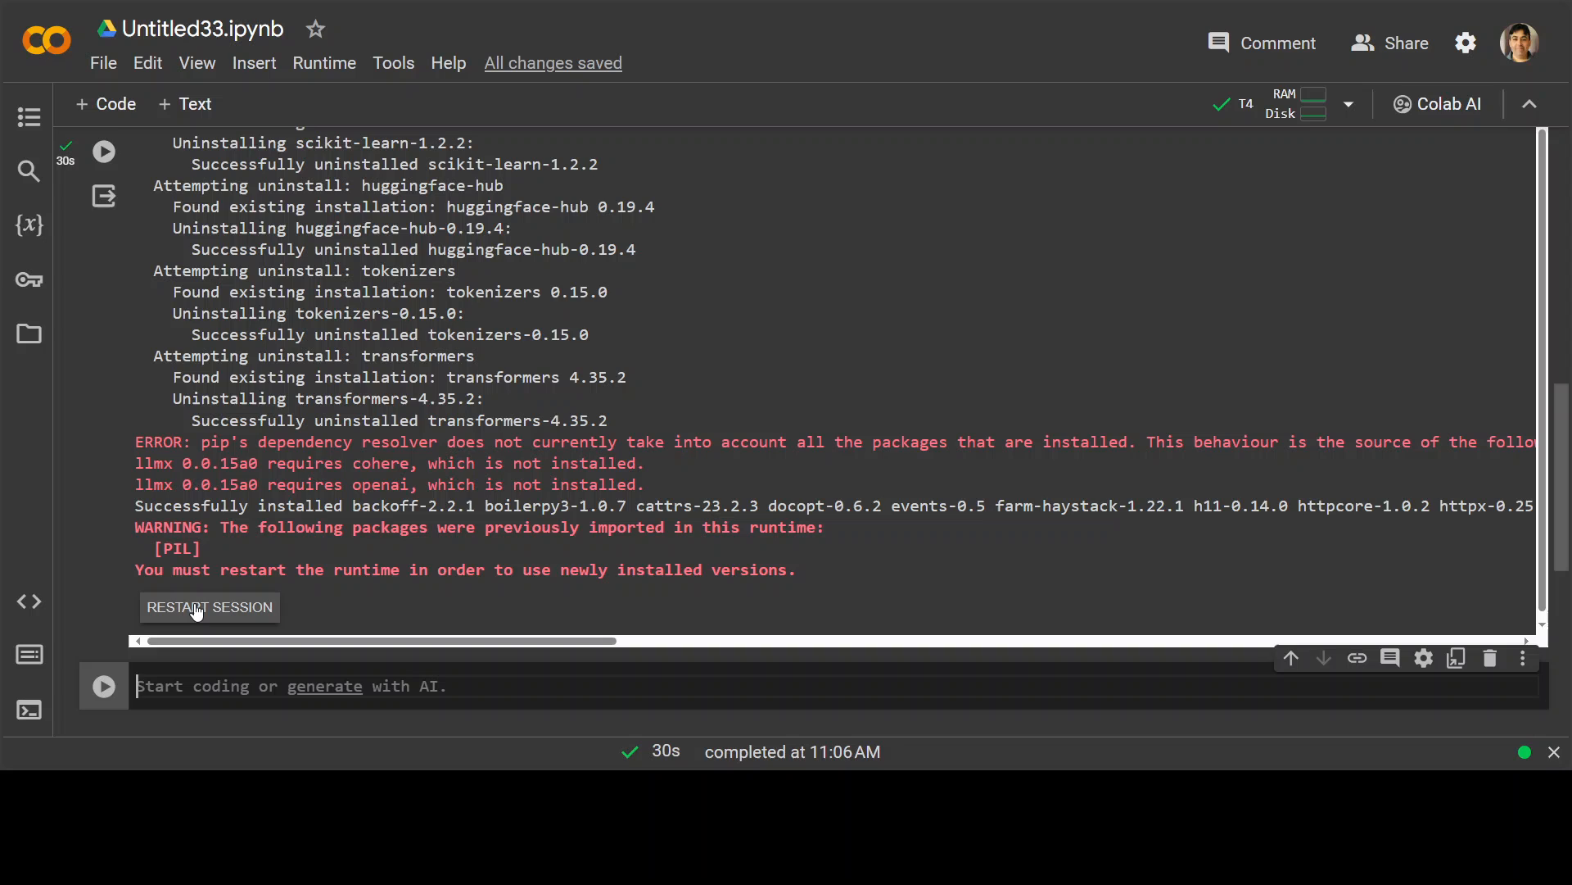
Restart the Colab session so the newly installed packages load.
click(208, 607)
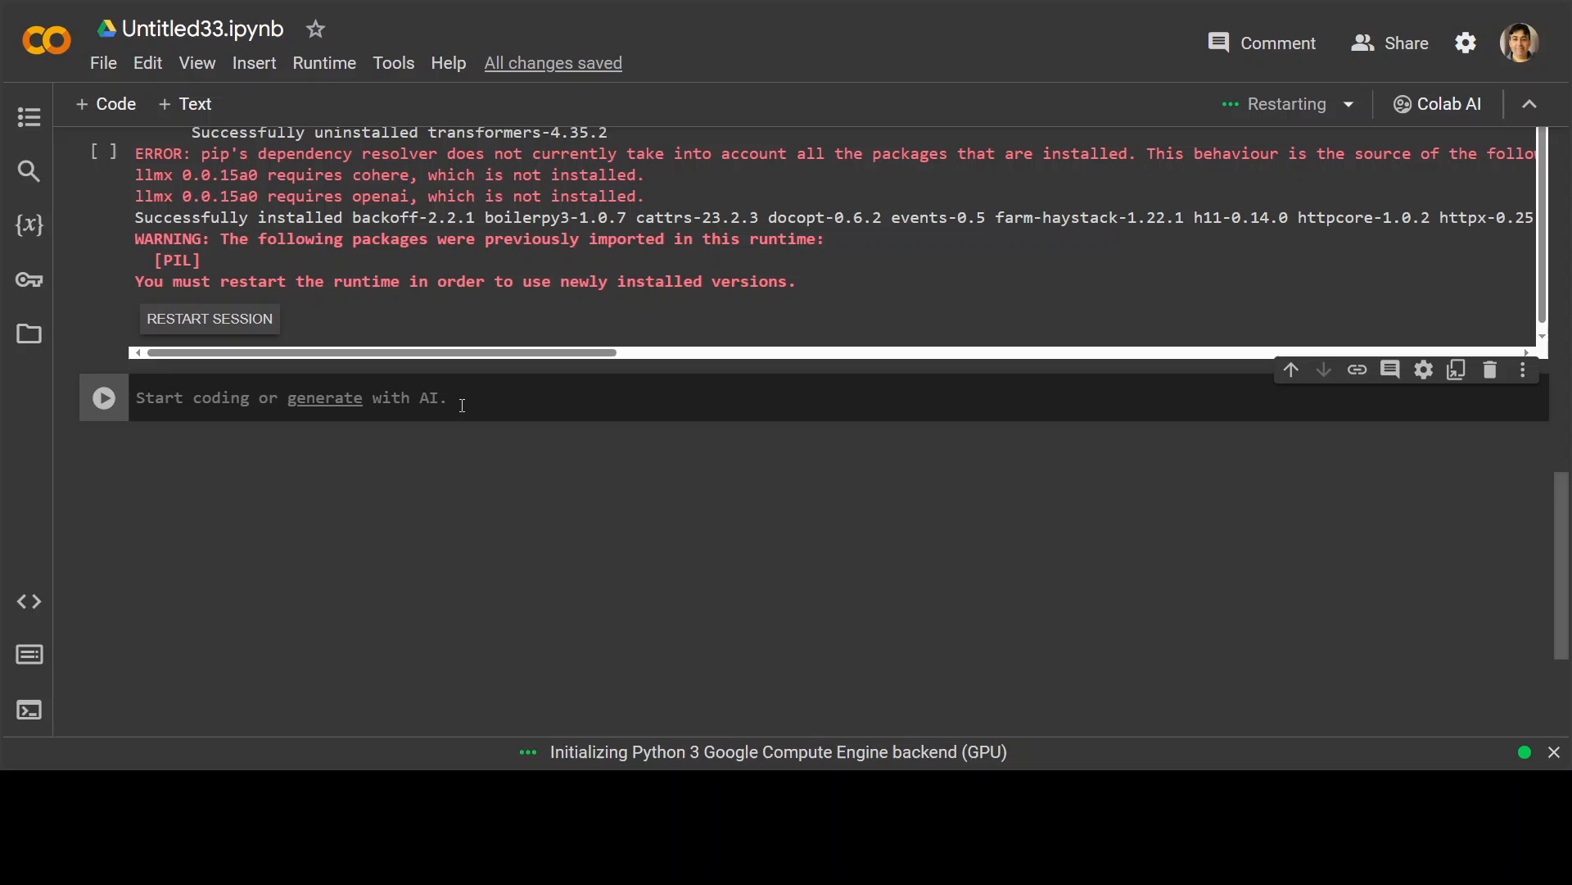
Run a getpass cell storing the Hugging Face token in HF_TOKEN.
text(from getpass import getpass)
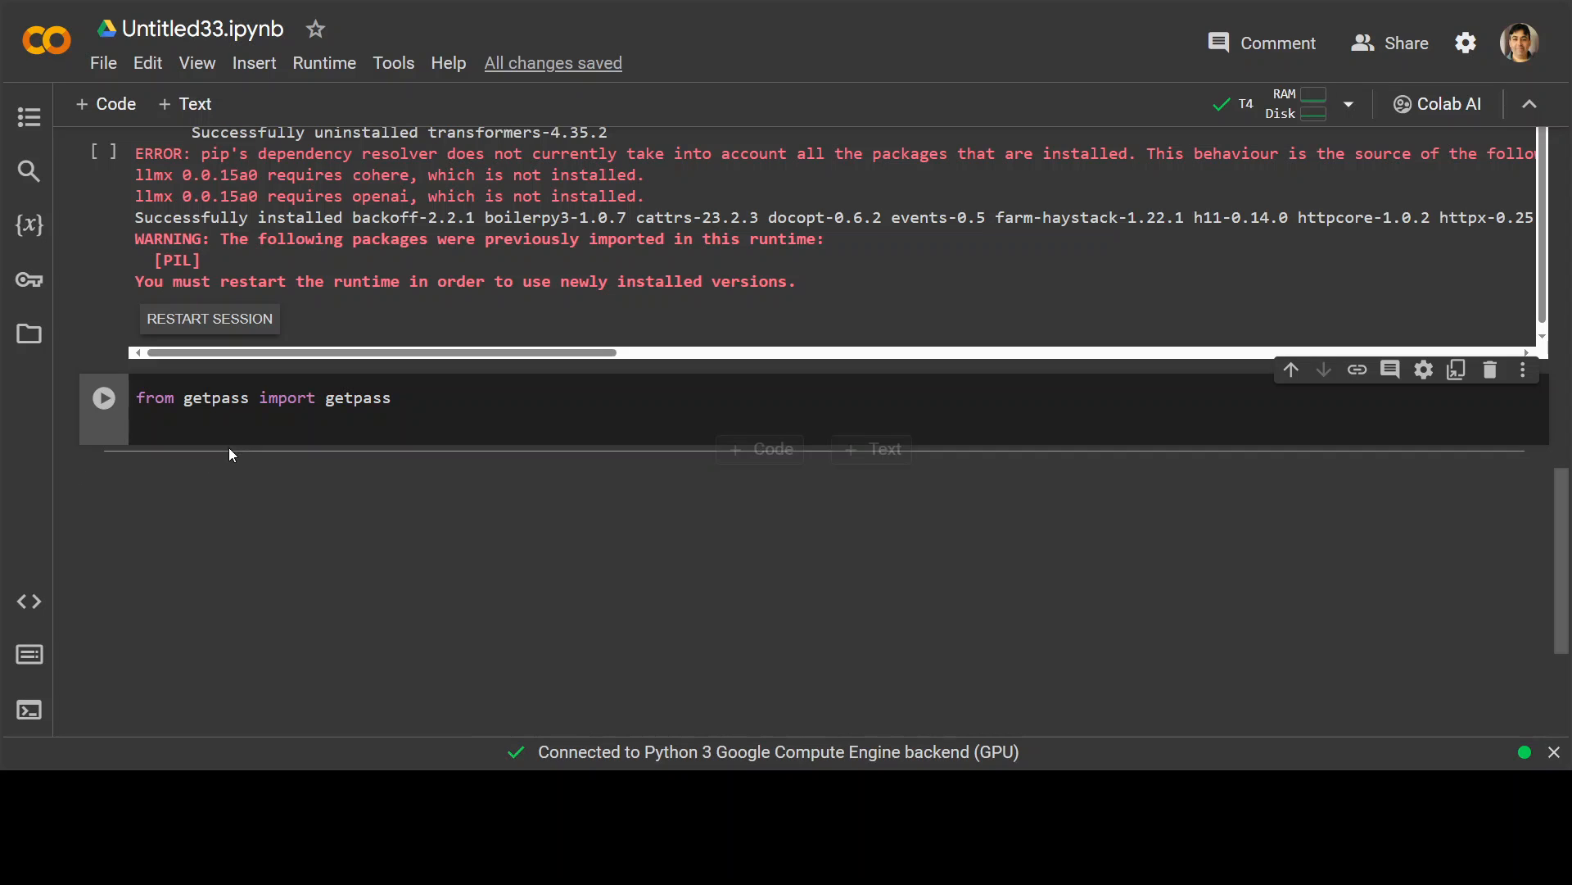
text(HF_TOKEN = getpass.)
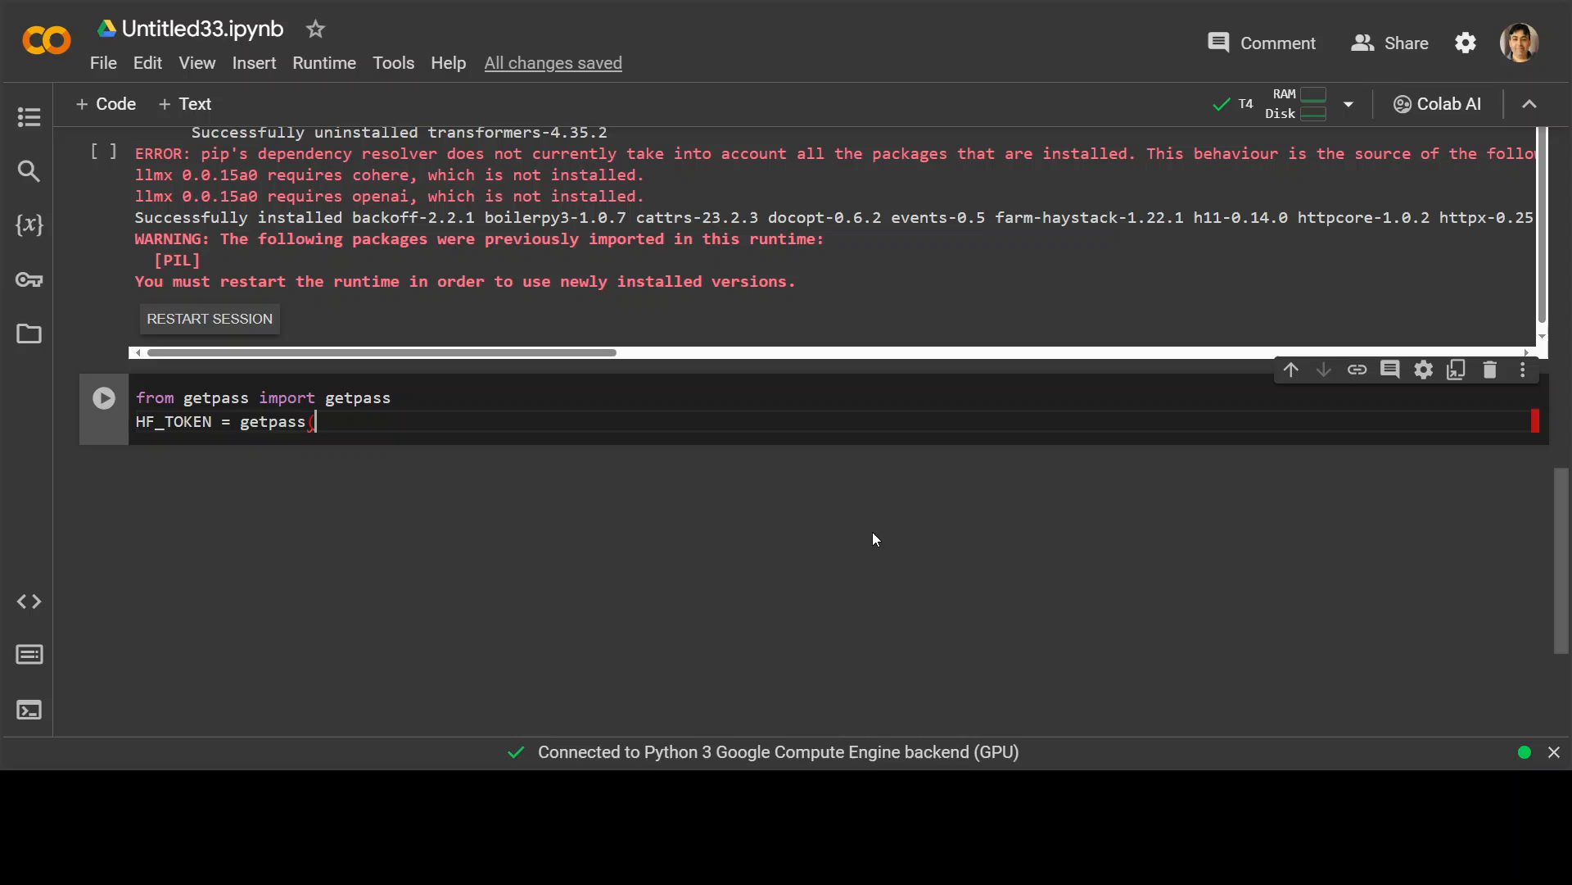
text(("HU")
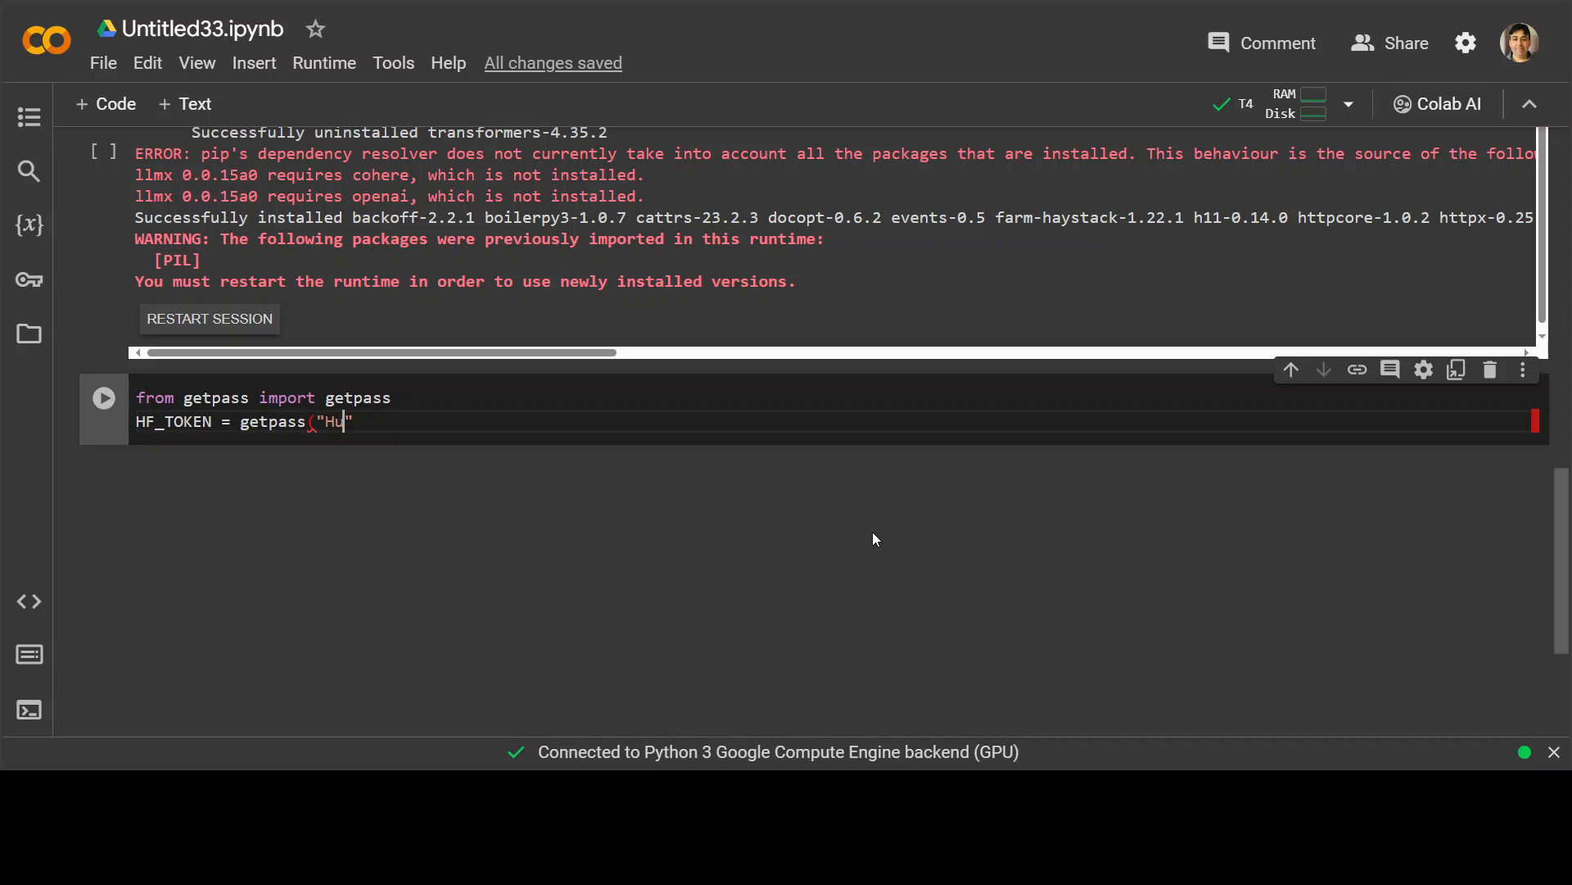
text(ugging Face Token)
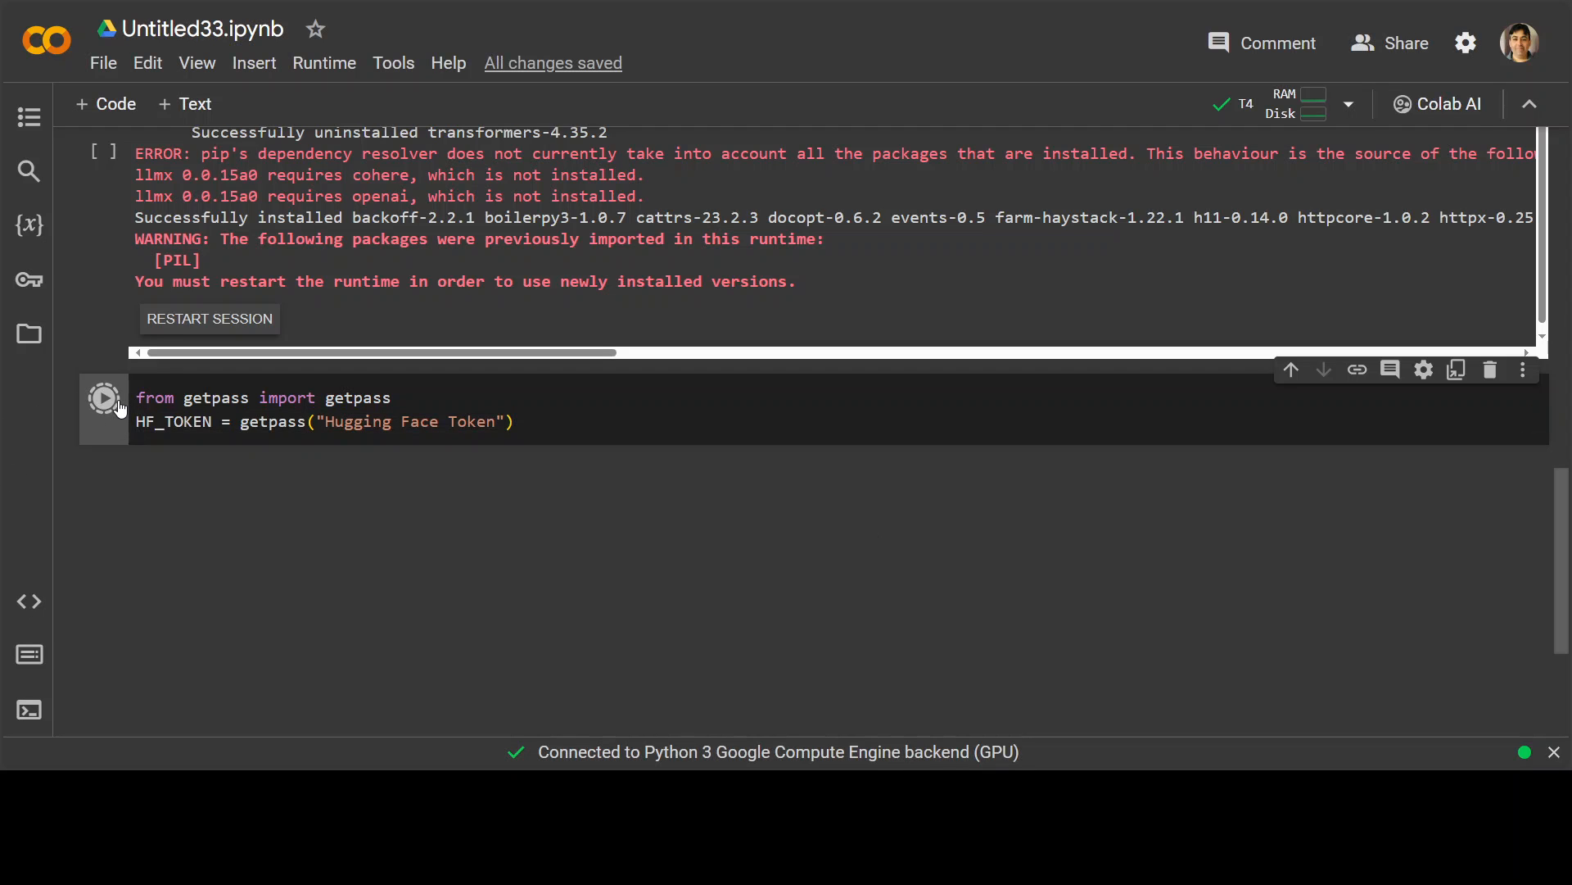
click(104, 396)
text(from haystack.nodes import PreProcessor,PromptModel, PromptTemplate, PromptNode)
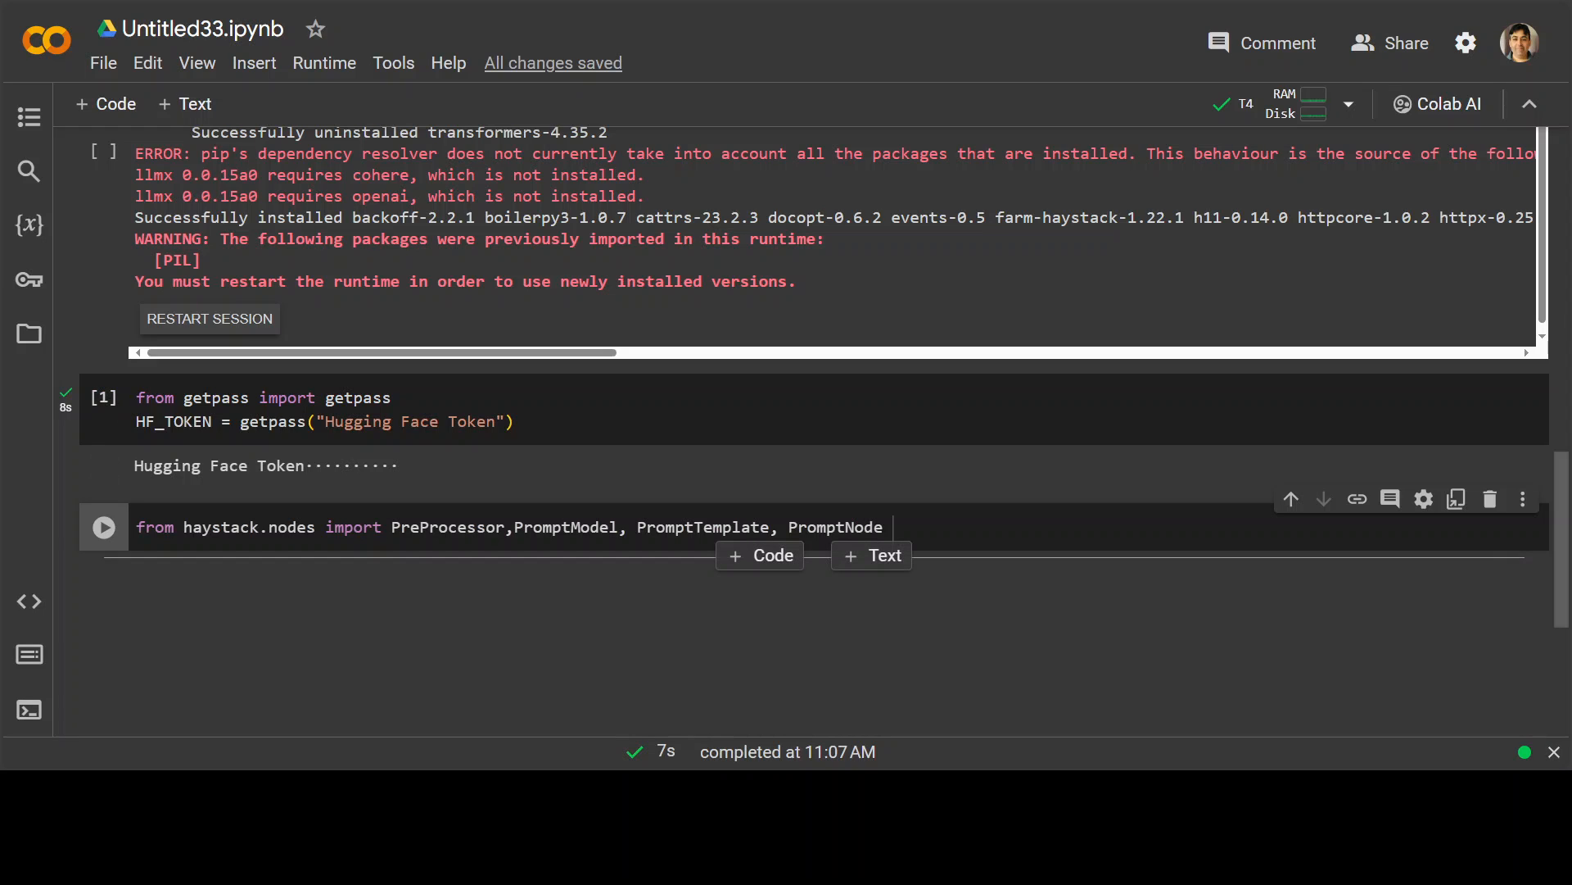
Run the haystack.nodes import of PreProcessor, PromptModel, PromptTemplate and PromptNode.
click(101, 526)
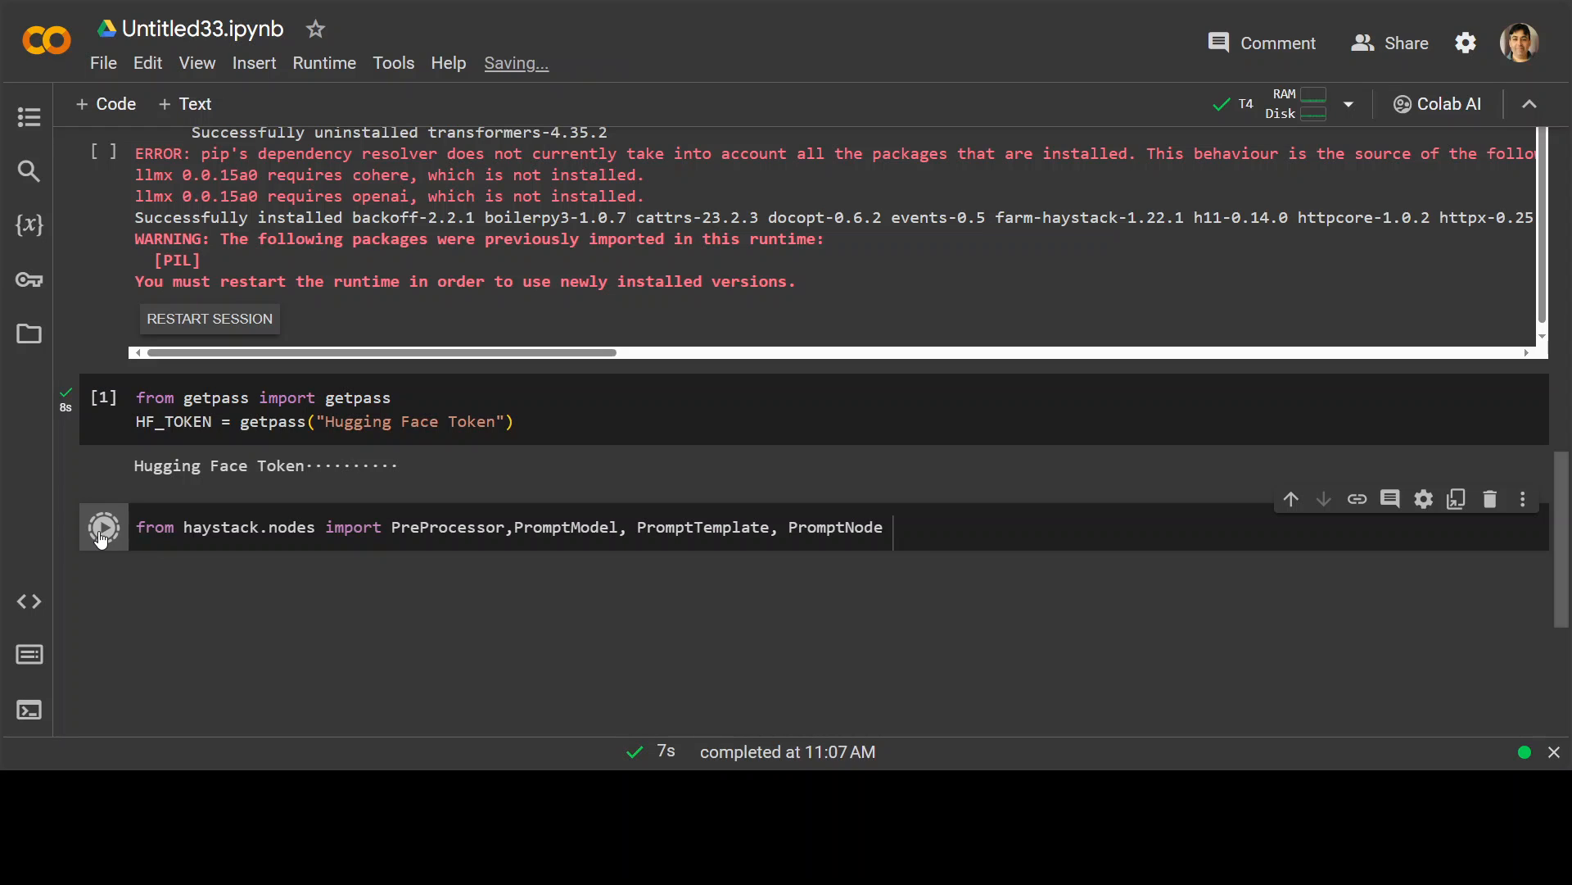
click(101, 527)
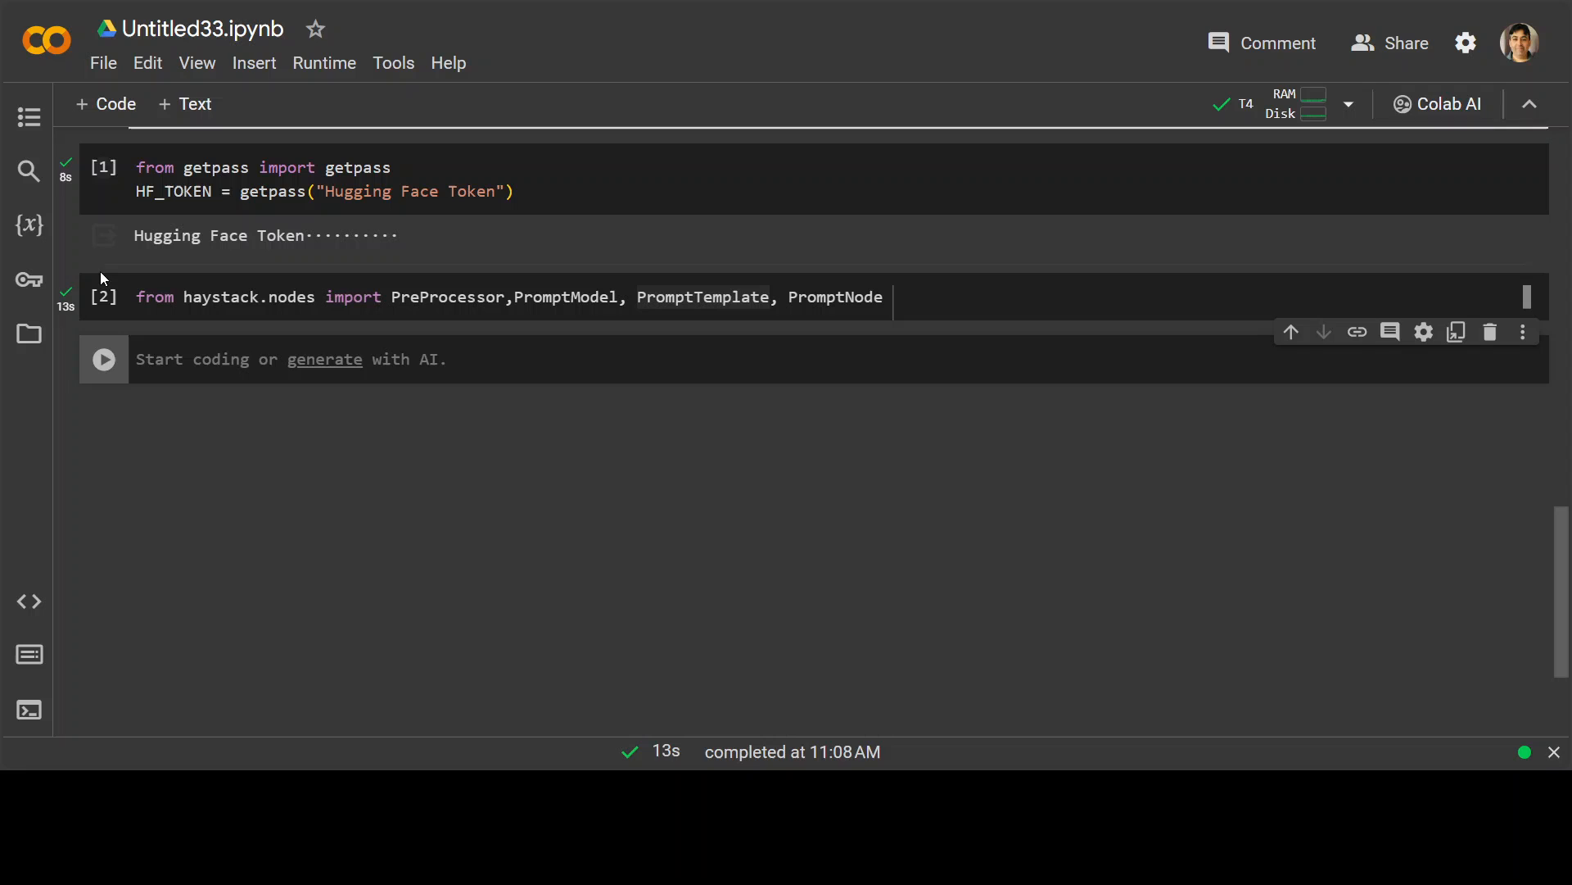
Run files.upload() and upload e10897.pdf from the computer into the session.
click(105, 103)
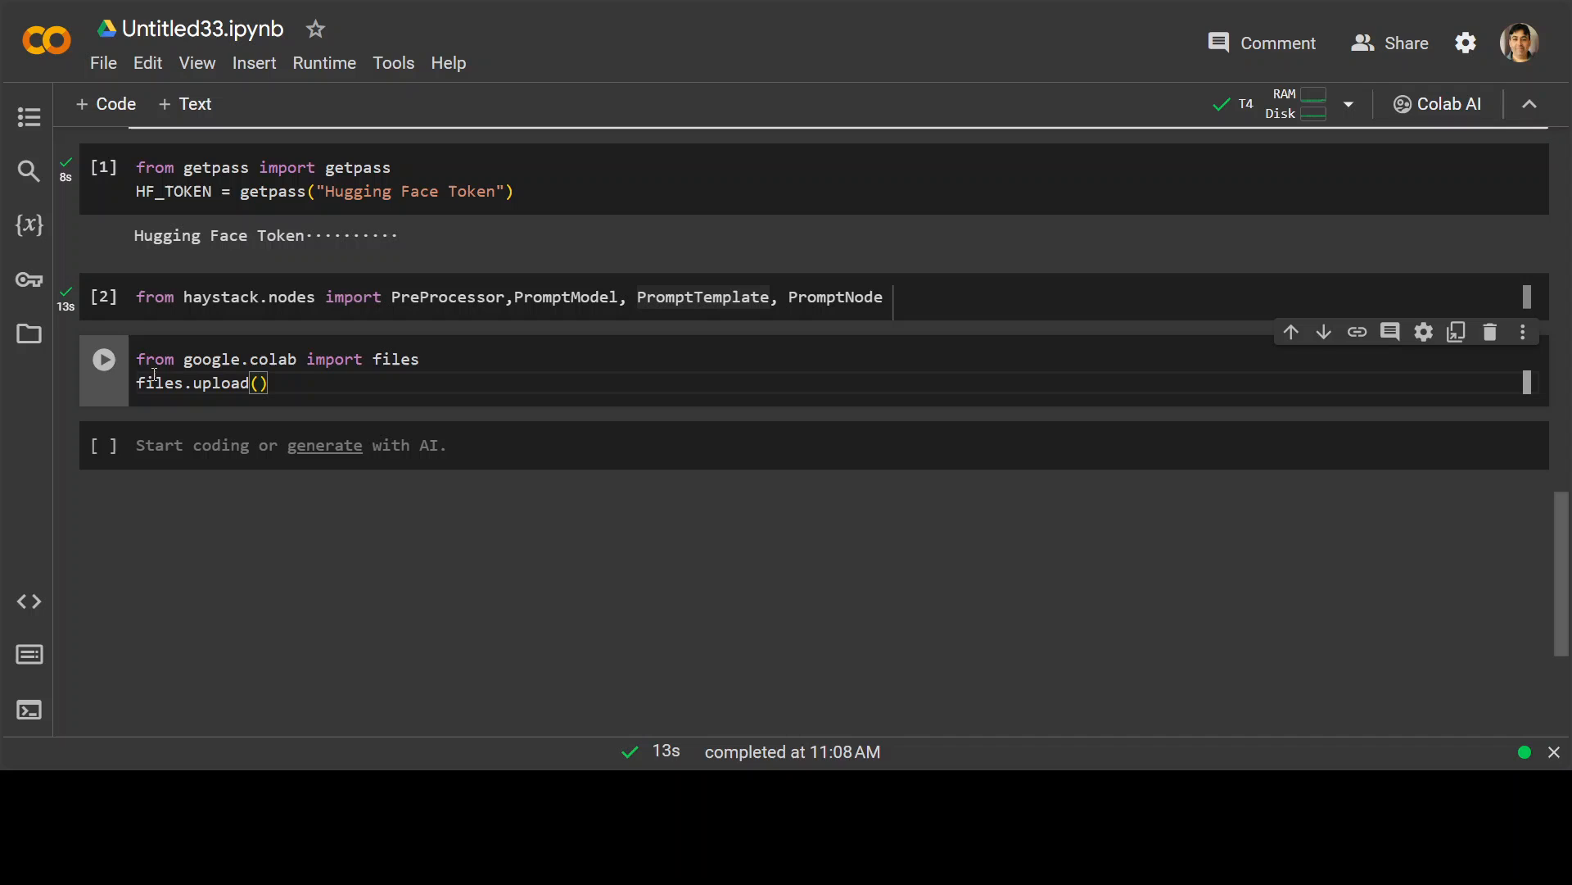
click(101, 358)
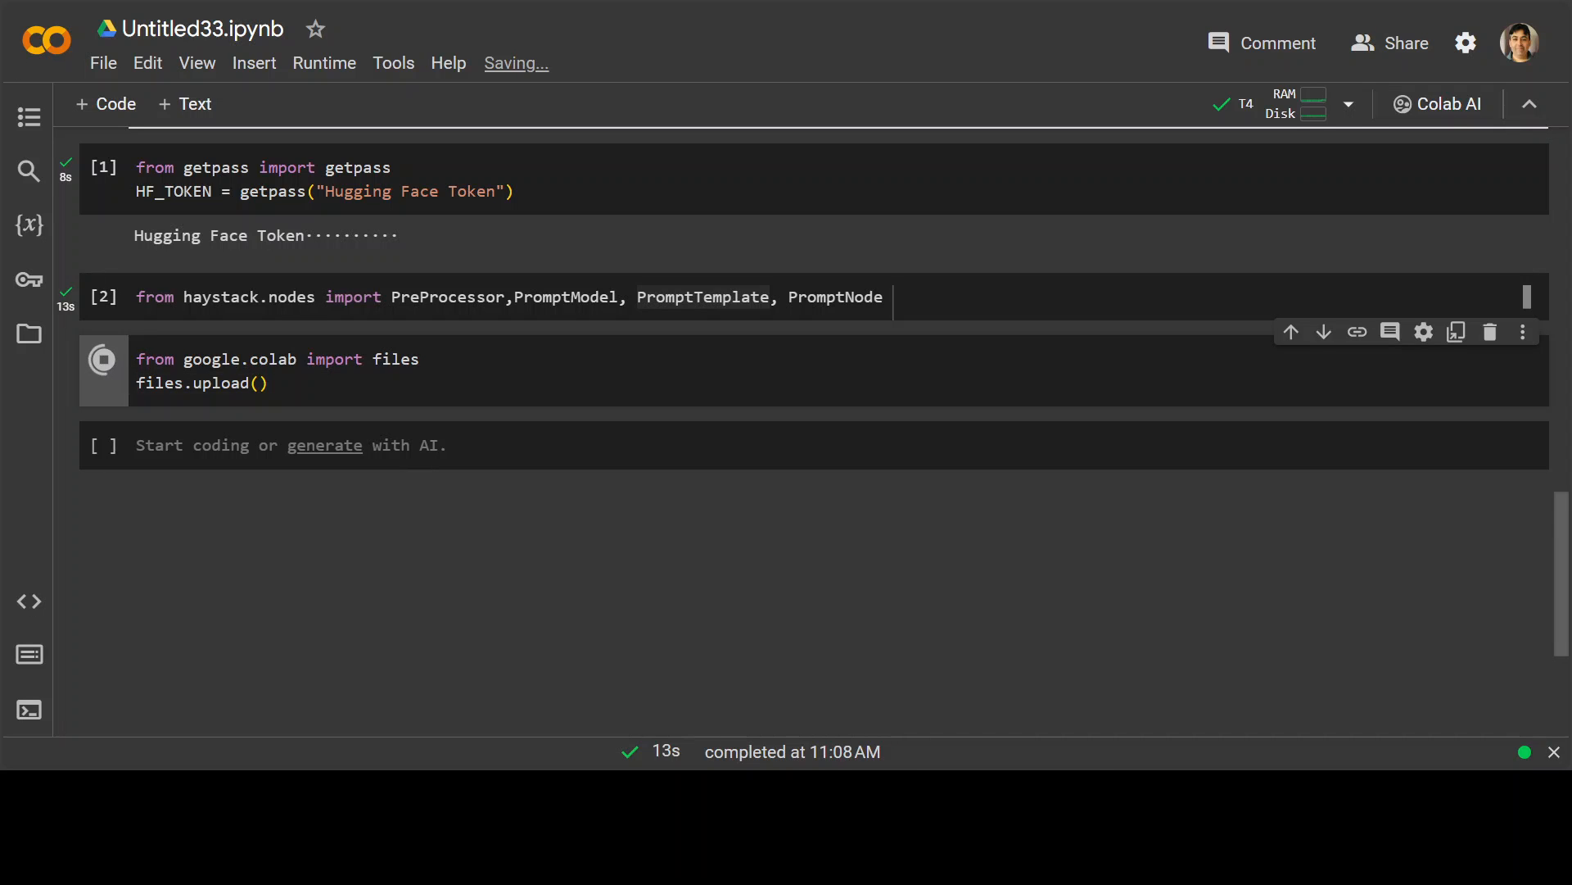
click(101, 359)
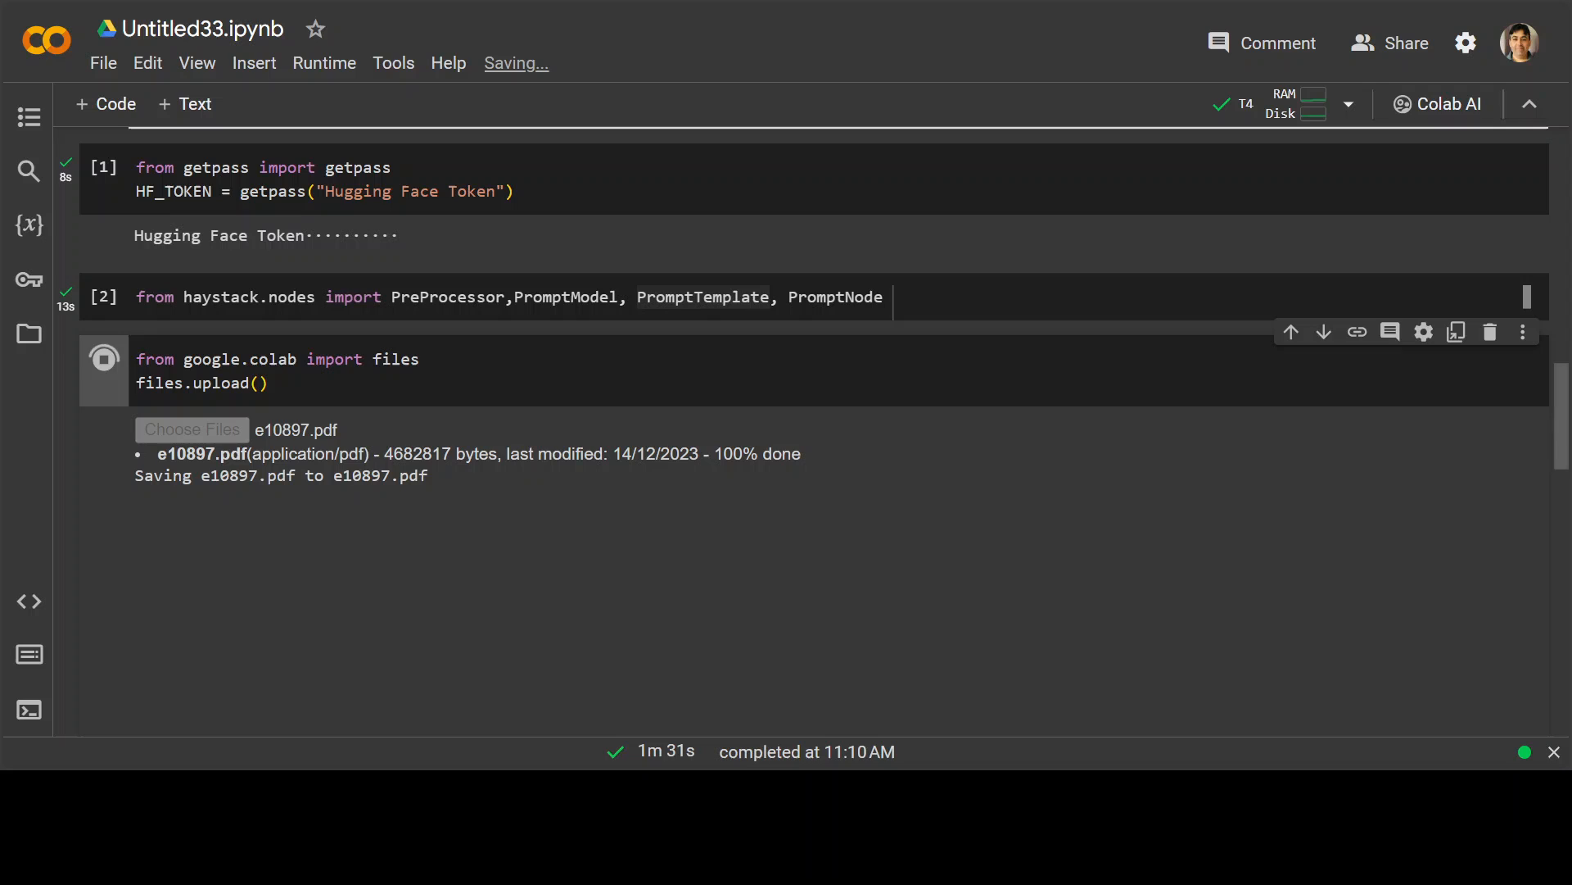
click(103, 359)
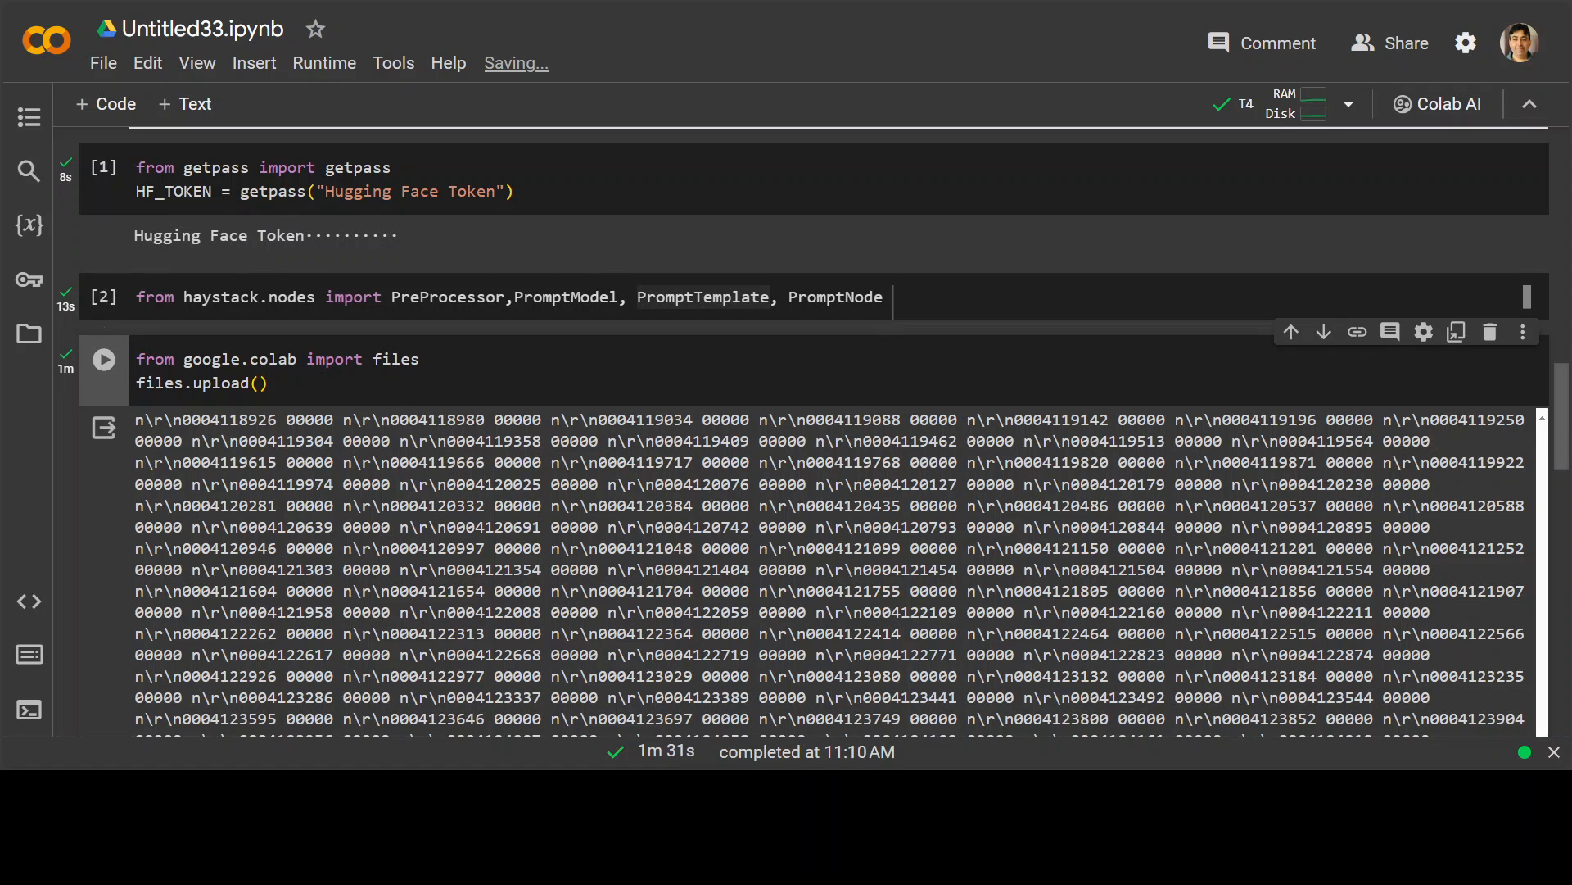
Install PyPDF2 quietly with %%capture in a new cell.
scroll(down, 3)
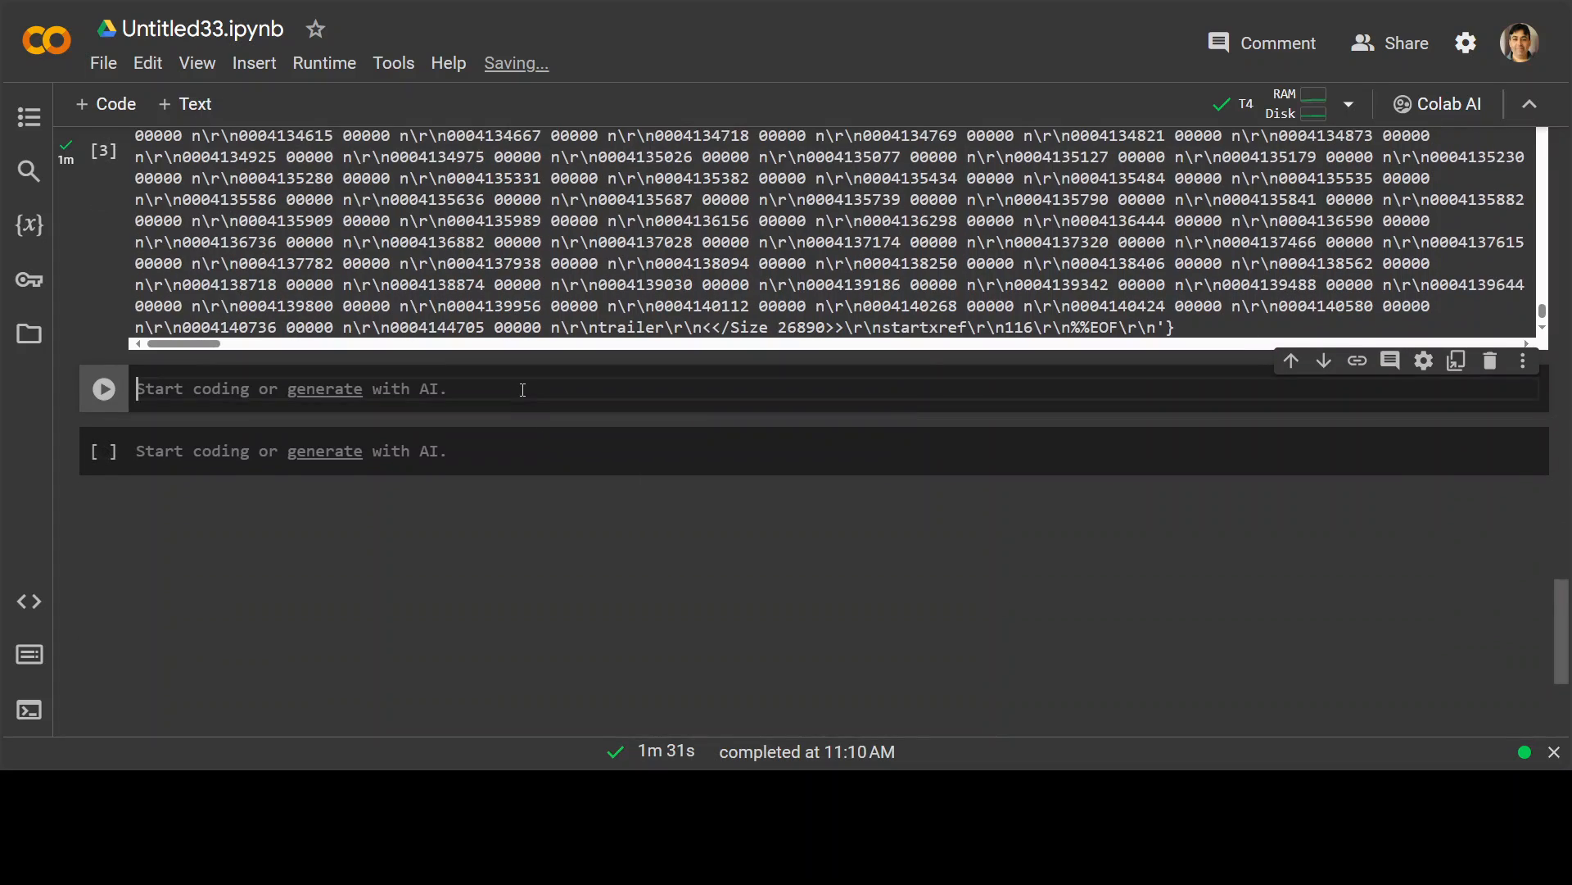
text(%%capture)
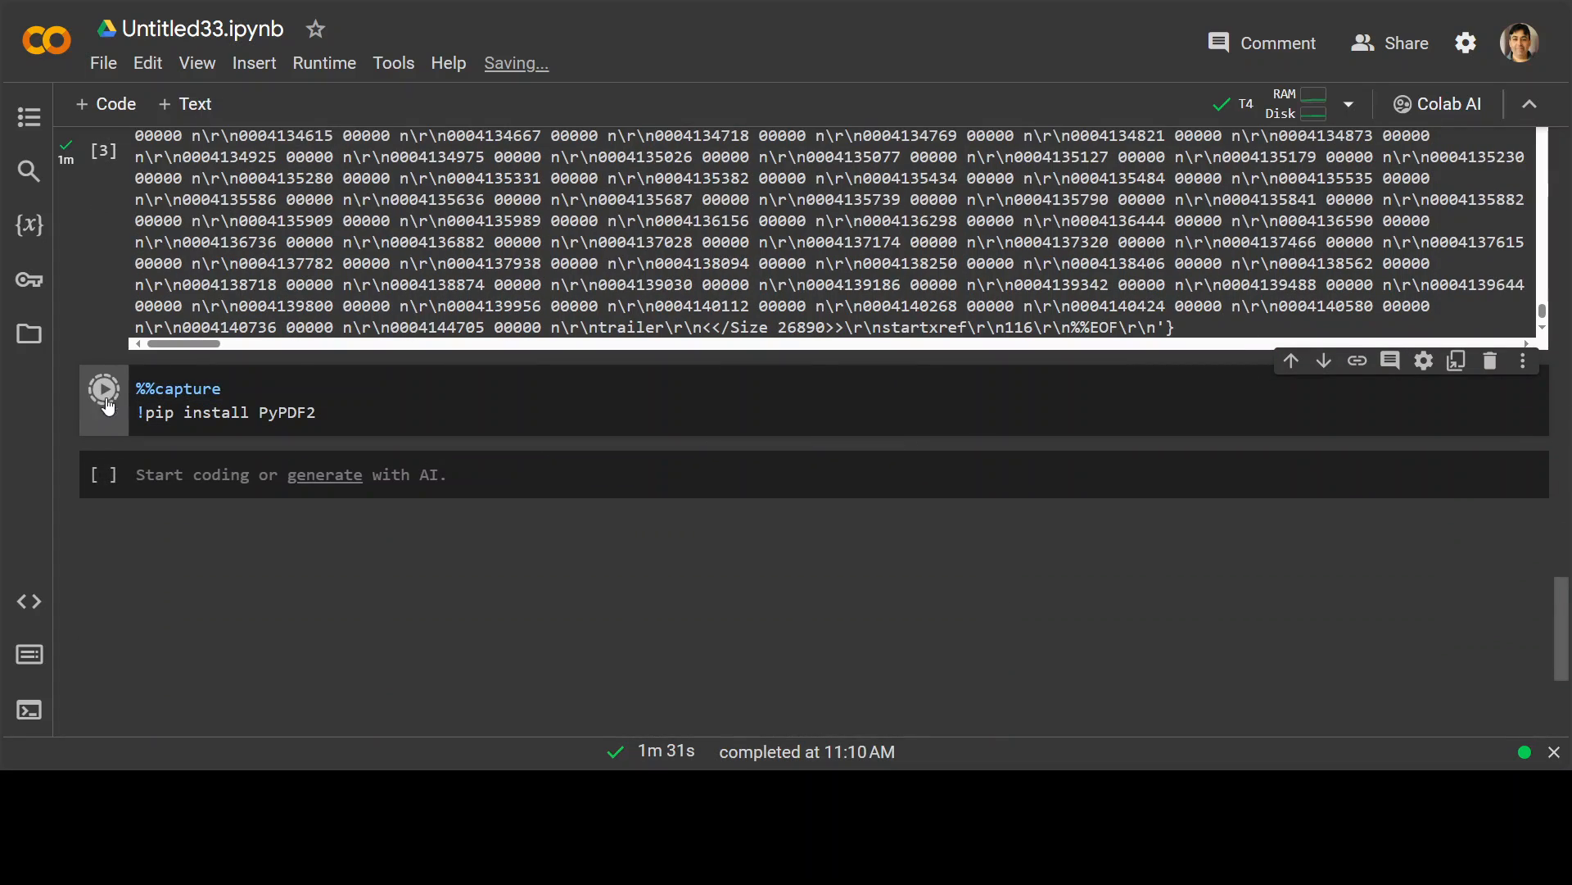
click(103, 390)
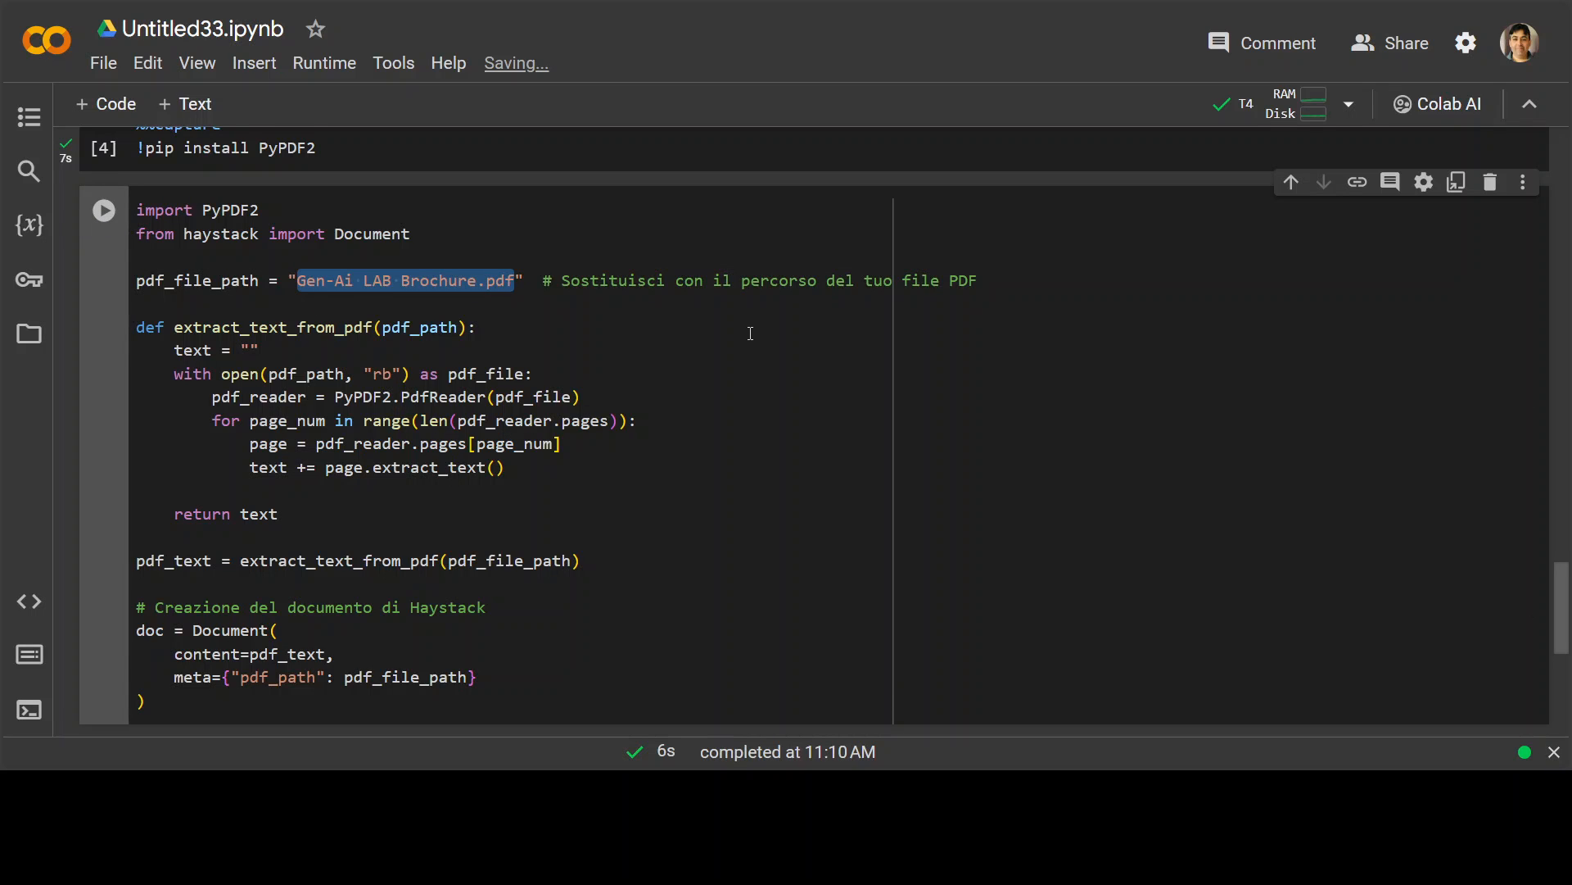
Set pdf_file_path to e10897.pdf, checked in the Files sidebar, and run the text-extraction cell.
click(30, 334)
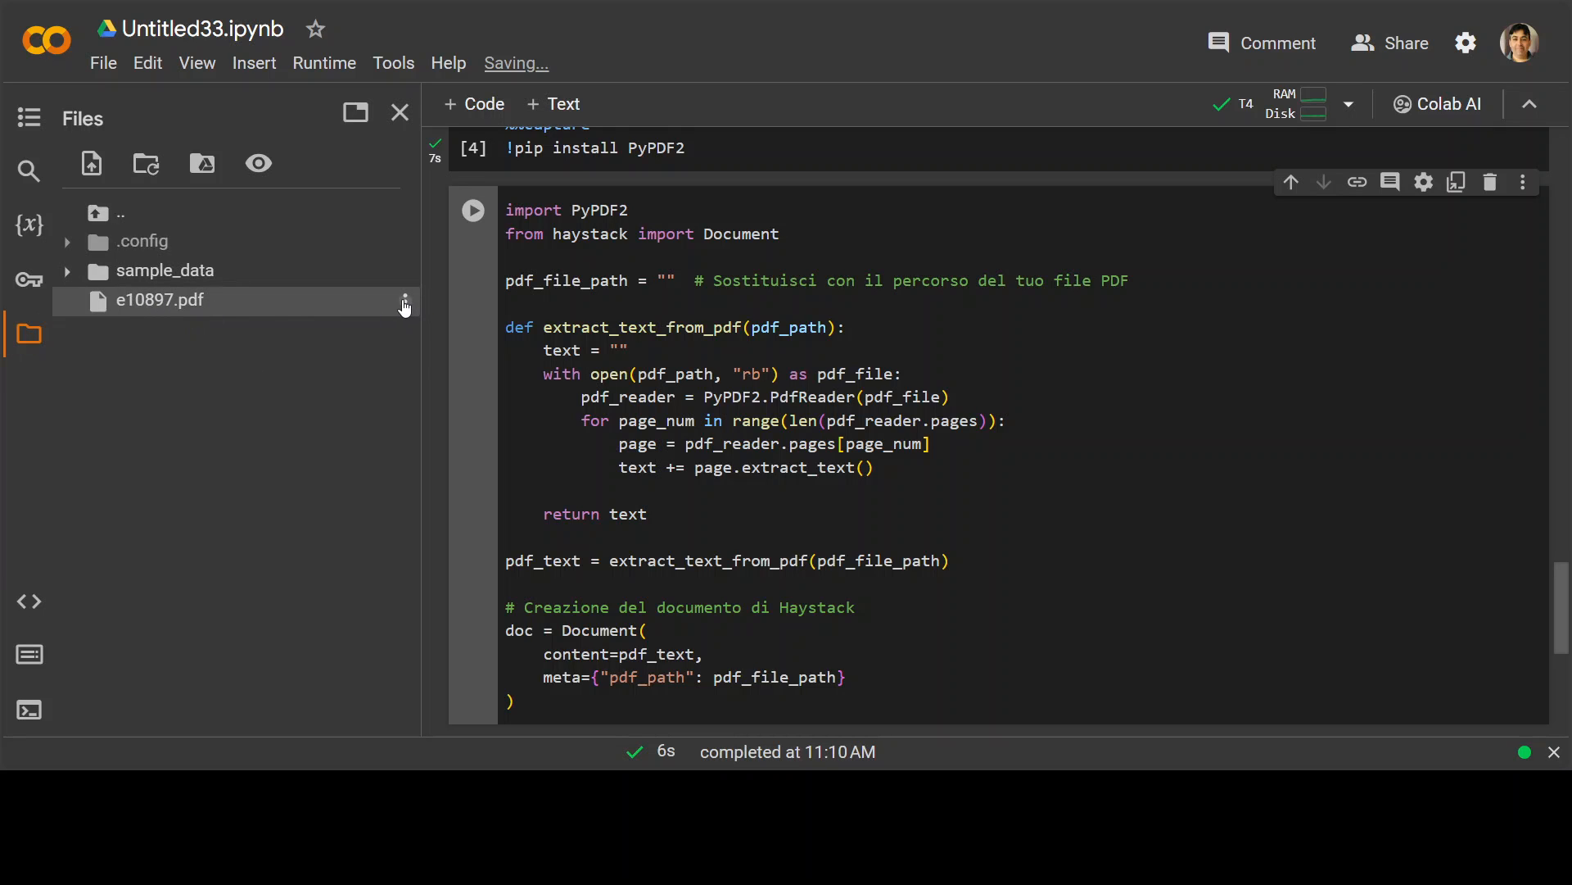
click(404, 302)
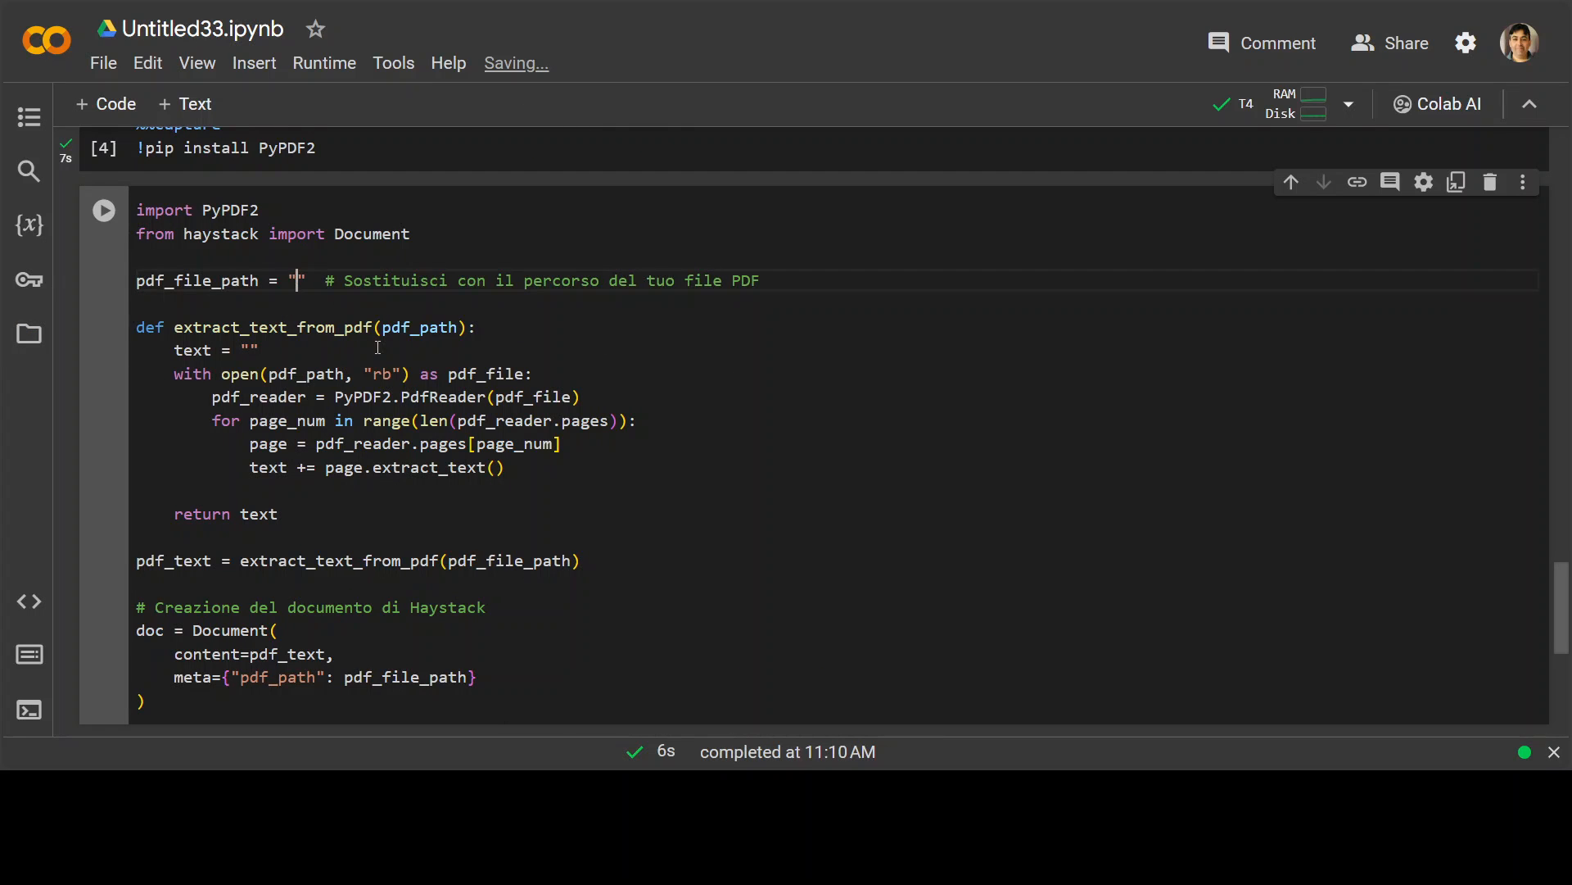
text(e10897.pdf)
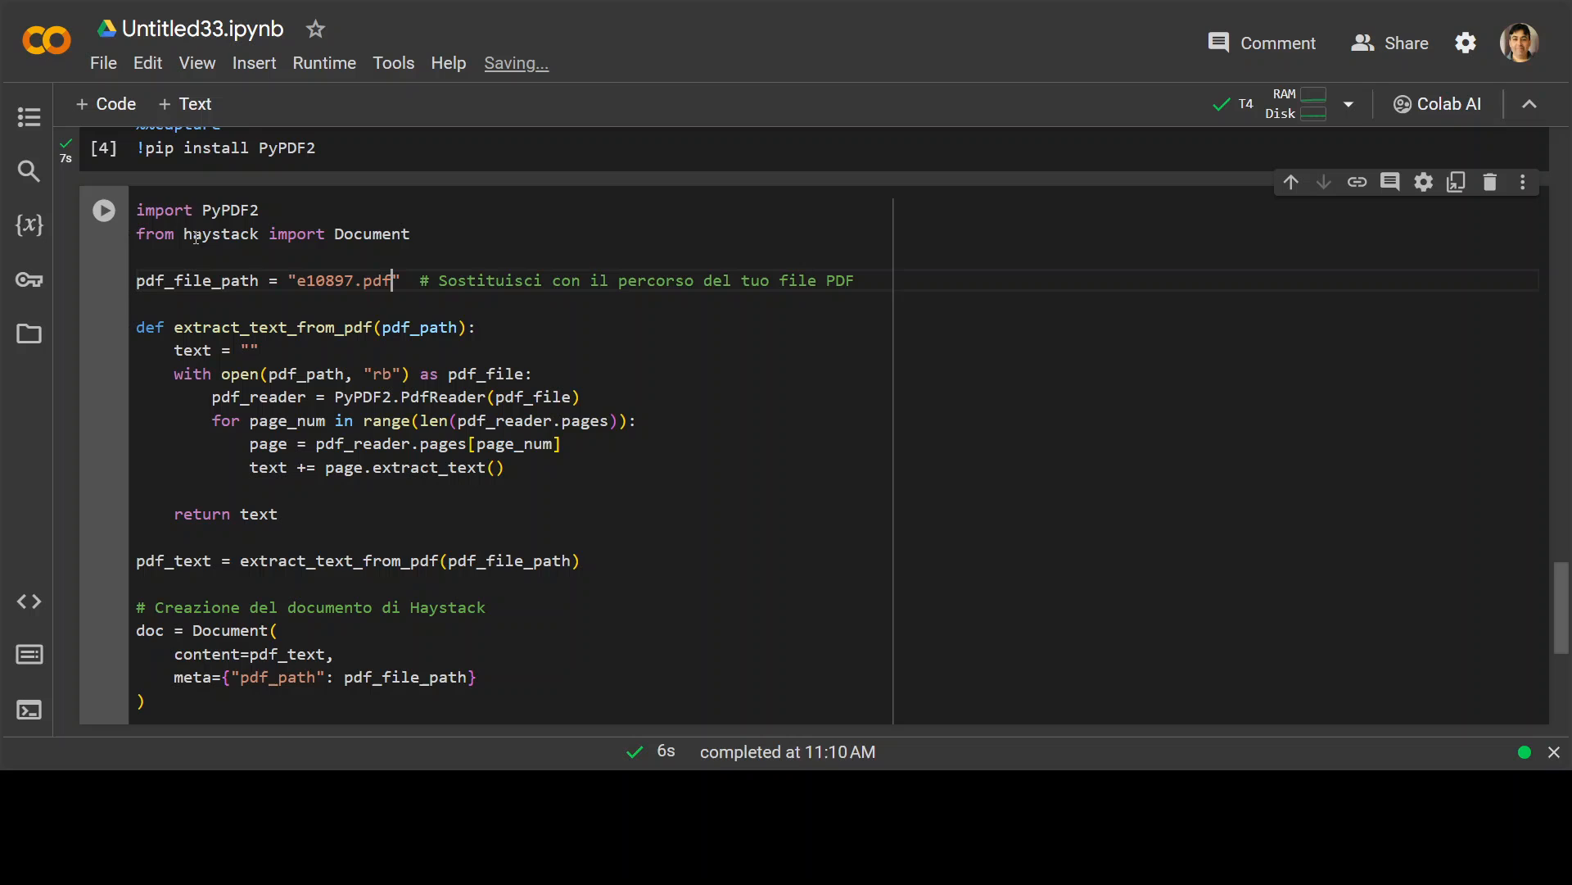
click(103, 210)
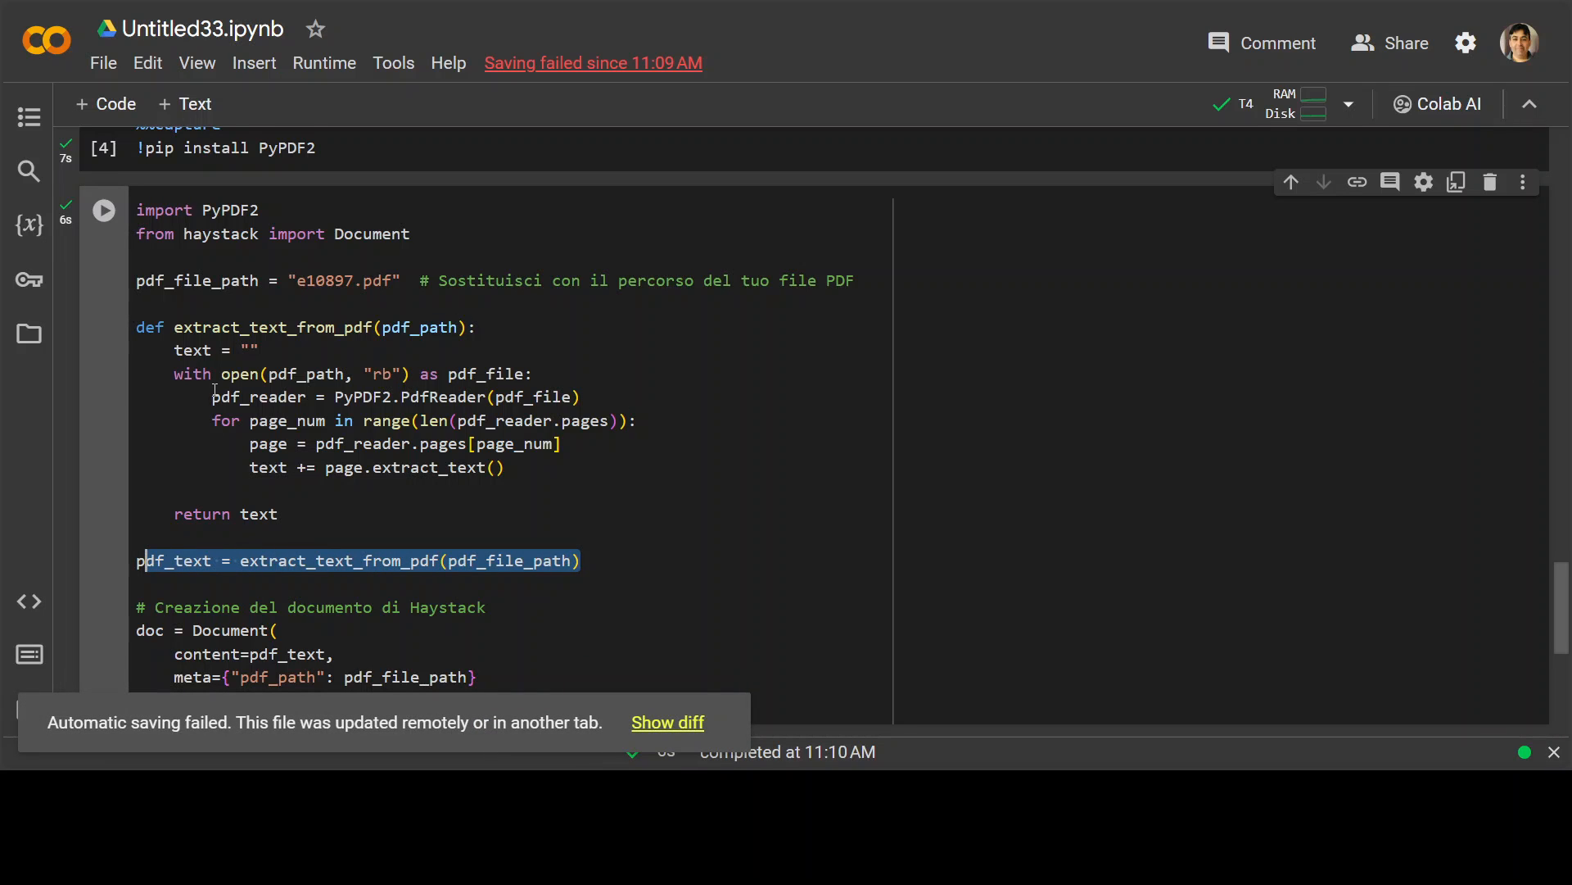
scroll(down, 3)
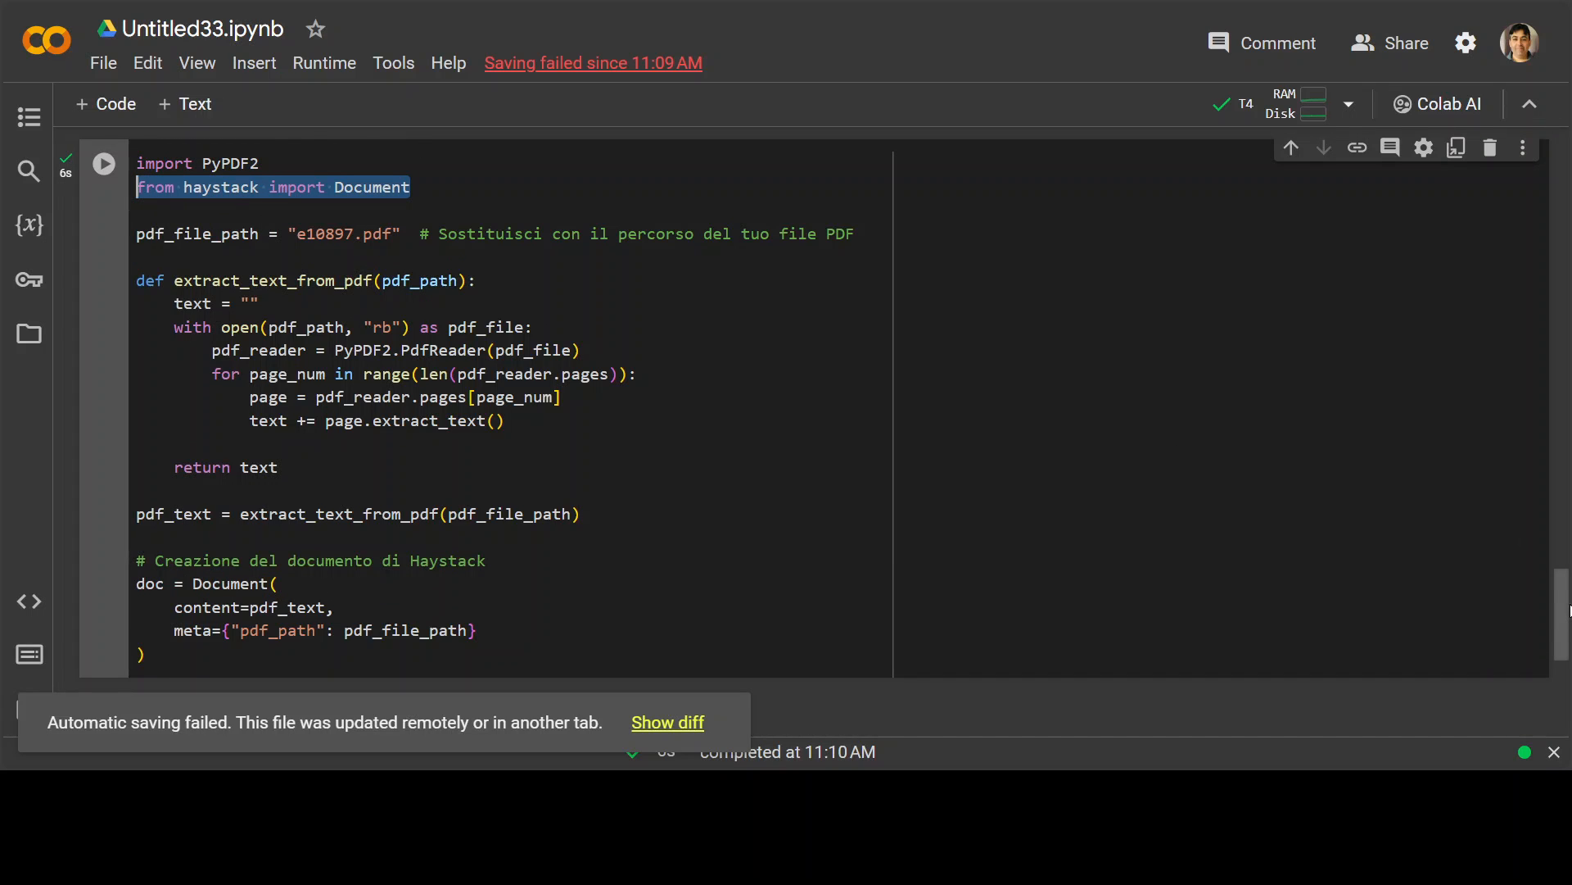
scroll(down, 3)
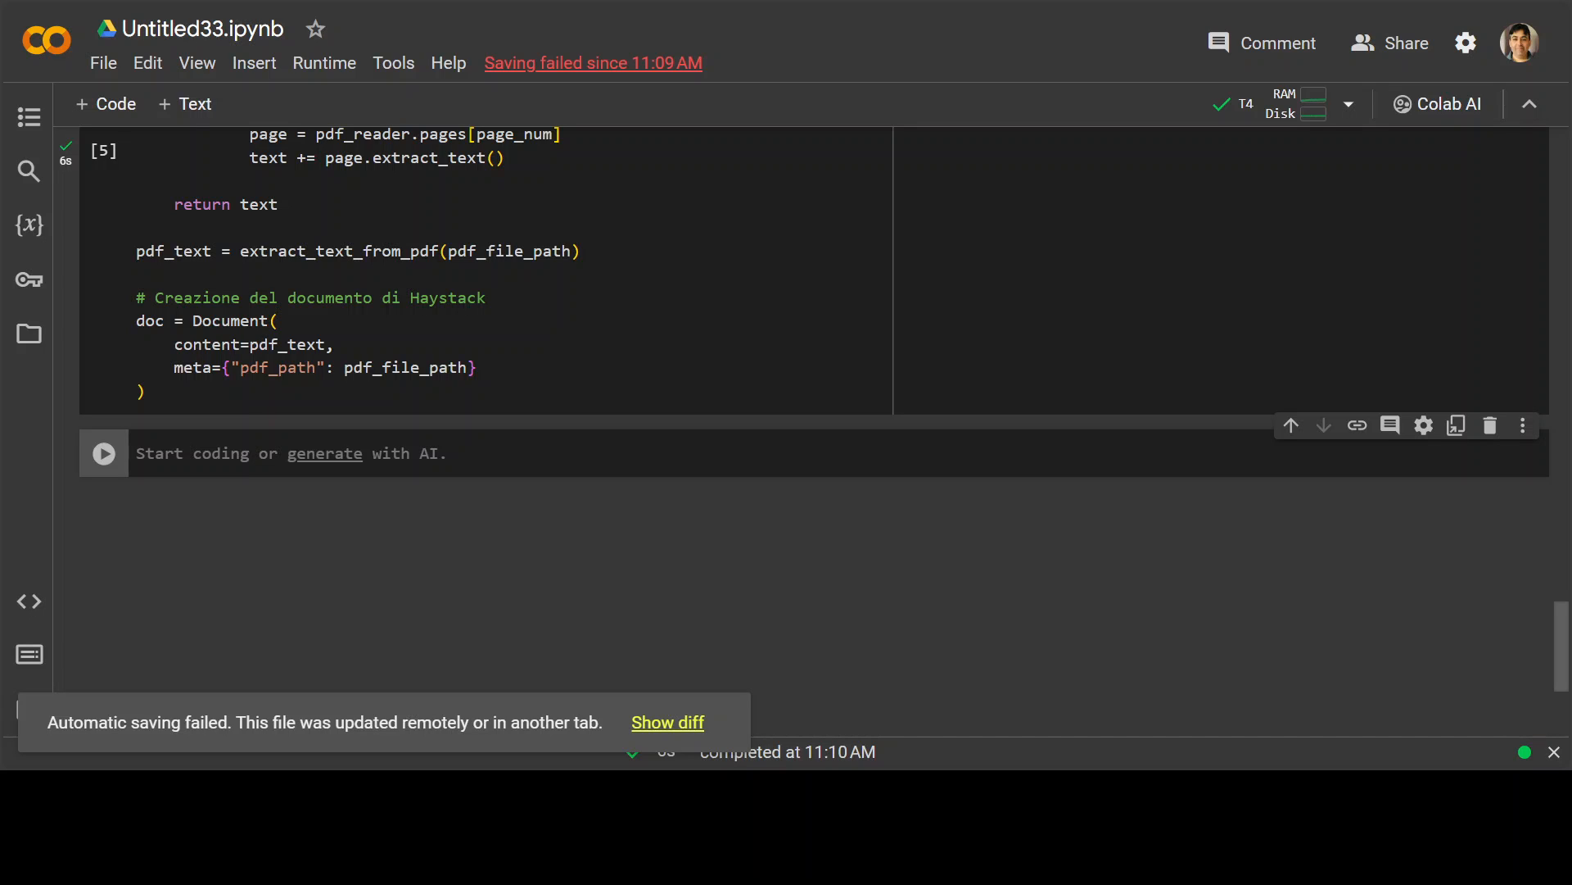
Add and run the Italian 500-word PreProcessor setup cell.
click(105, 452)
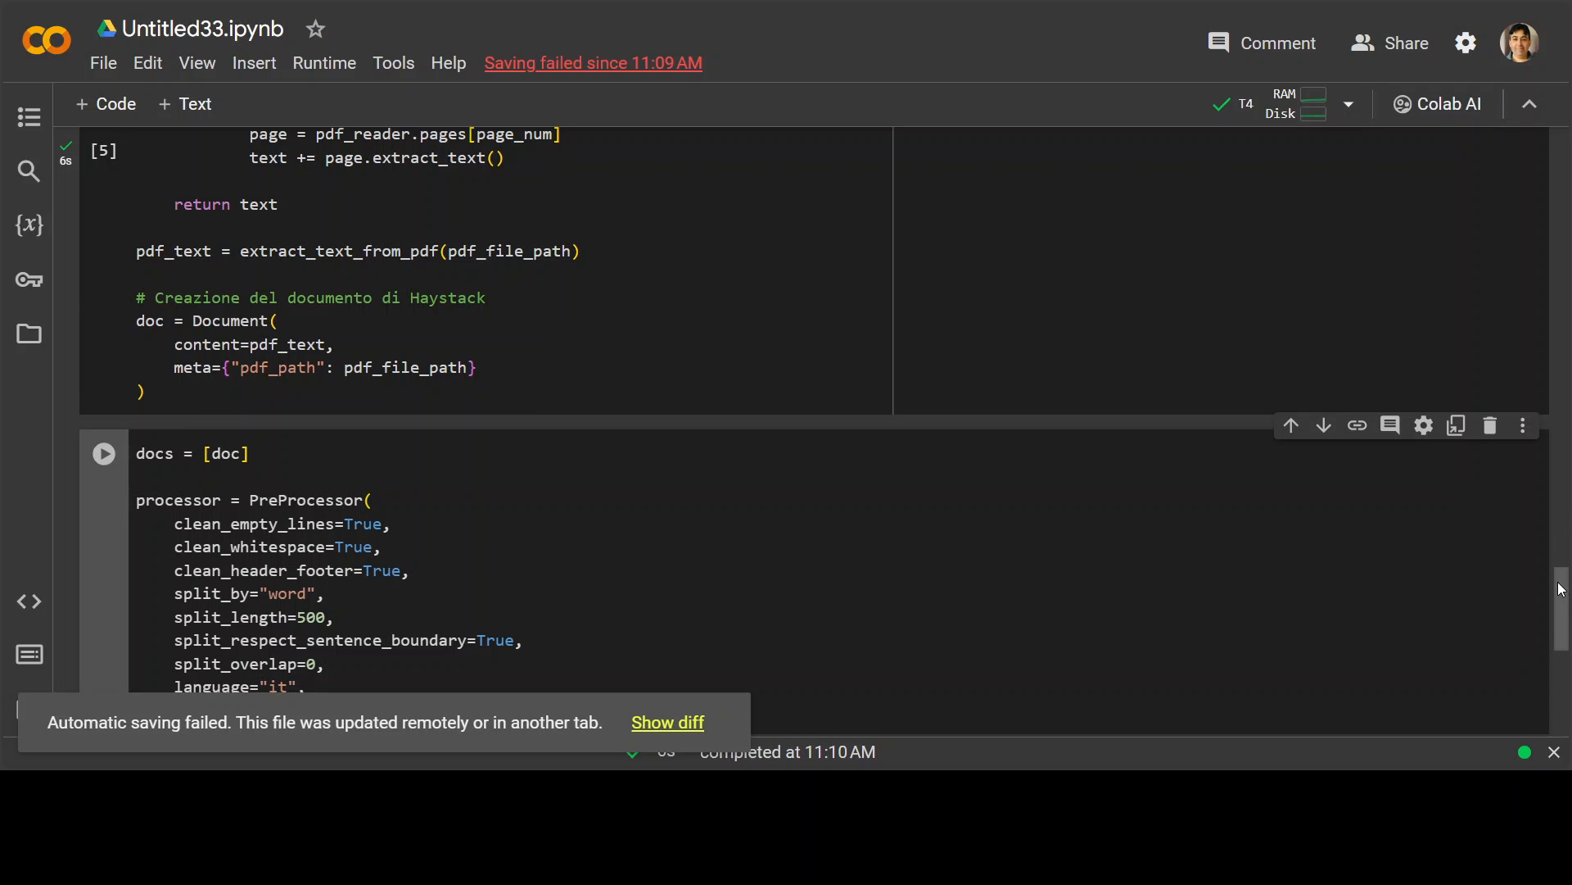
scroll(down, 3)
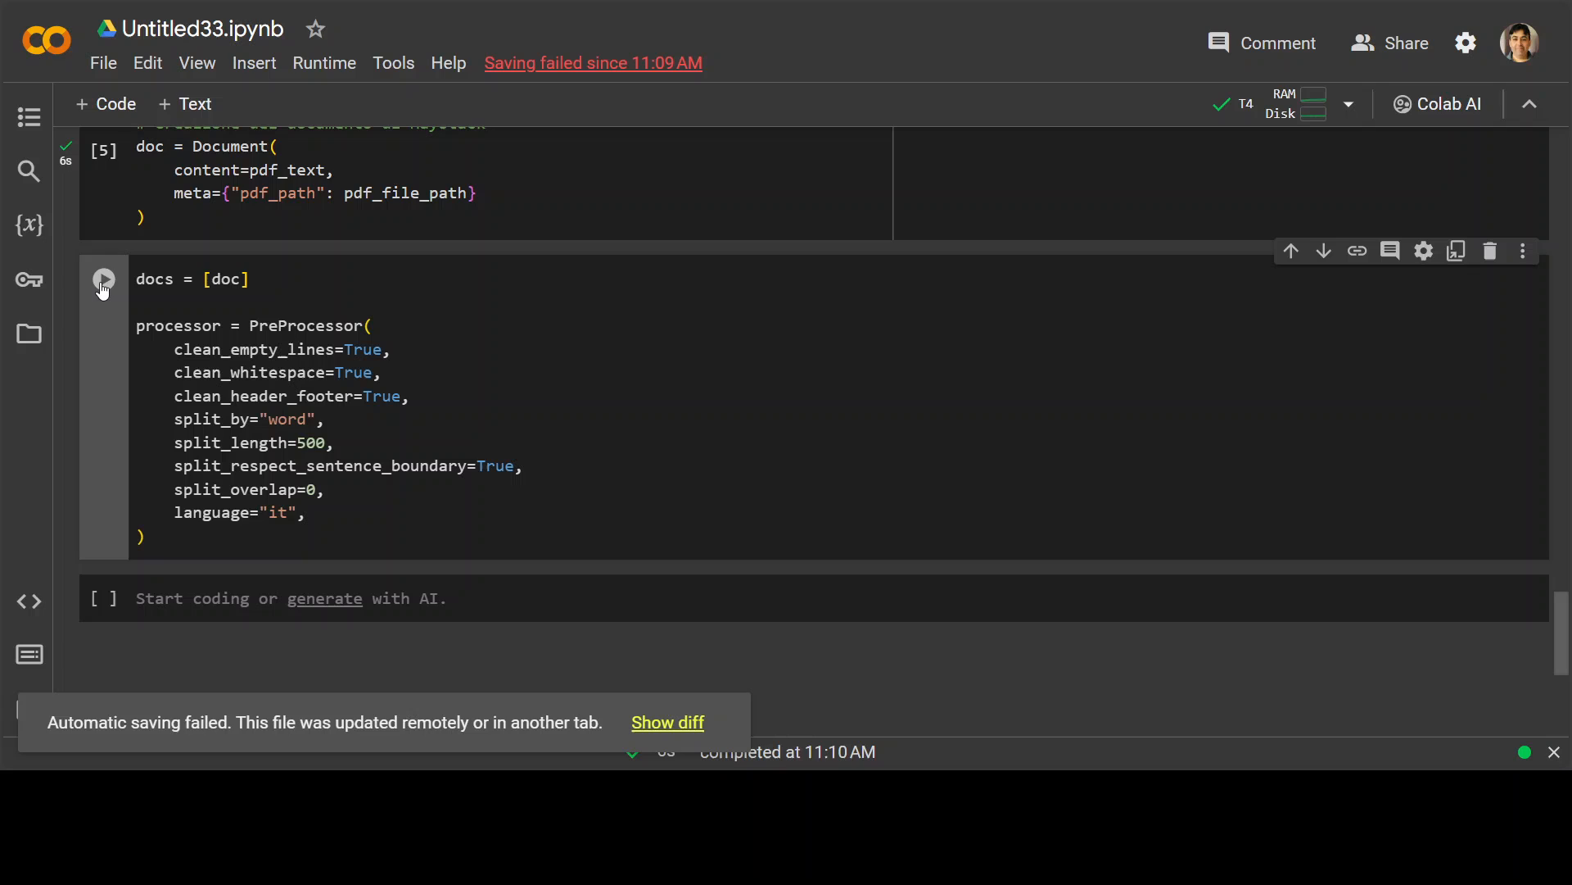
click(101, 278)
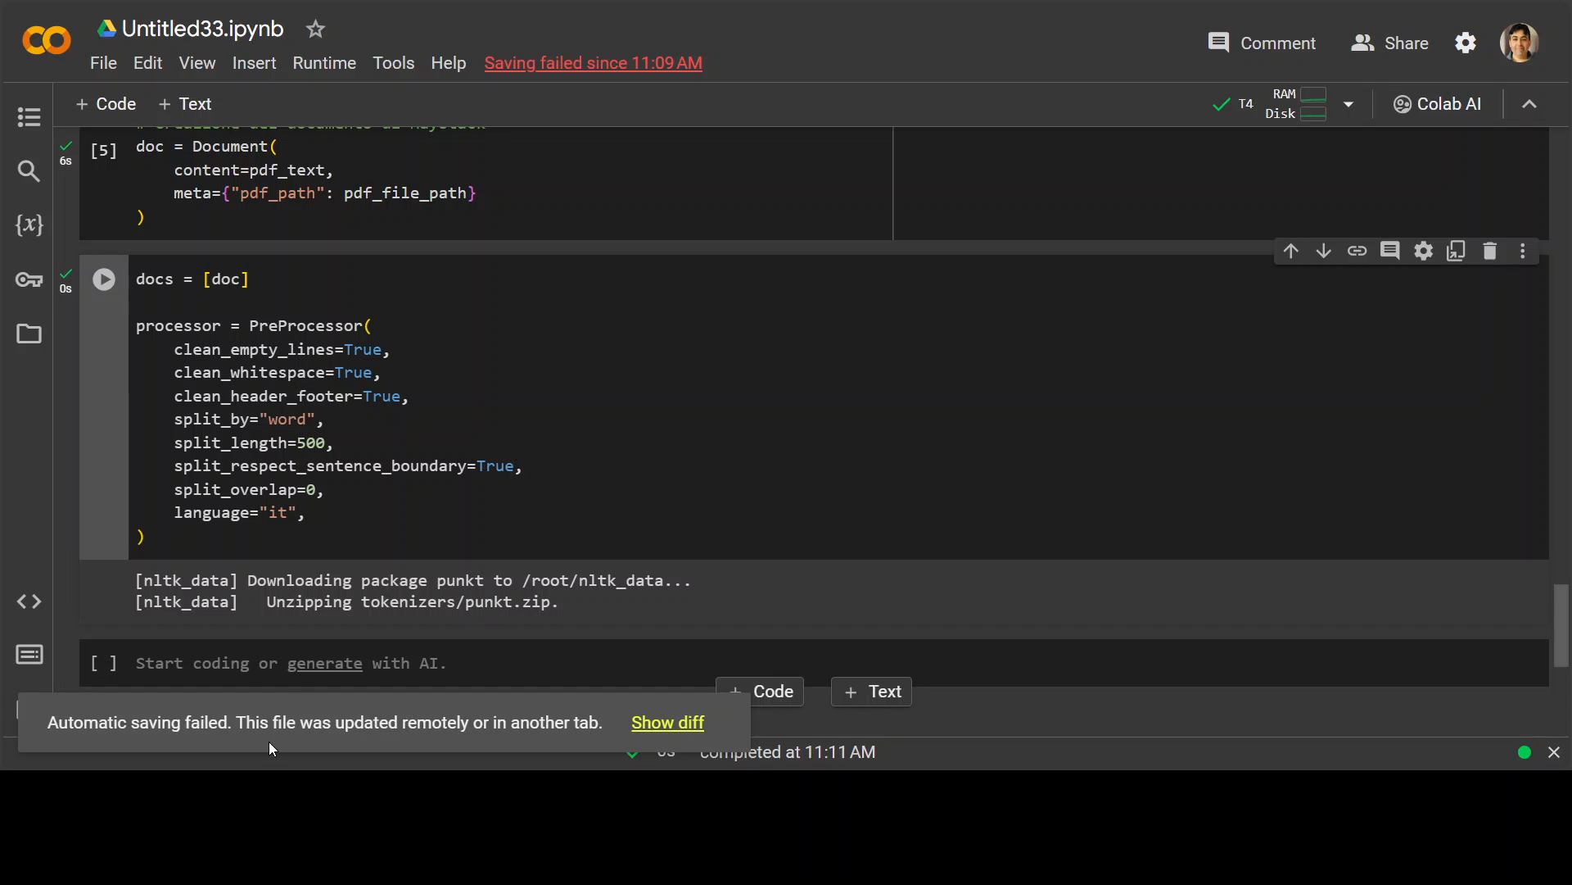
Run preprocessed_docs = processor.process(docs) to split the PDF document into chunks.
text(preprocessed_docs = processor.process(docs))
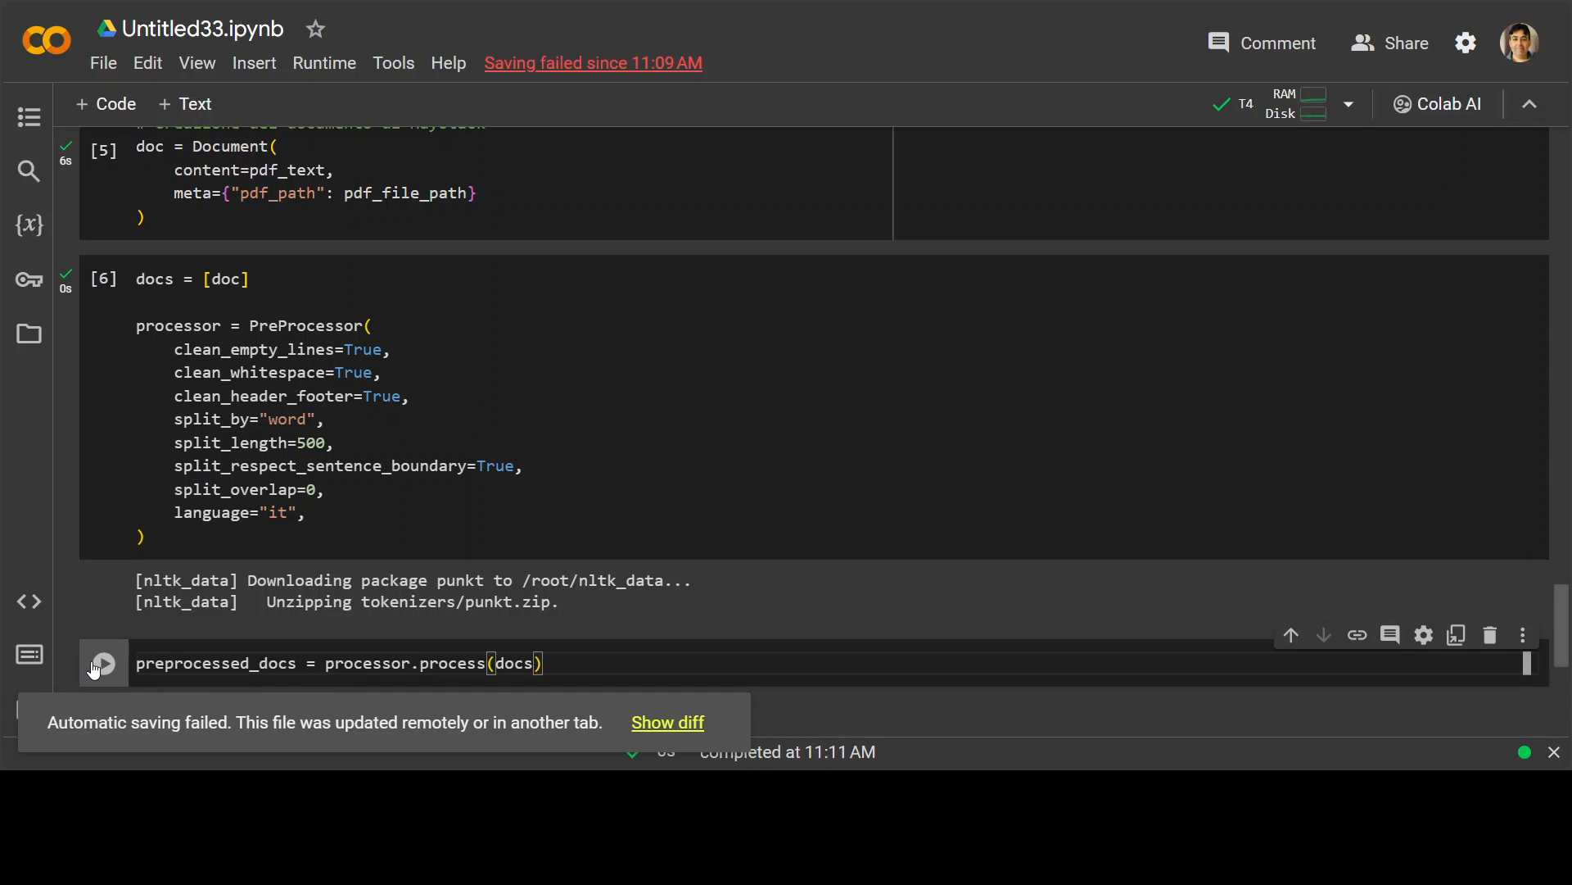
click(103, 662)
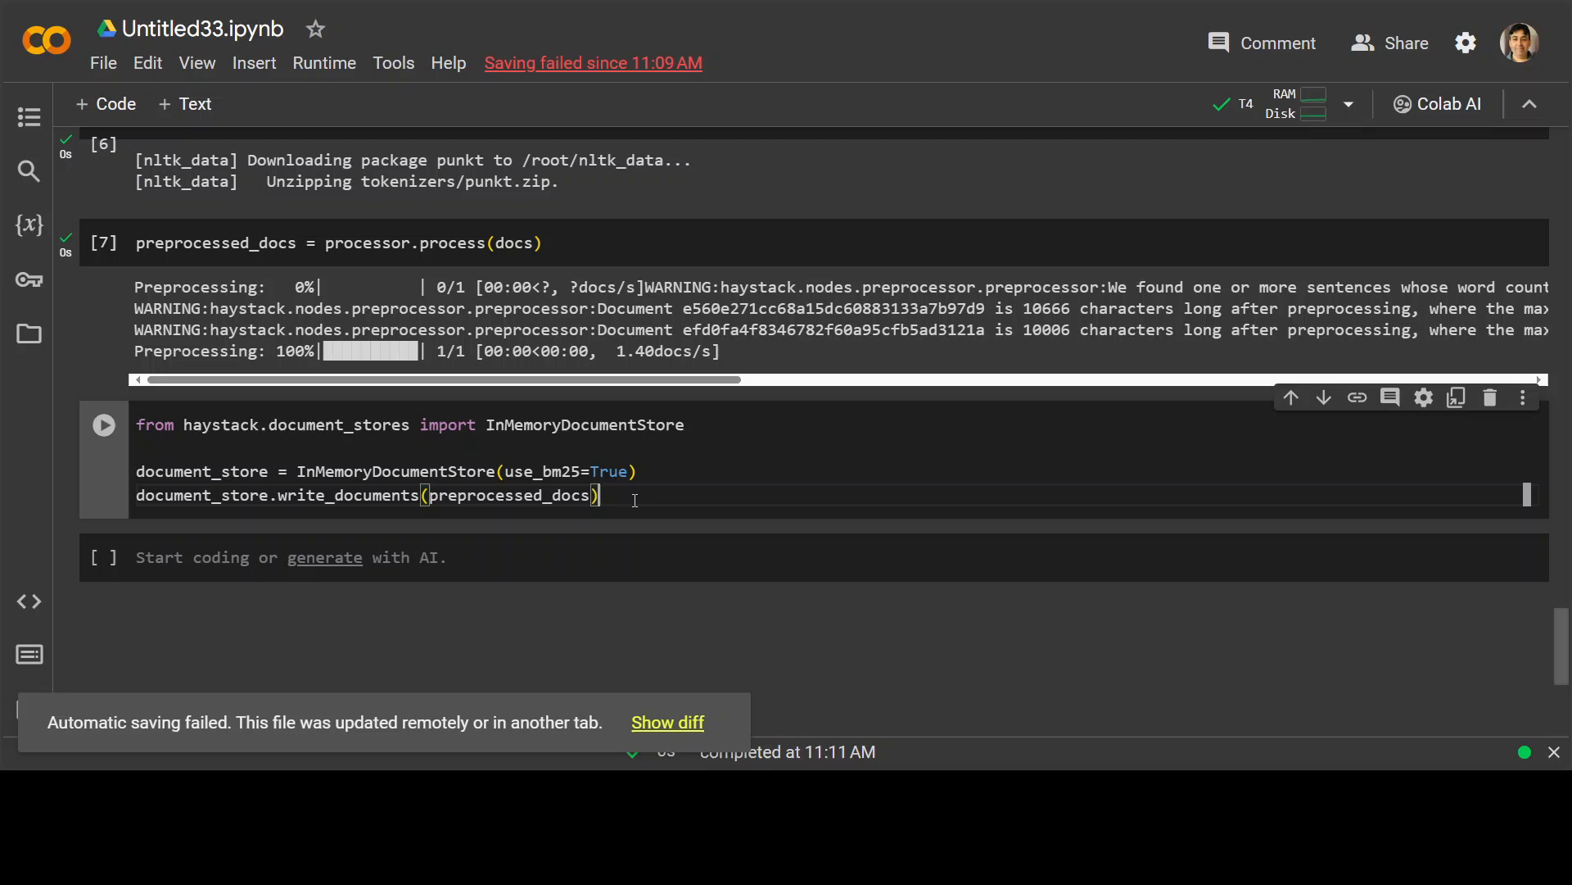
Write the 186 chunks to the BM25 InMemoryDocumentStore and add a Pipeline/BM25Retriever cell with top_k=2.
click(103, 424)
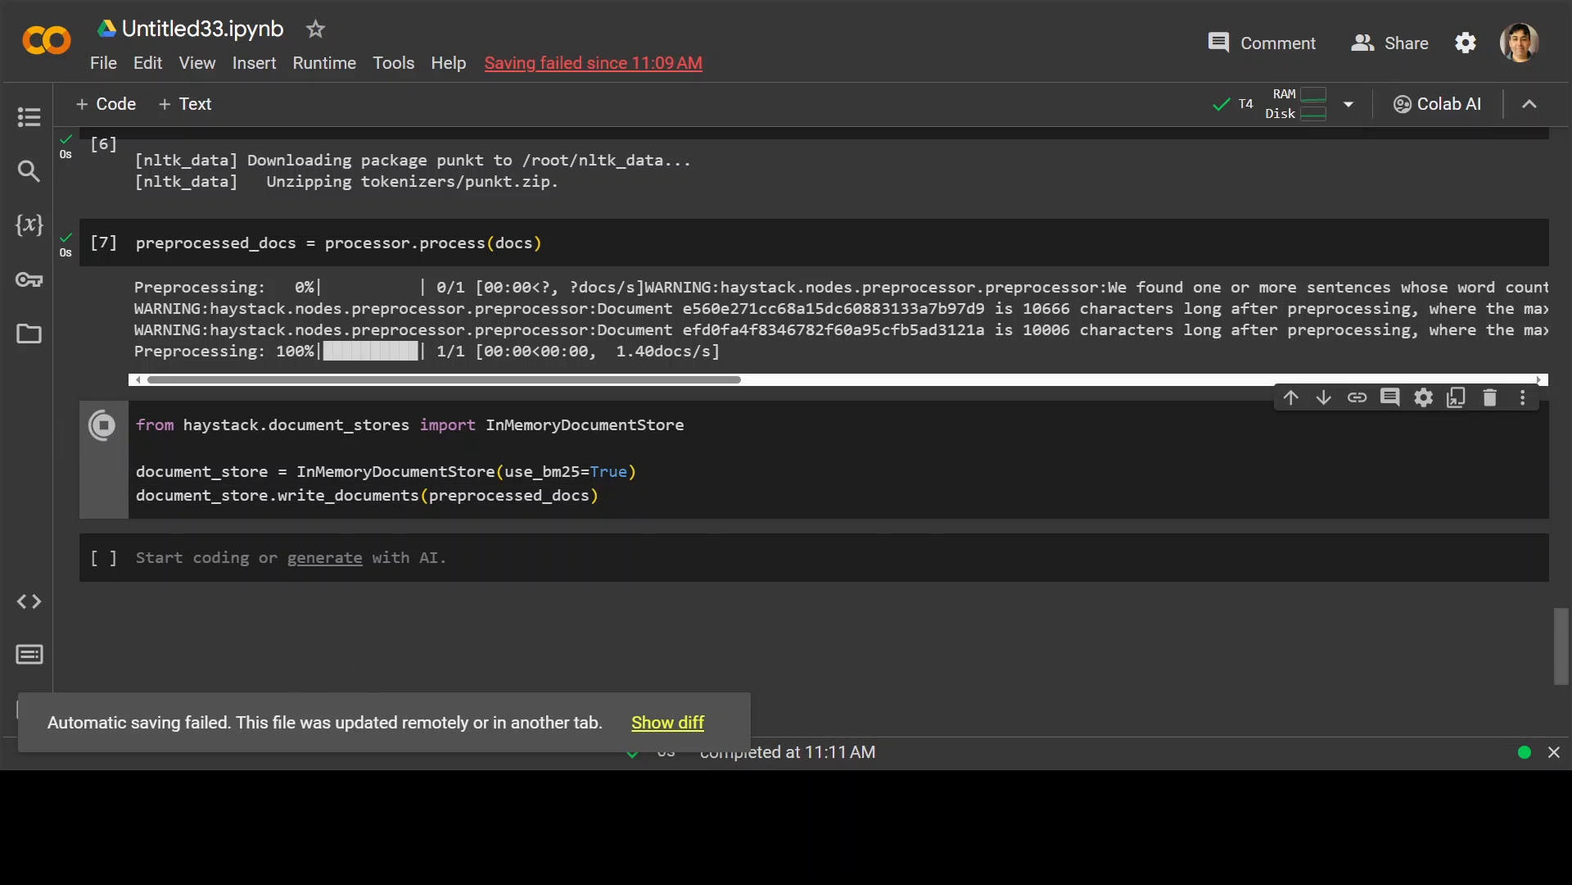
click(103, 424)
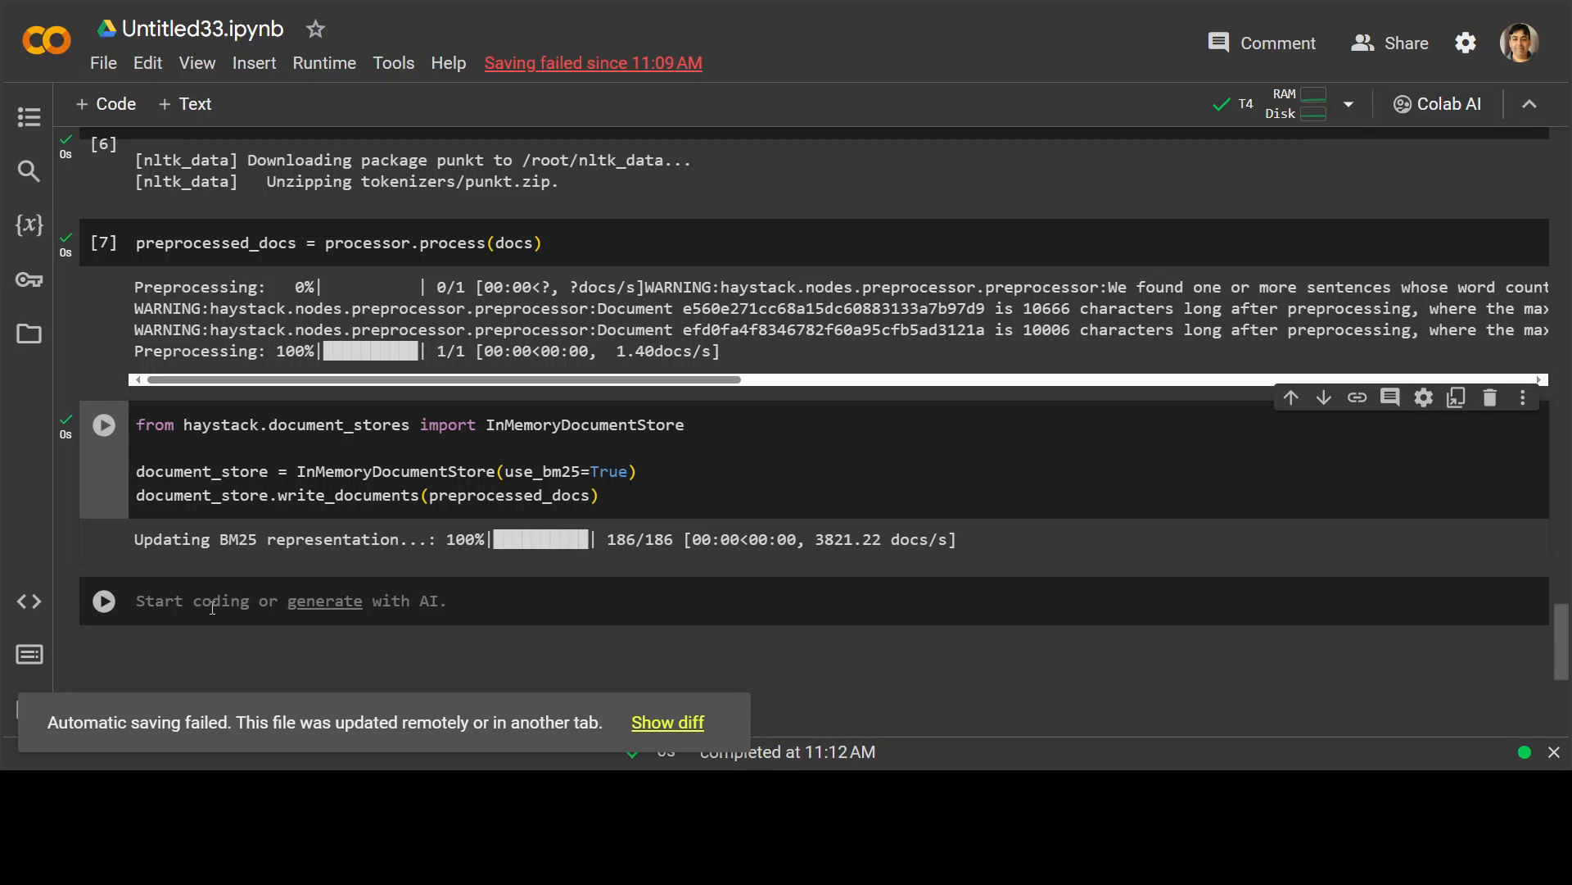
text(from haystack import Pipeline)
text(retriever = BM25Retriever(document_store, top_k=2))
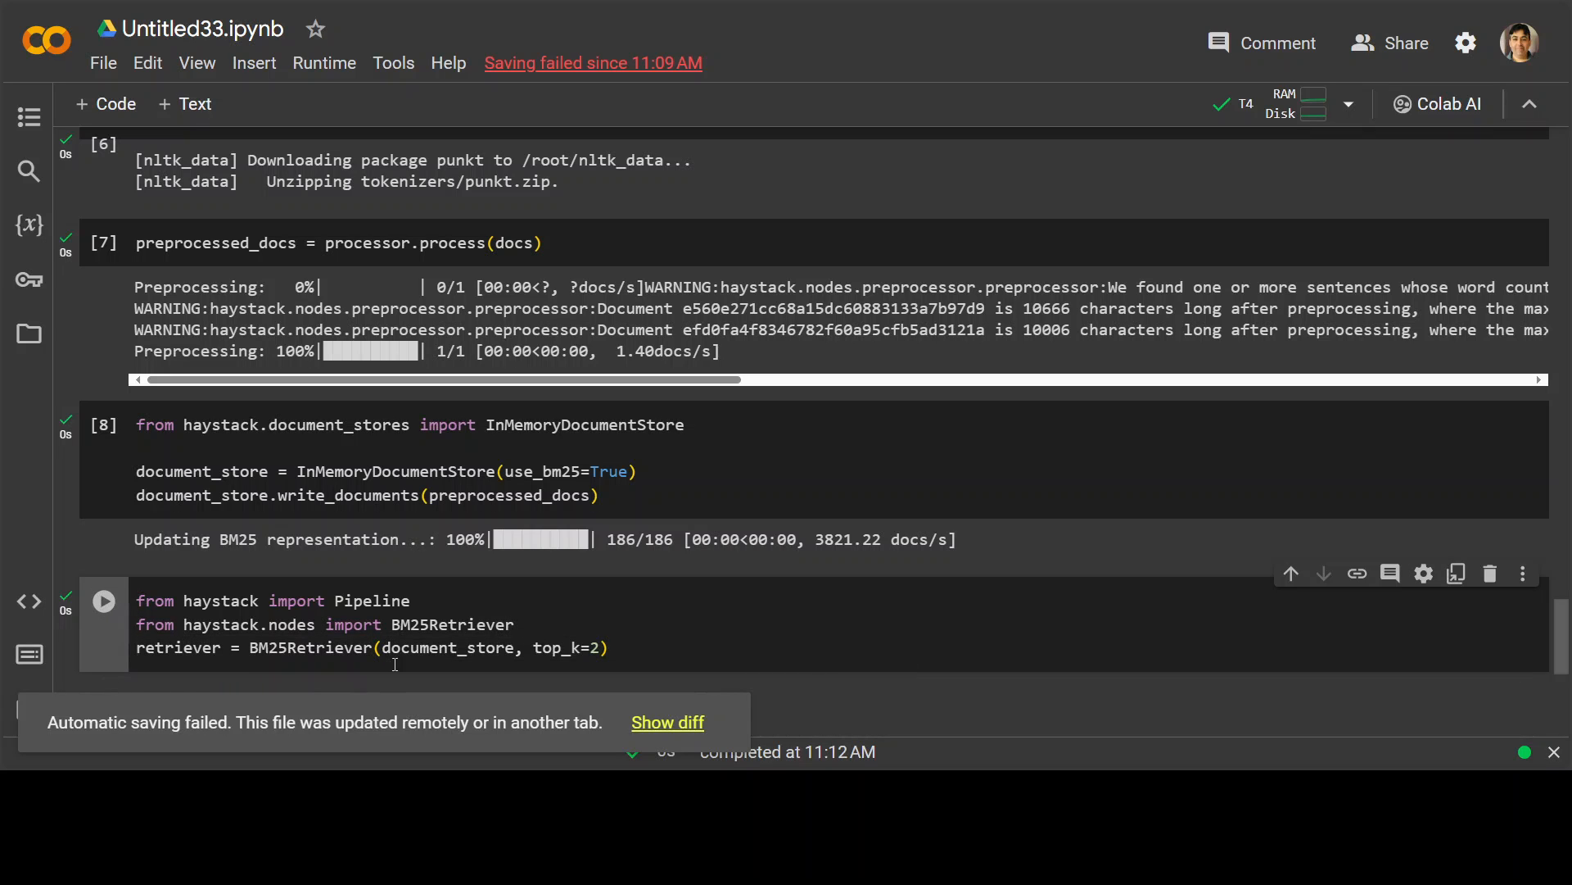
scroll(down, 3)
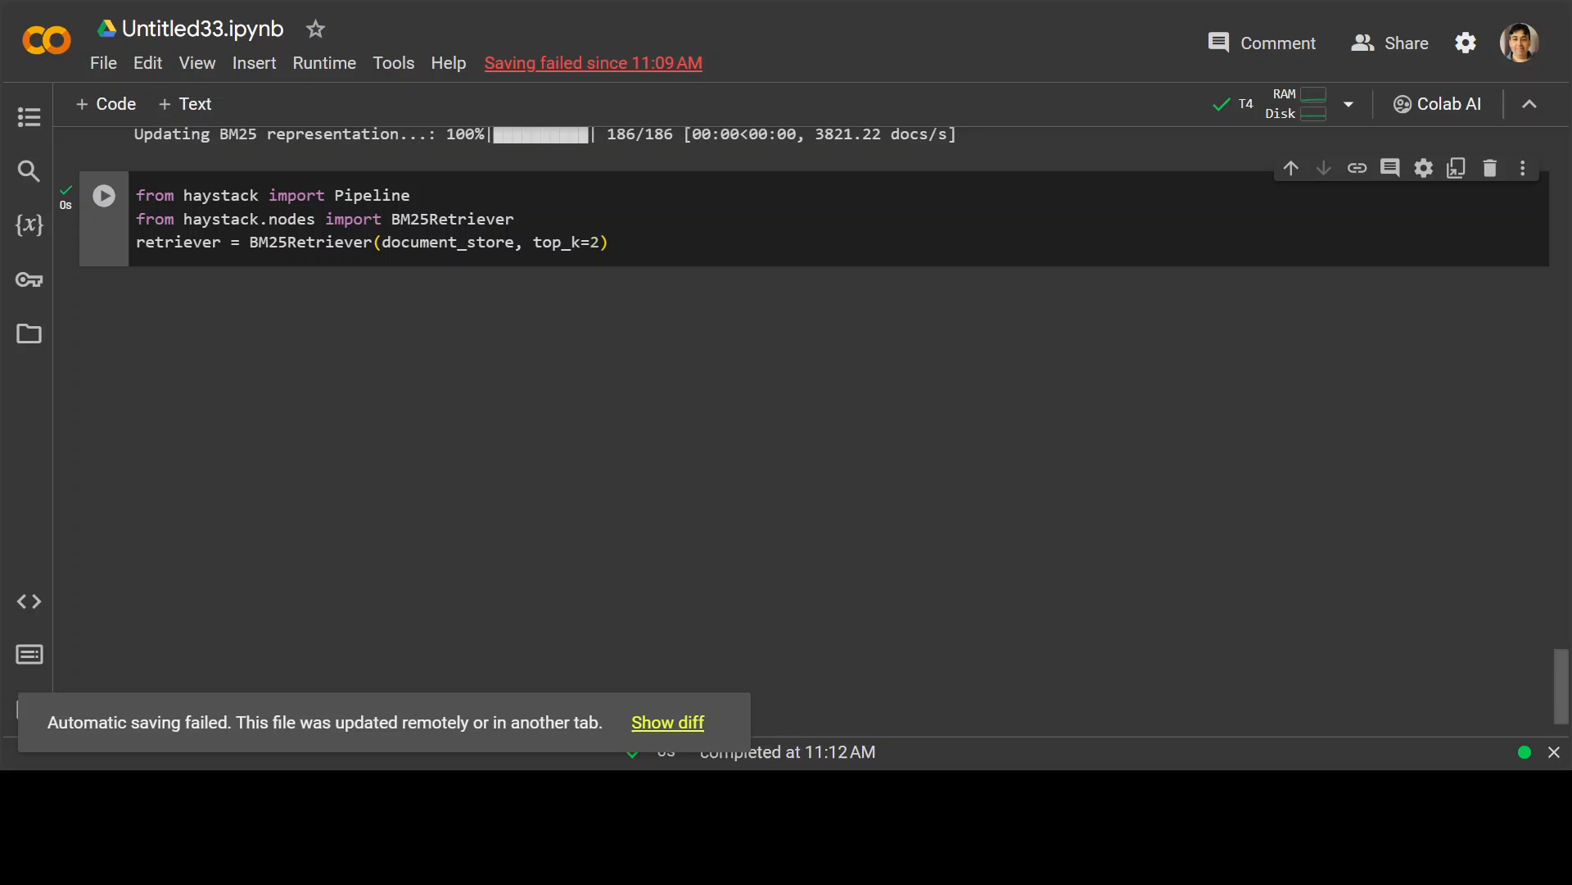
mouse_move(483, 323)
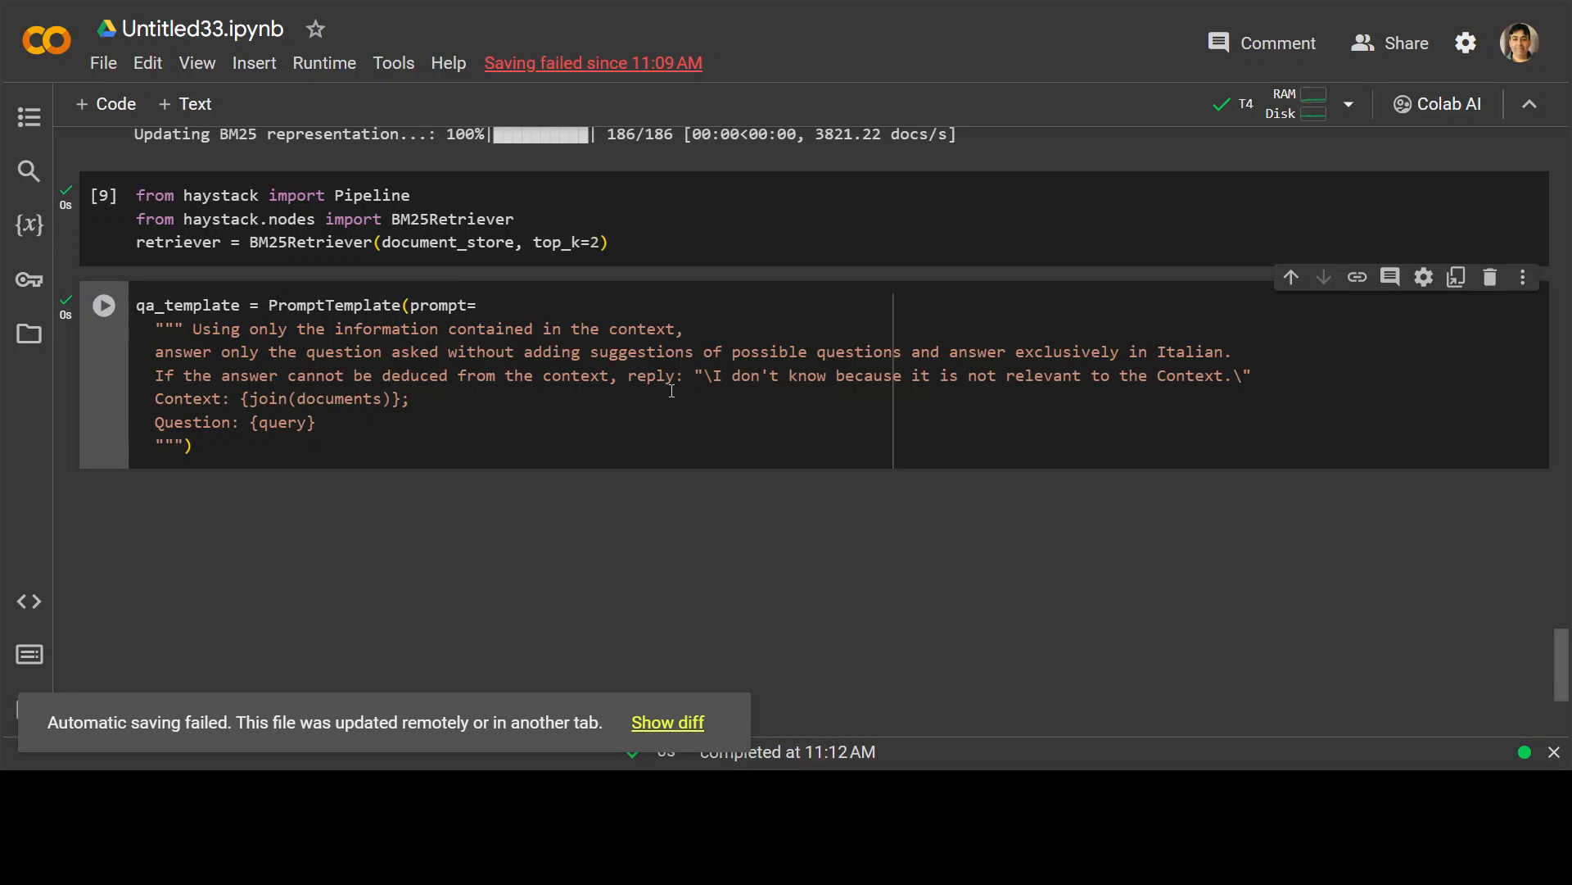
mouse_move(159, 377)
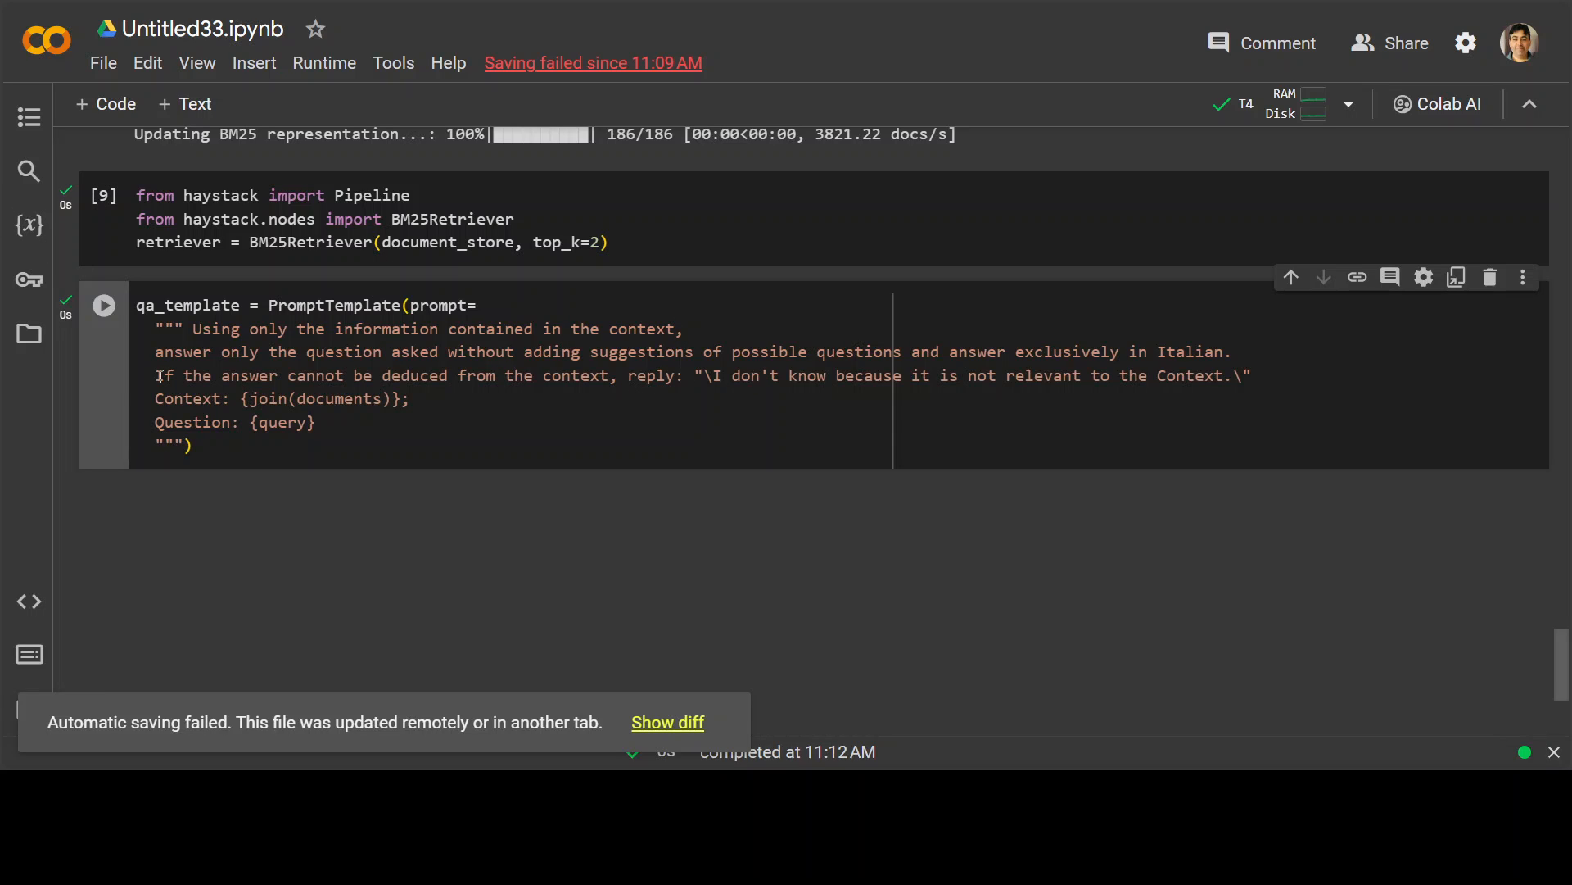
Select text in the qa_template prompt cell while defining the Italian context-only template.
drag(156, 375, 567, 375)
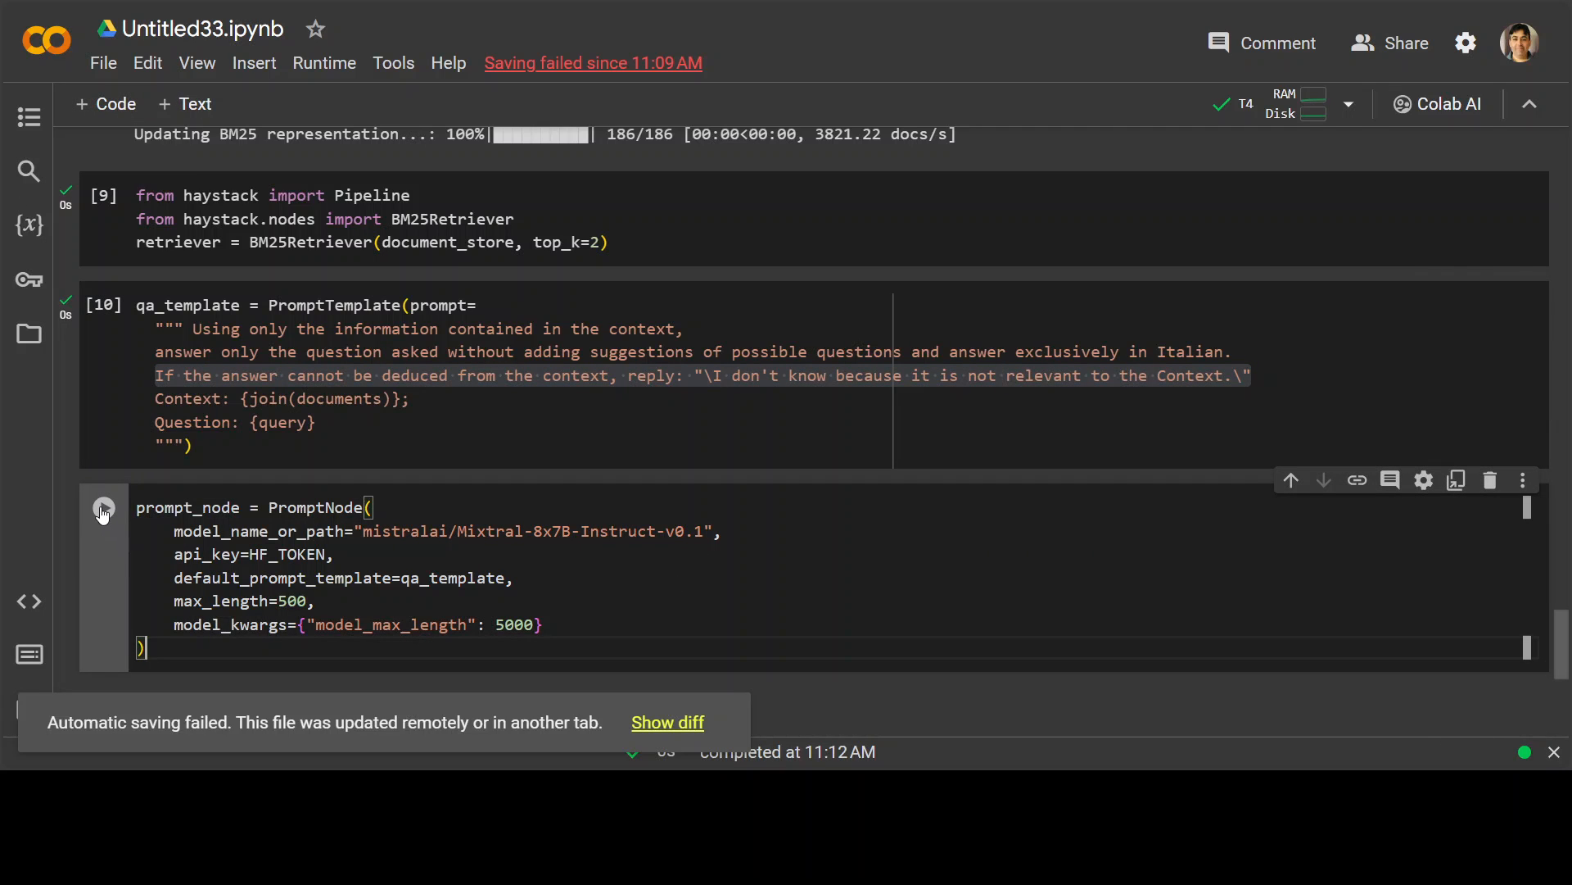
Run the Mixtral PromptNode cell and the rag_pipeline cell linking retriever to prompt_node, then add a cell.
click(103, 506)
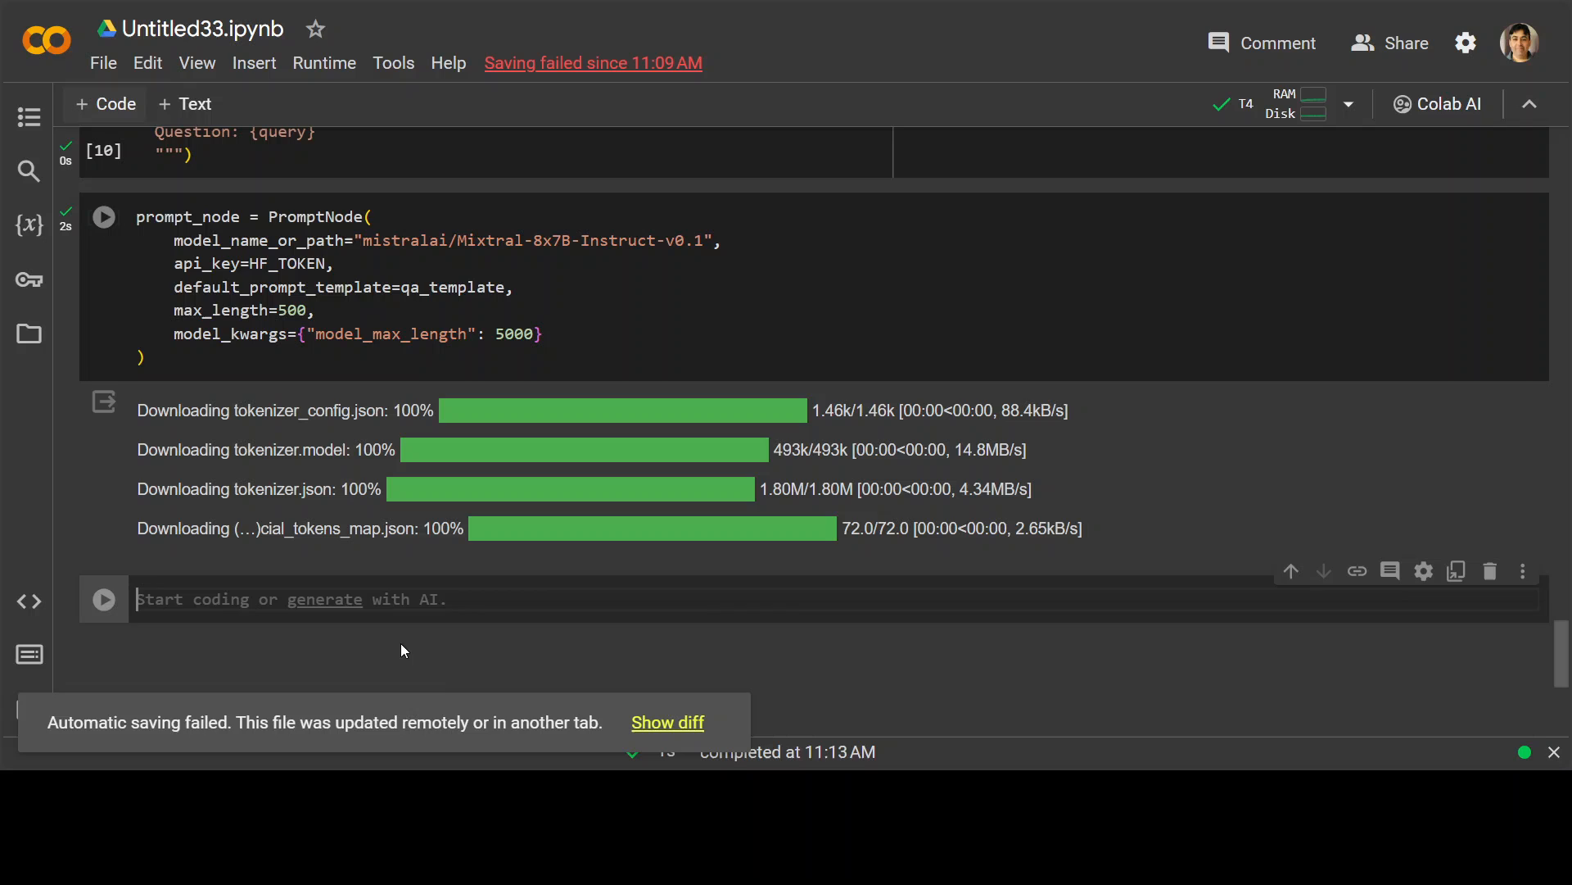
scroll(down, 3)
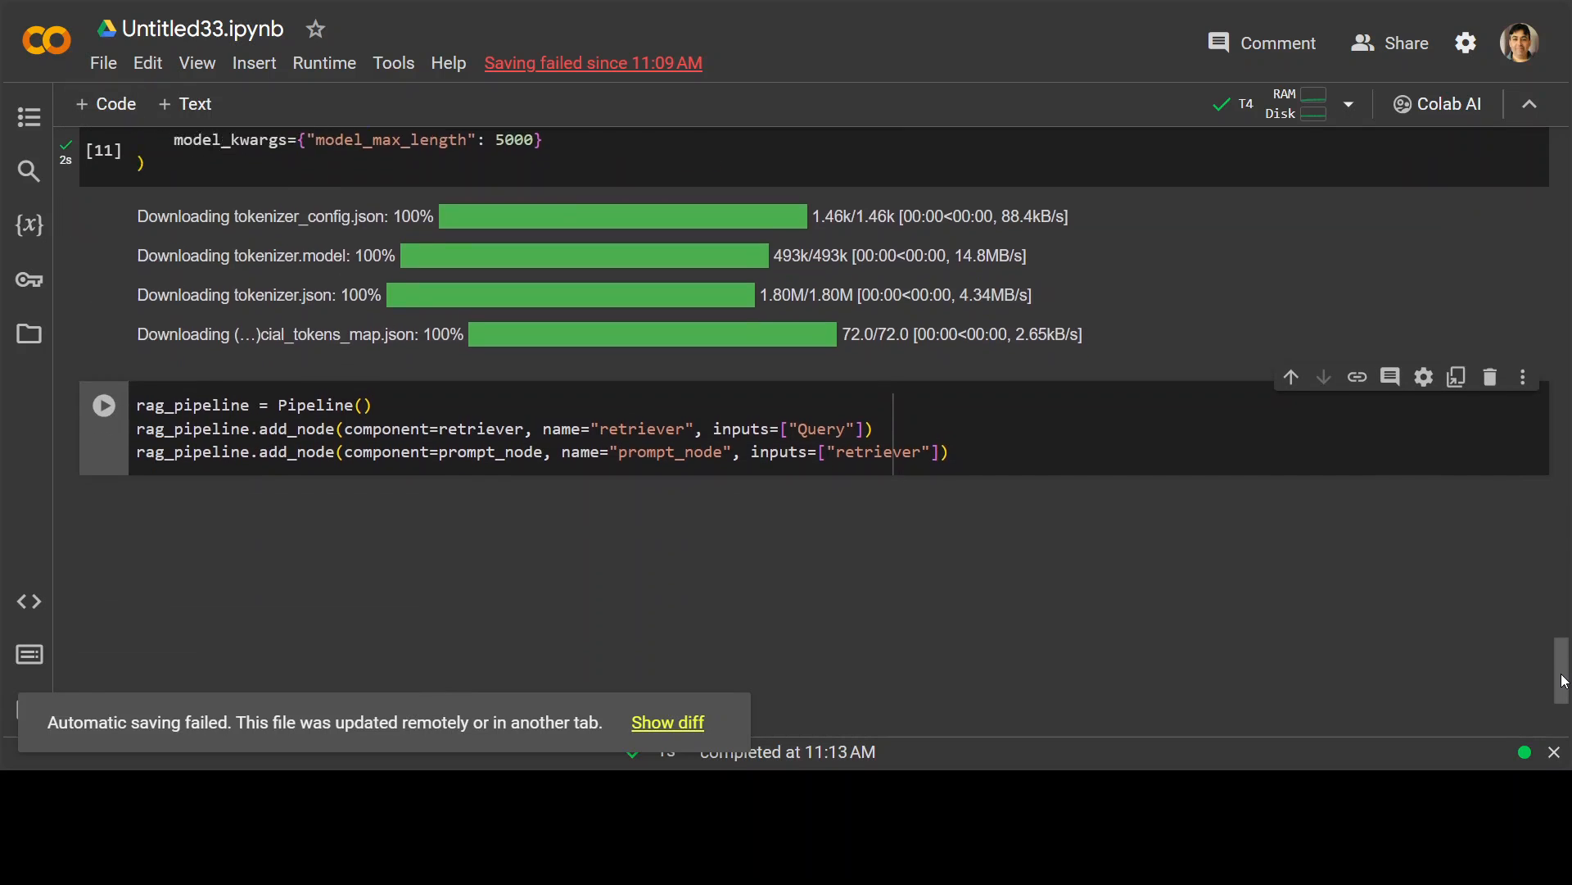
scroll(down, 3)
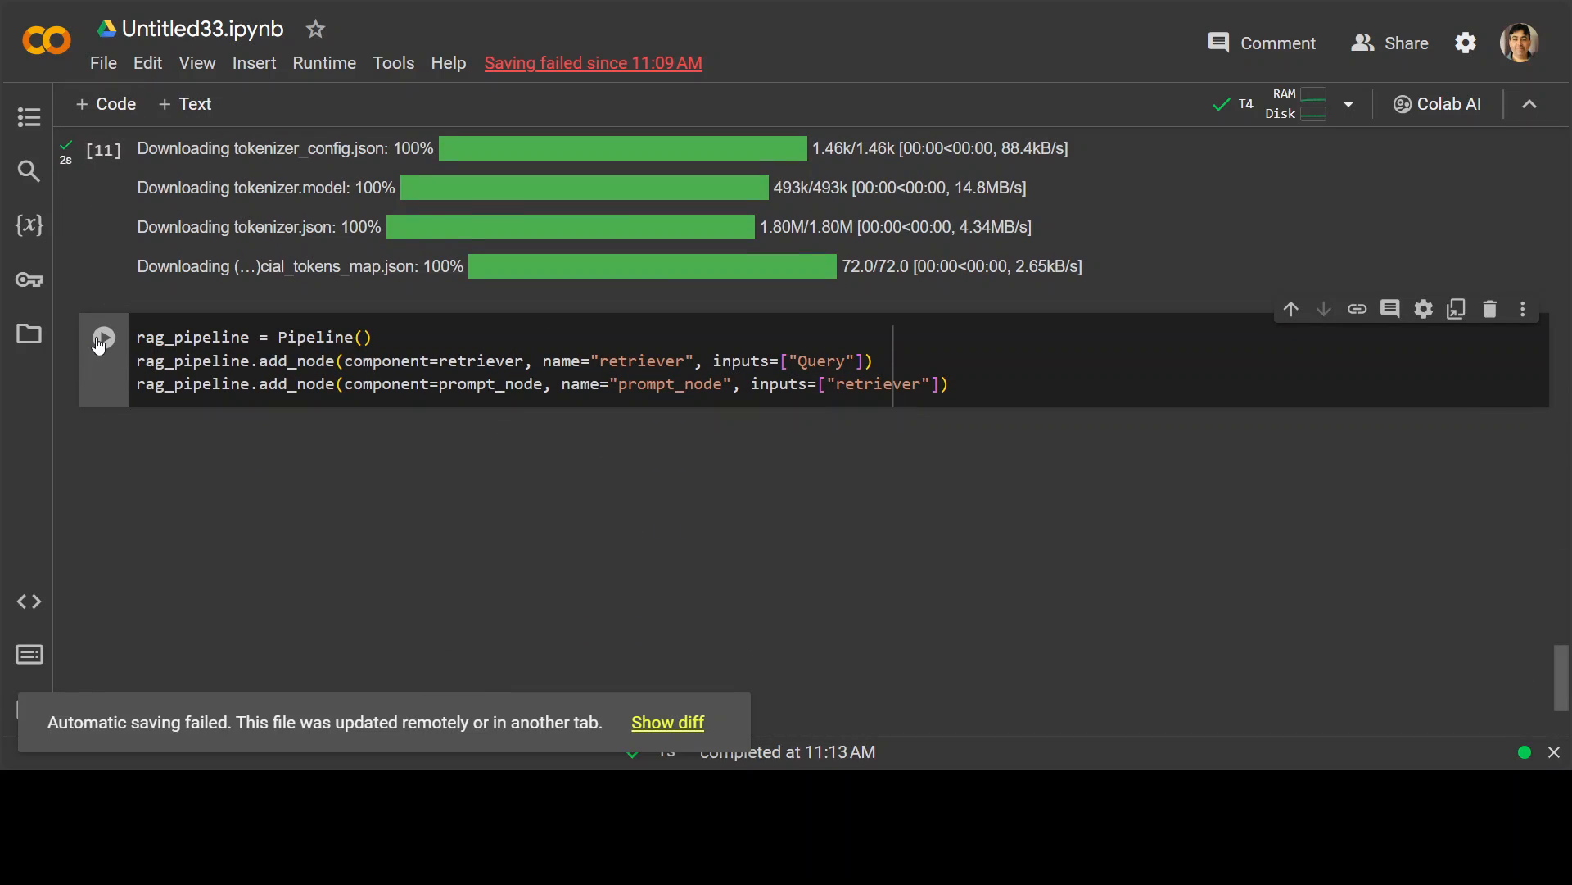
click(103, 337)
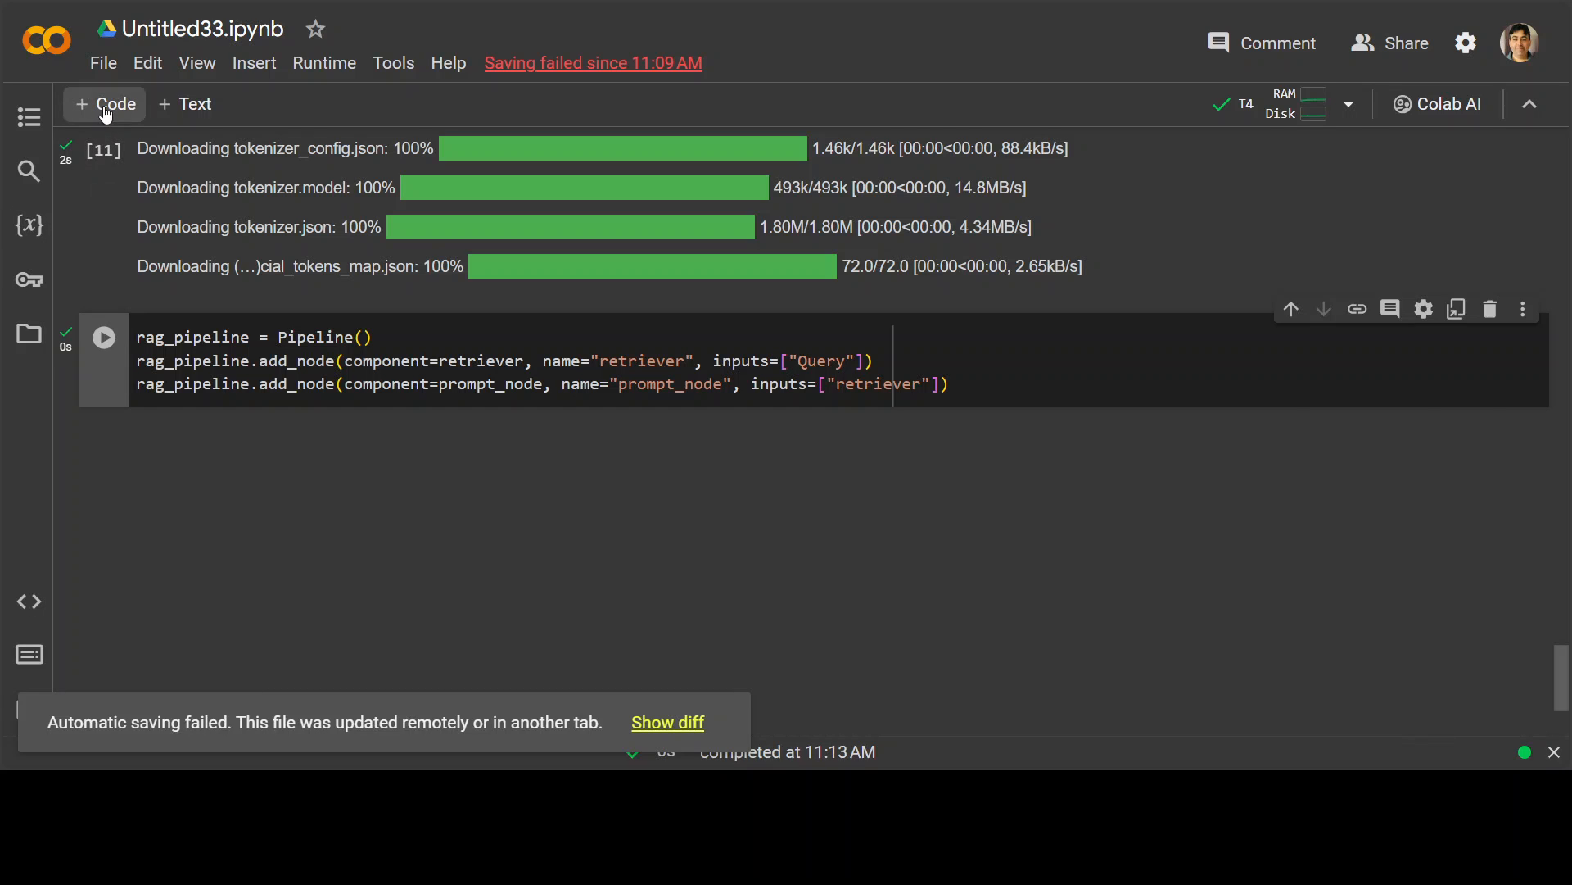
click(105, 103)
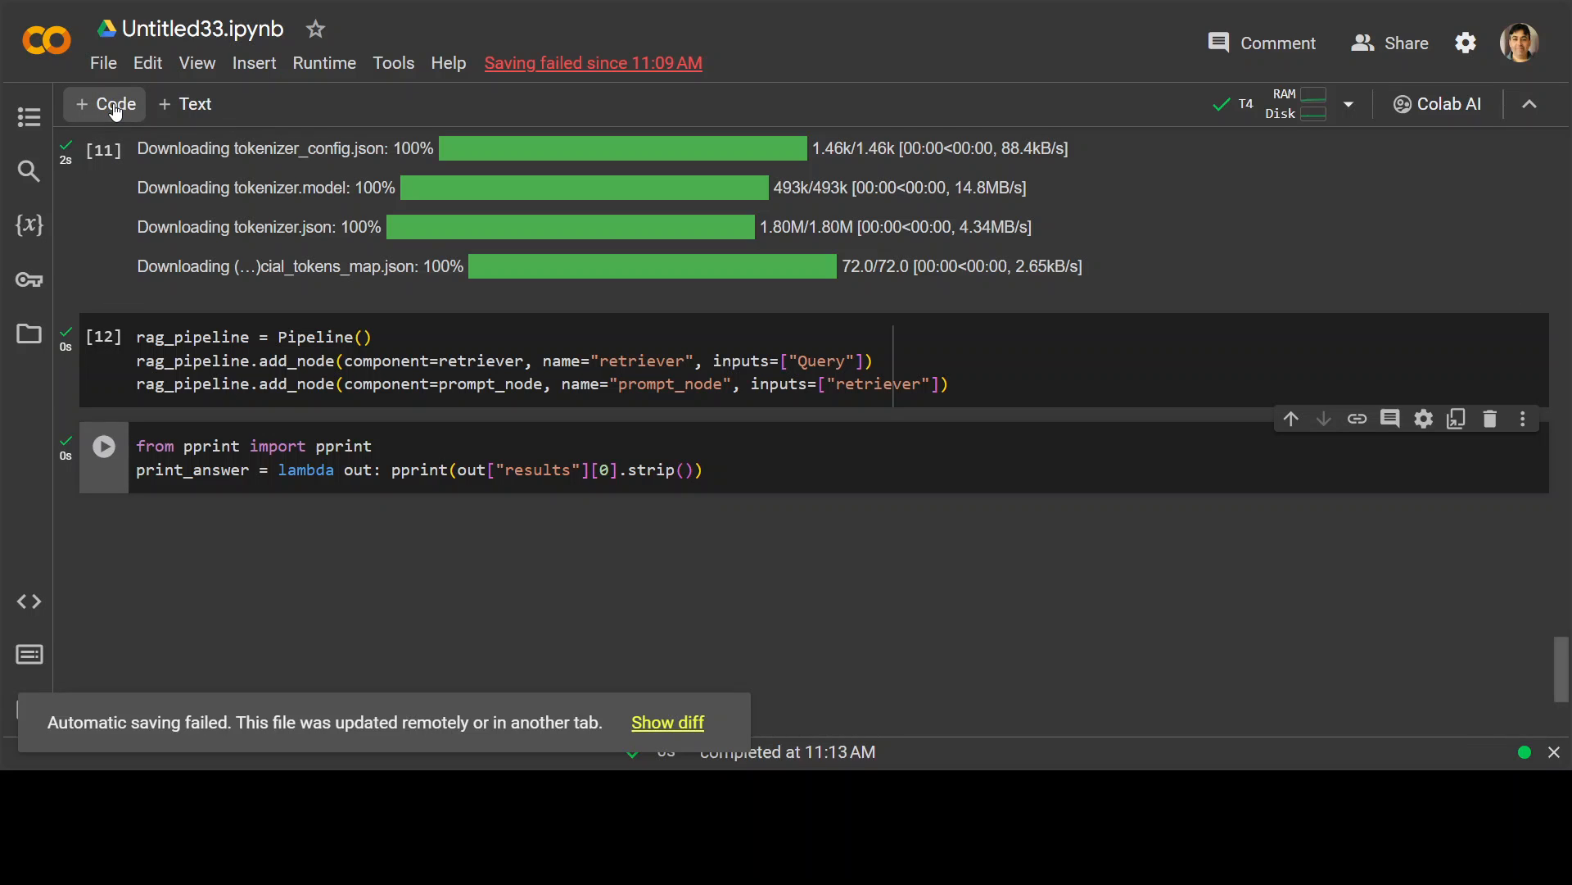
Write print_answer(rag_pipeline.run(query="What is Orcle DBA?")) and run it through the pipeline.
text(print_answer(rag_pipeline.run(query=")
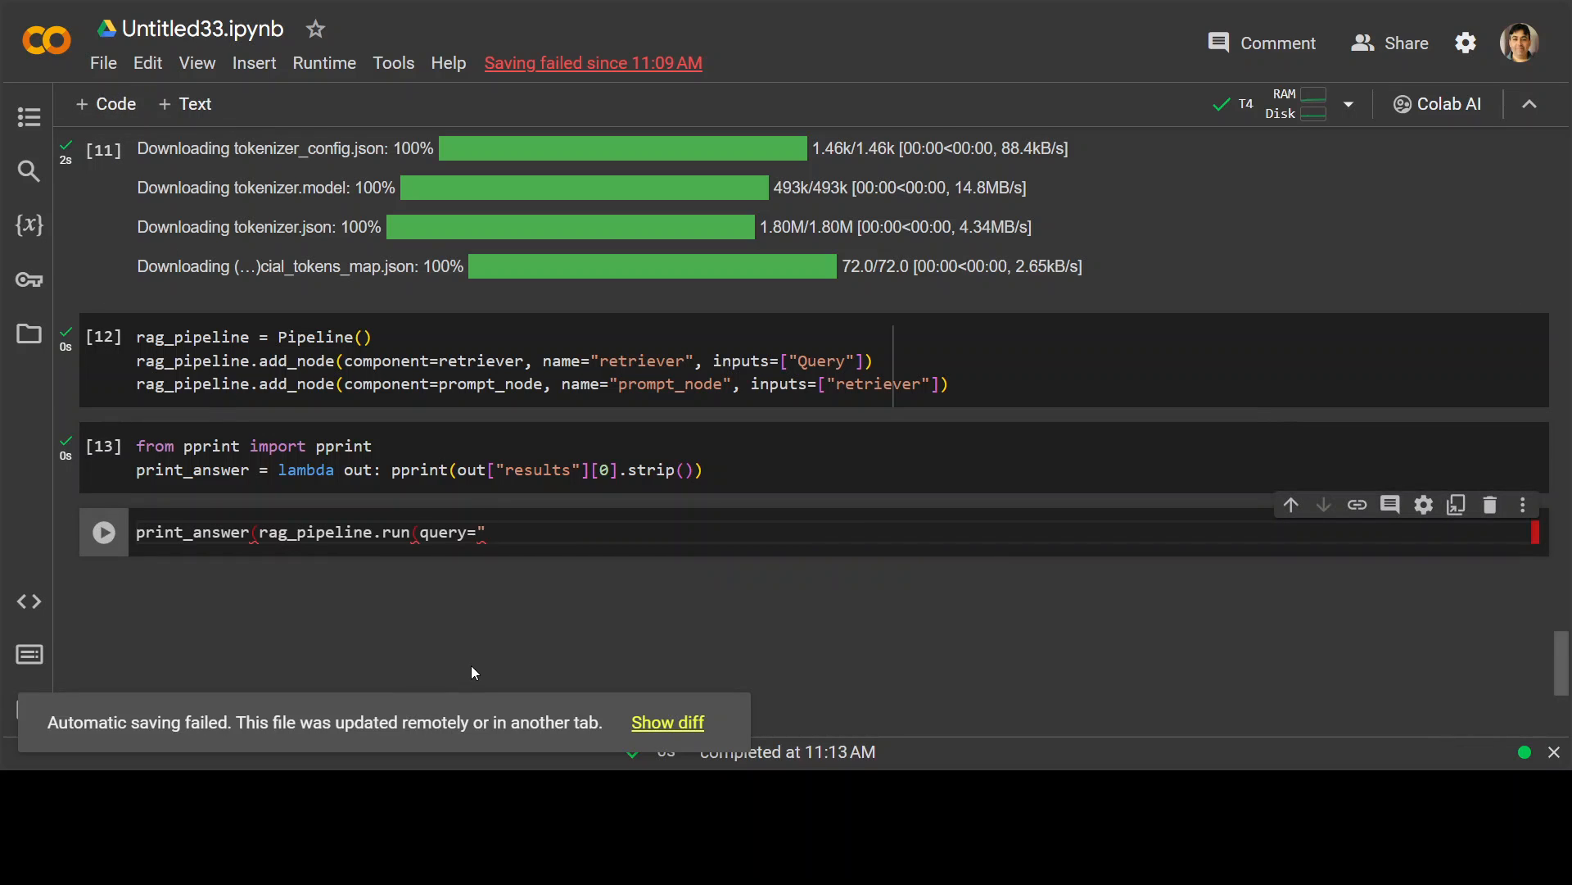
text(What is O)
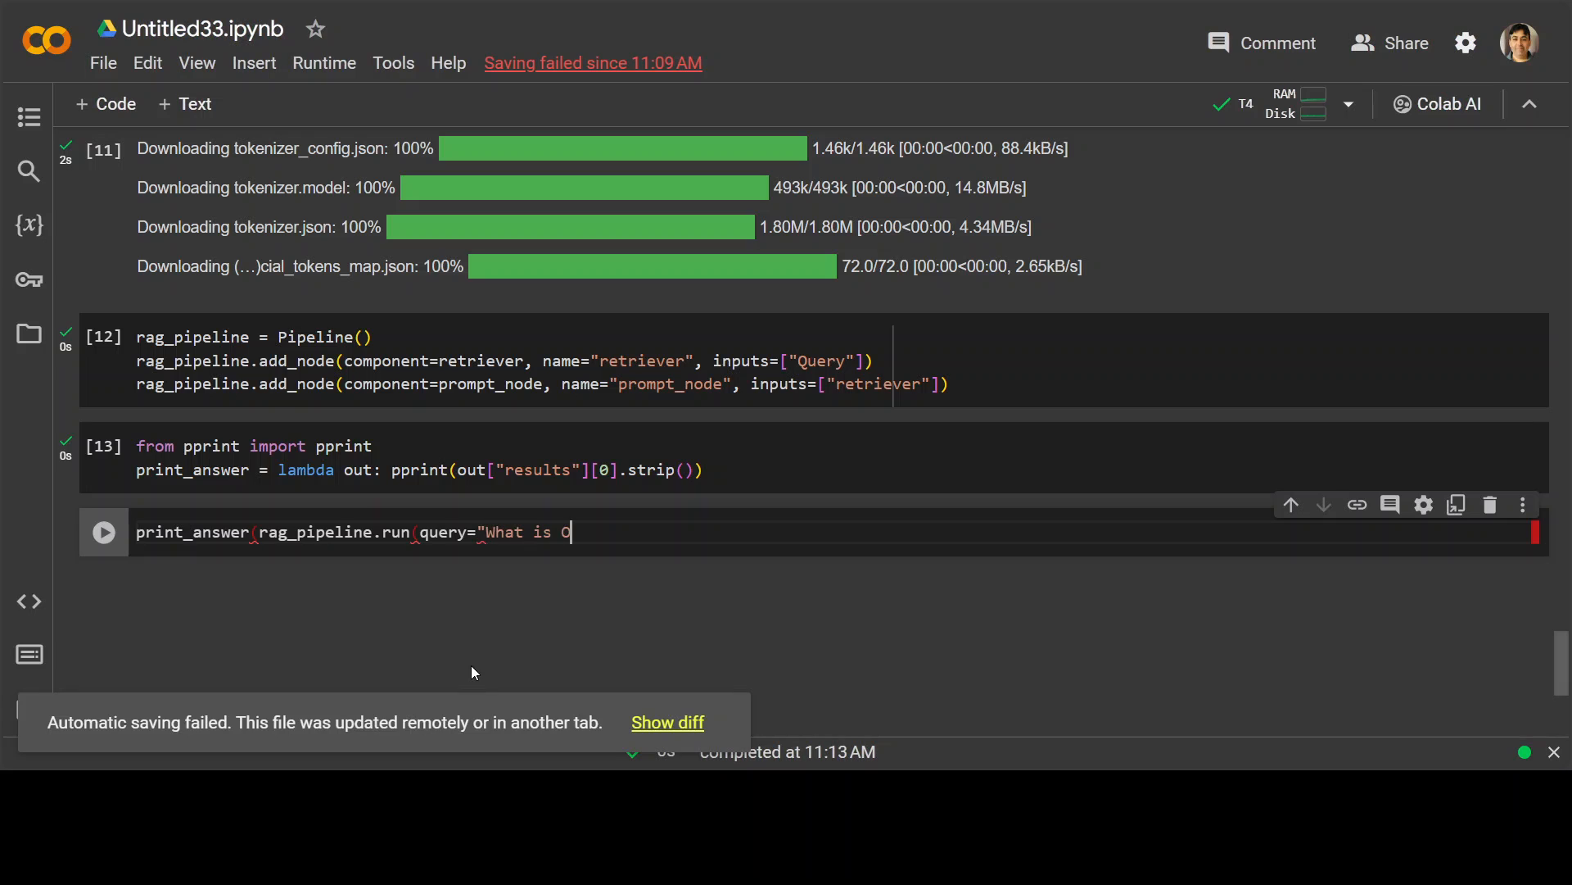
text(rcle DBA)
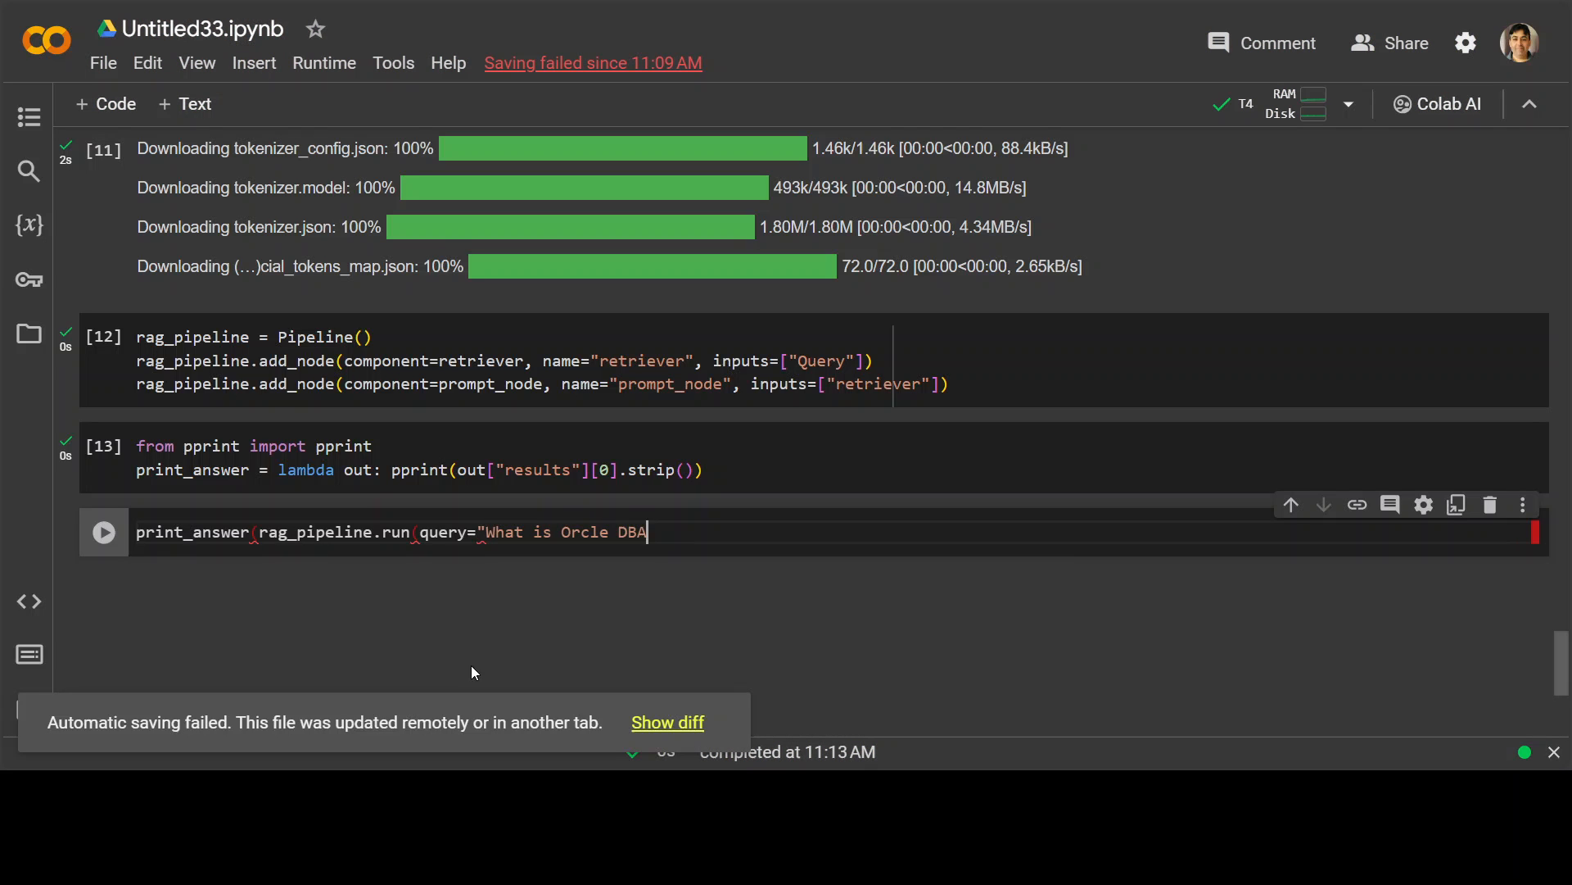
text(?)
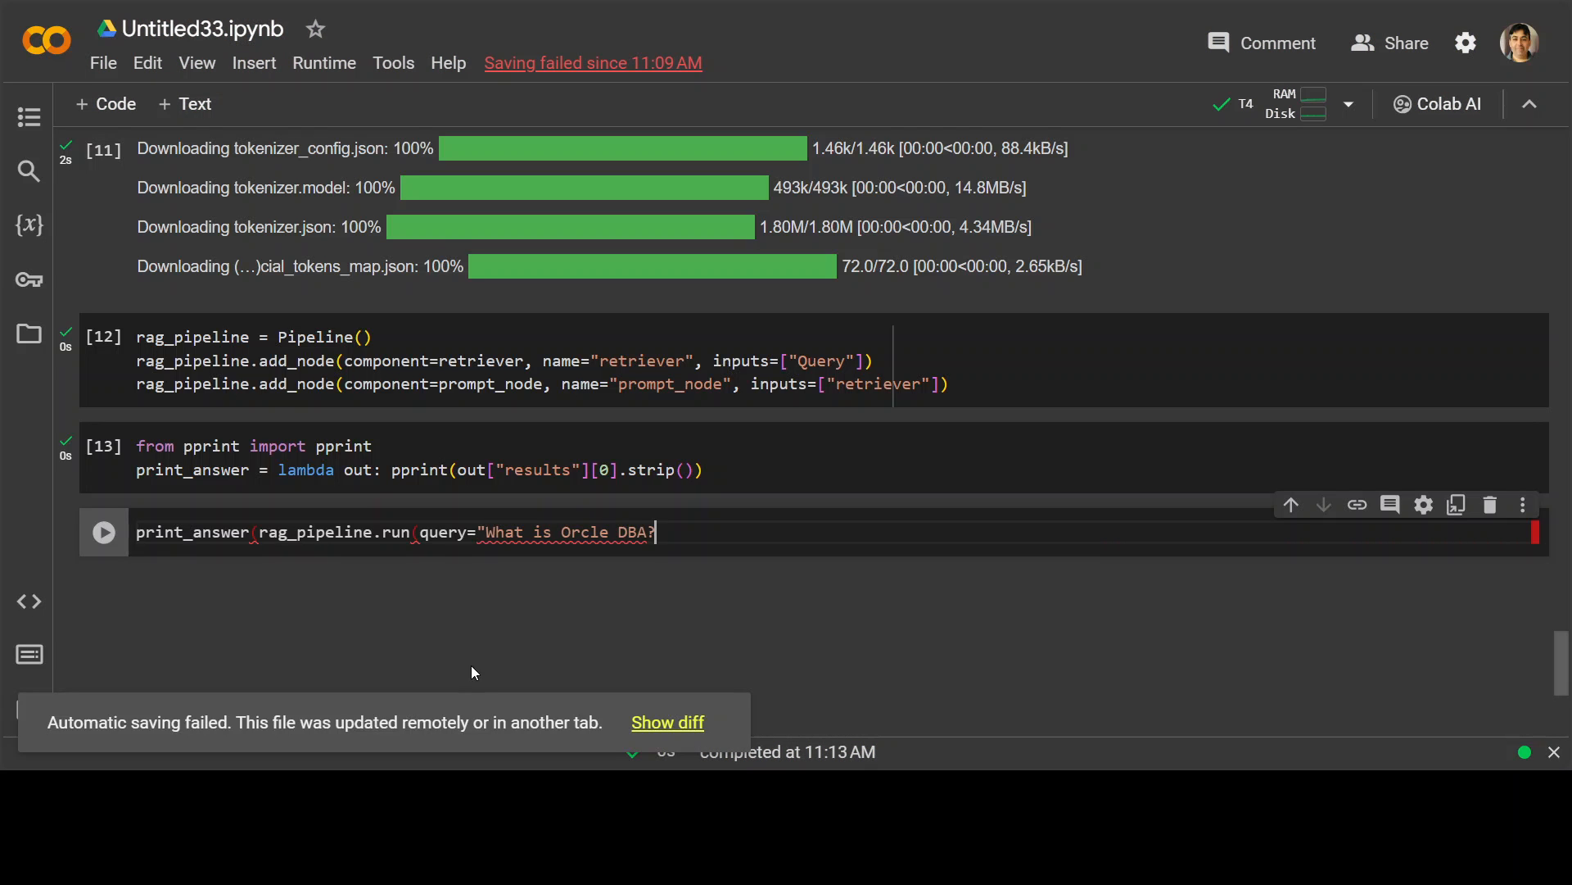
text(")
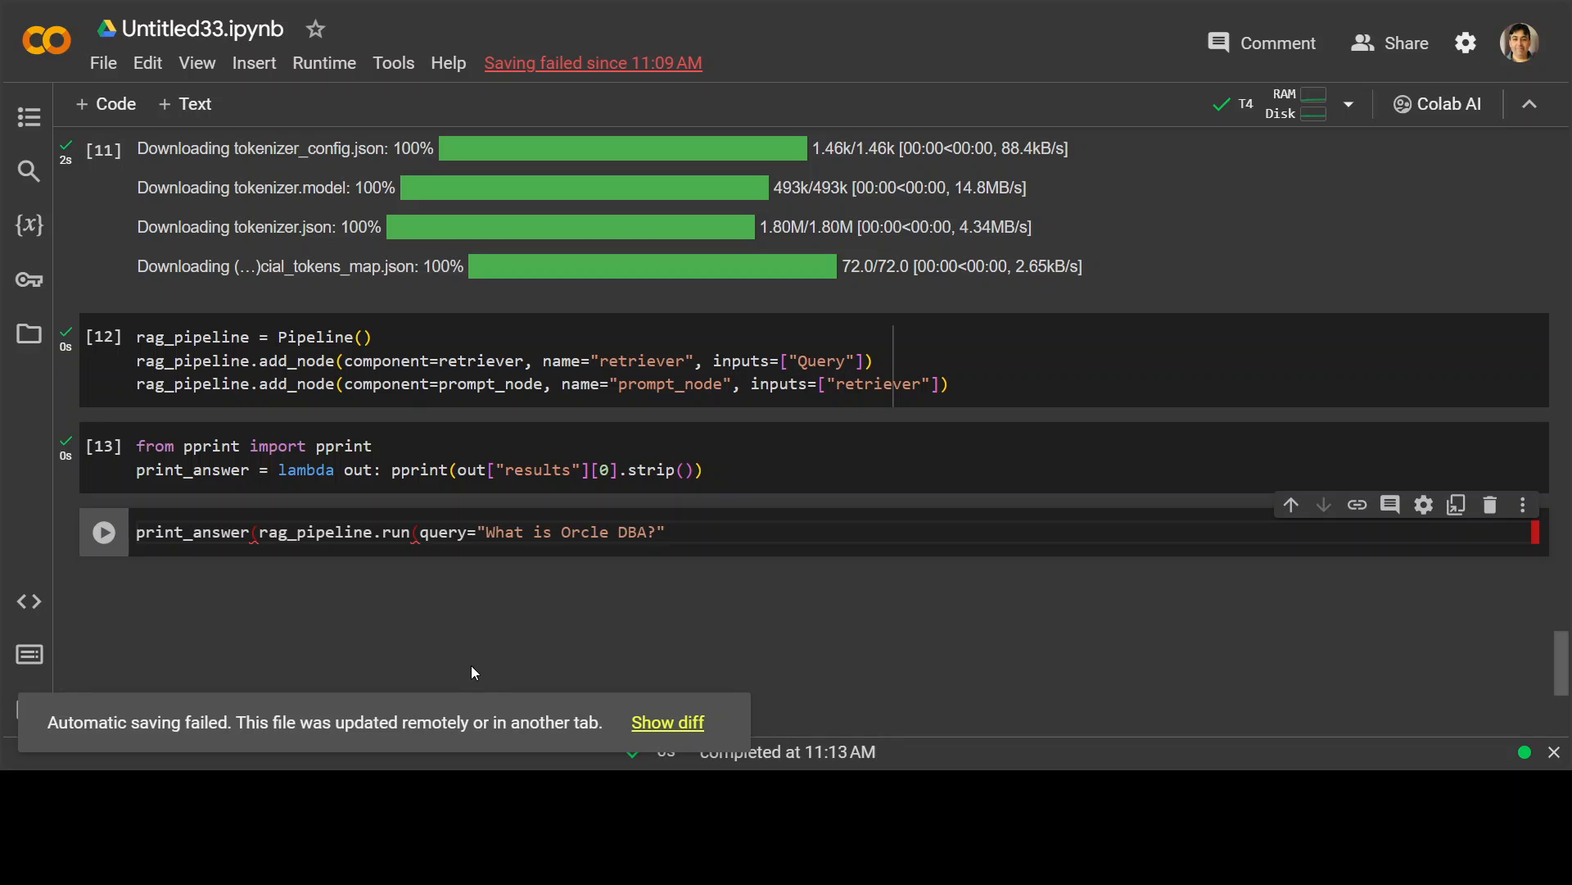
text())
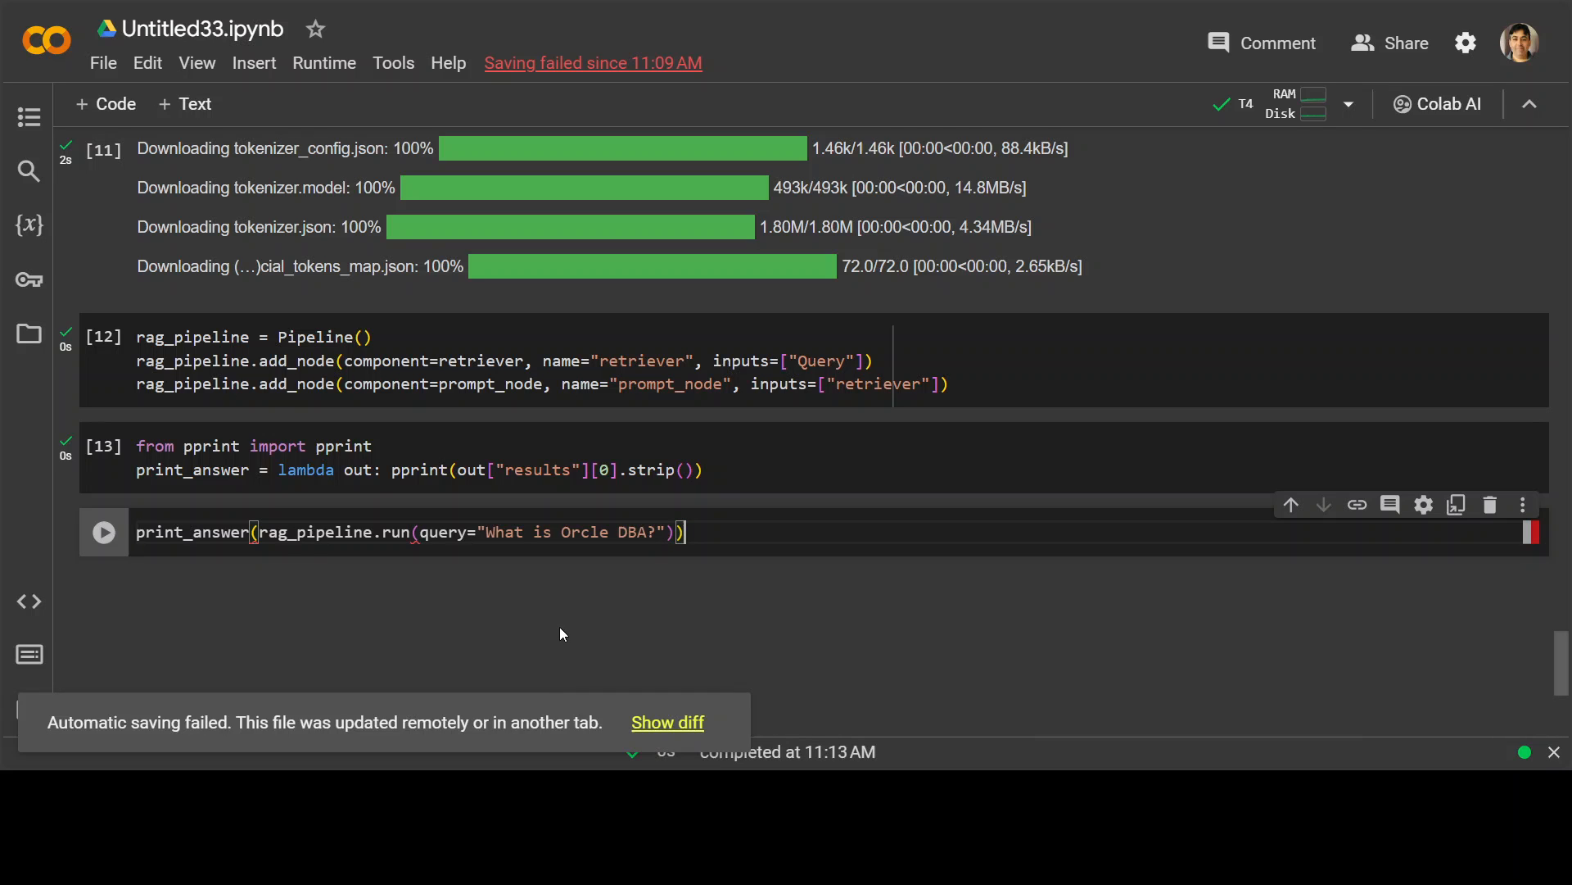
click(103, 530)
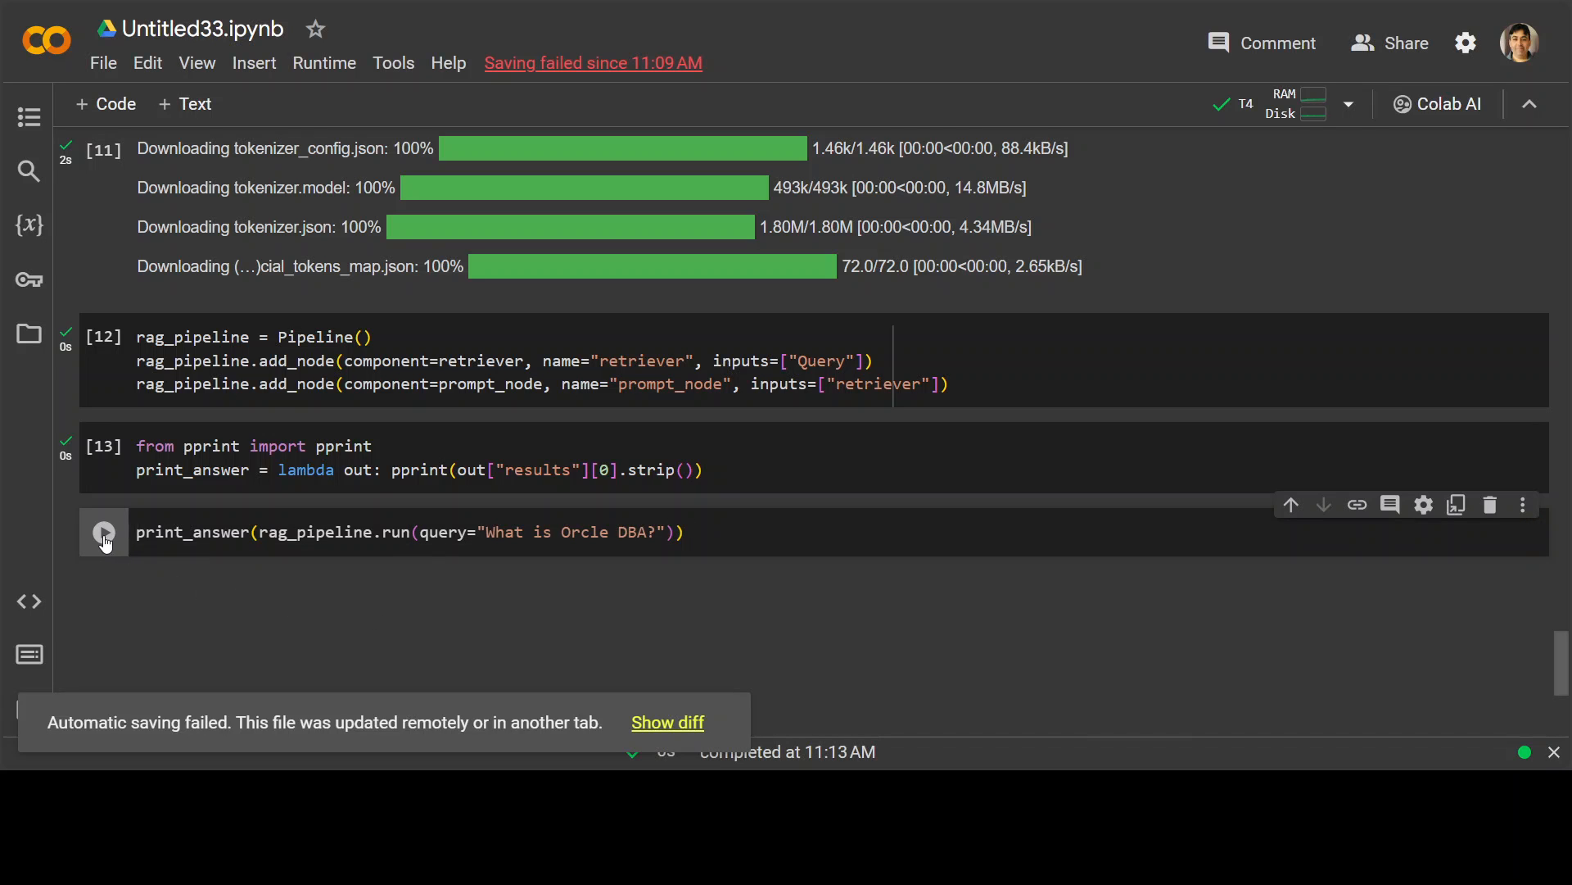
click(103, 531)
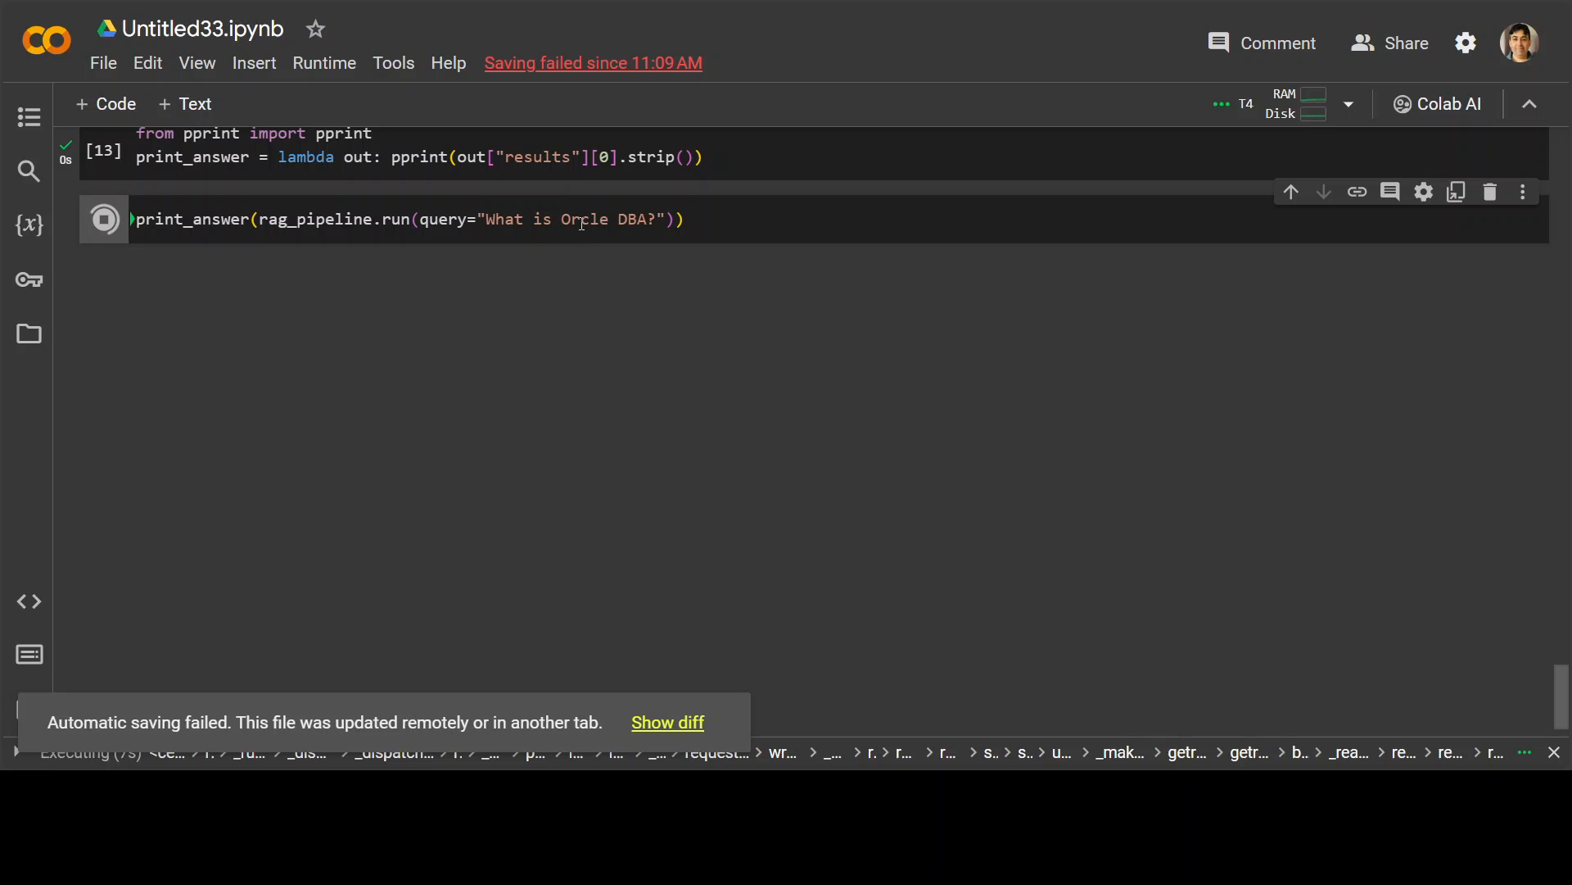
Select the whole Oracle DBA query line to duplicate it into a new cell.
click(103, 217)
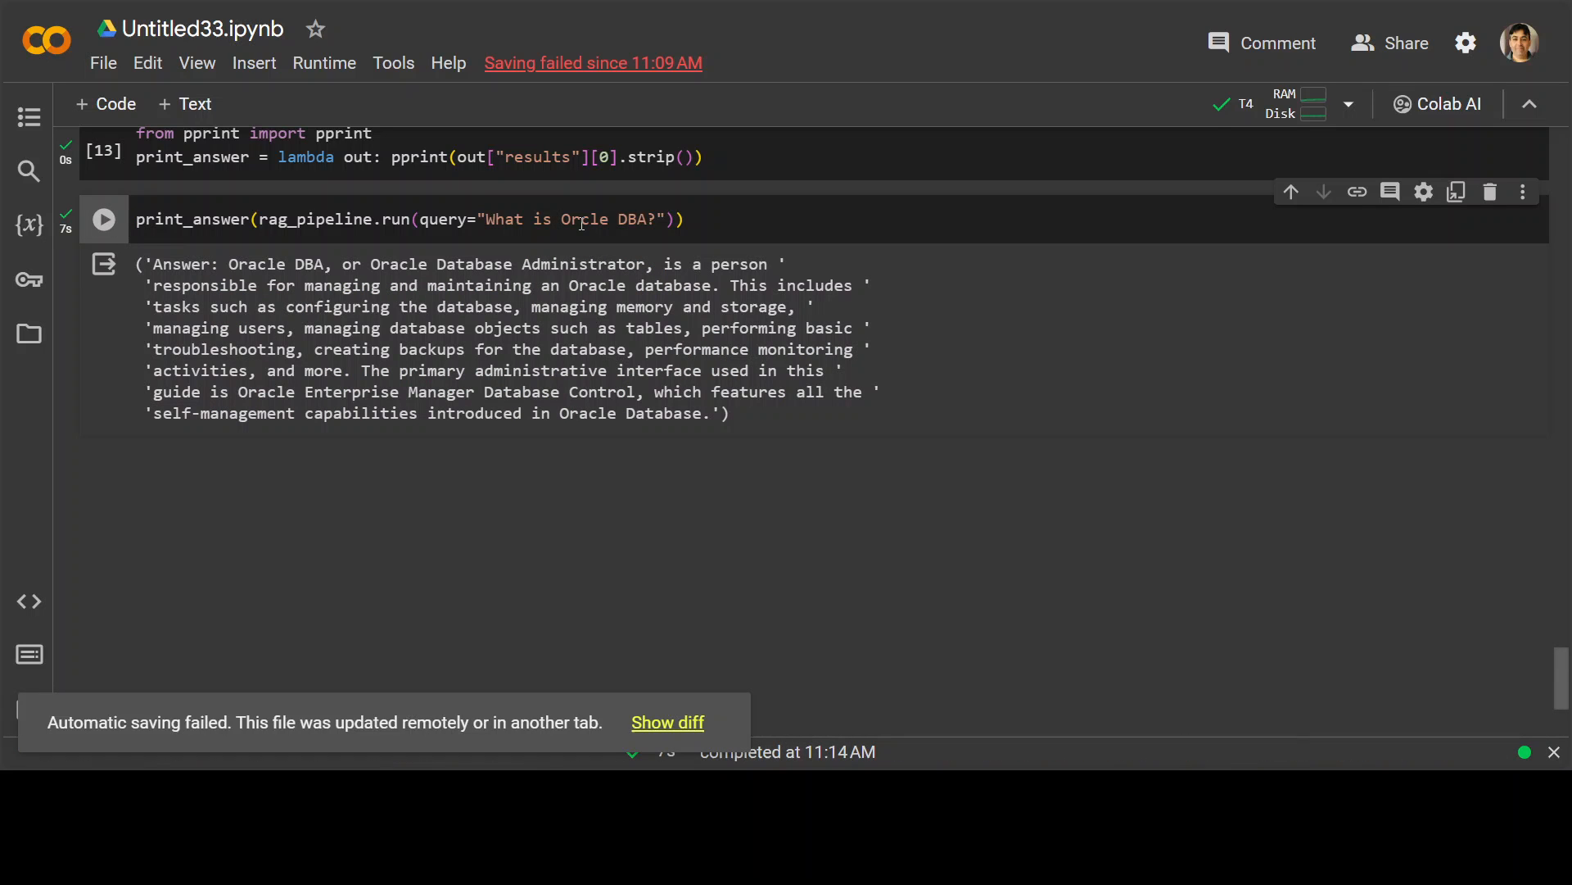
mouse_move(632, 213)
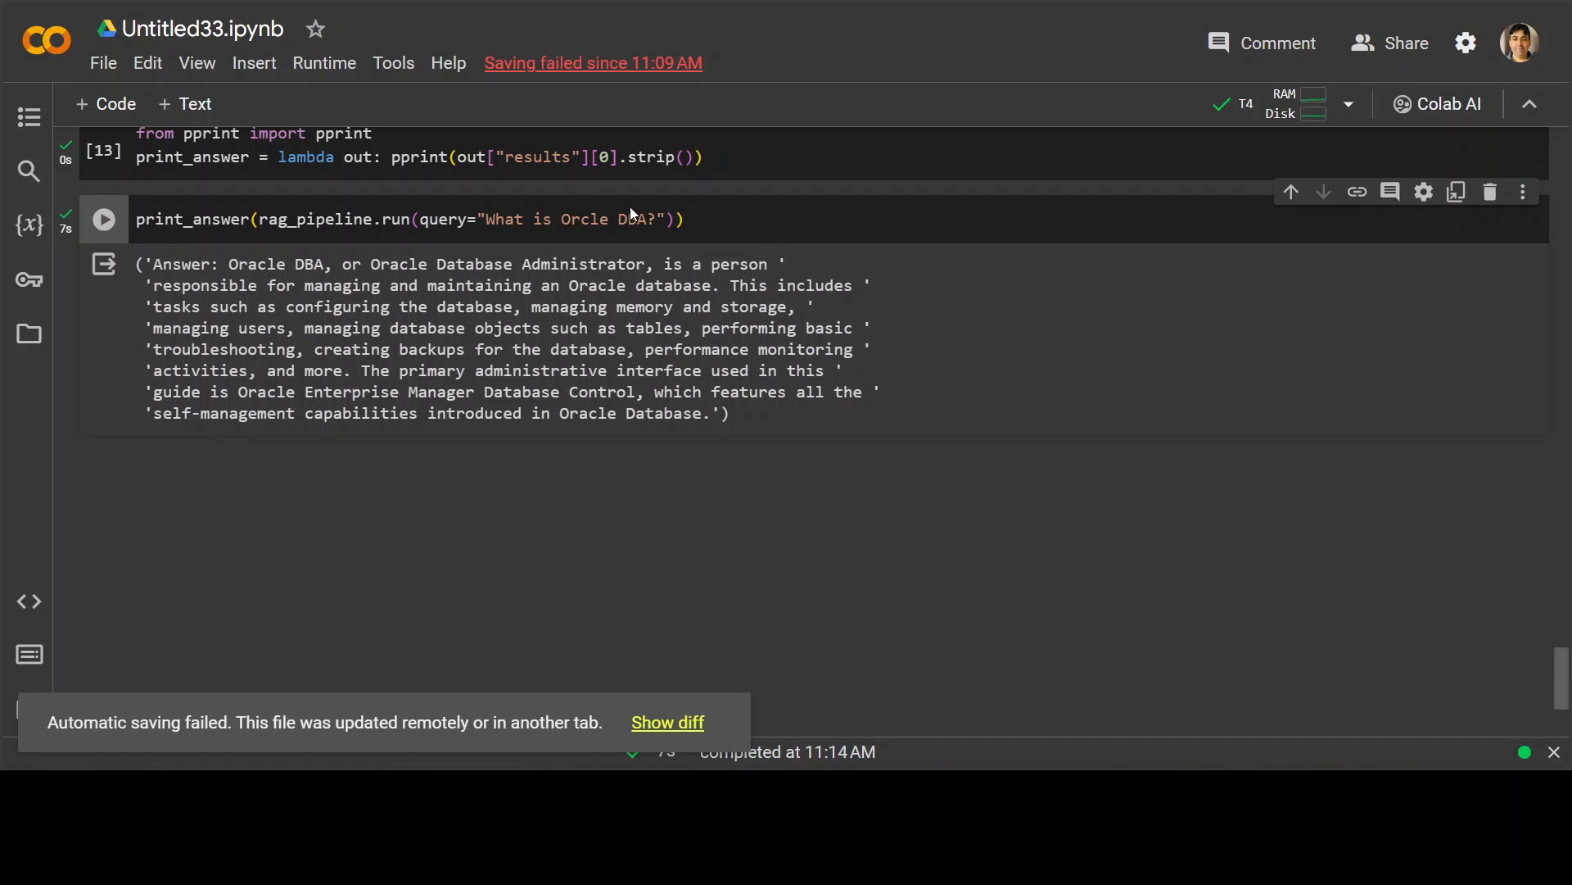
triple_click(401, 218)
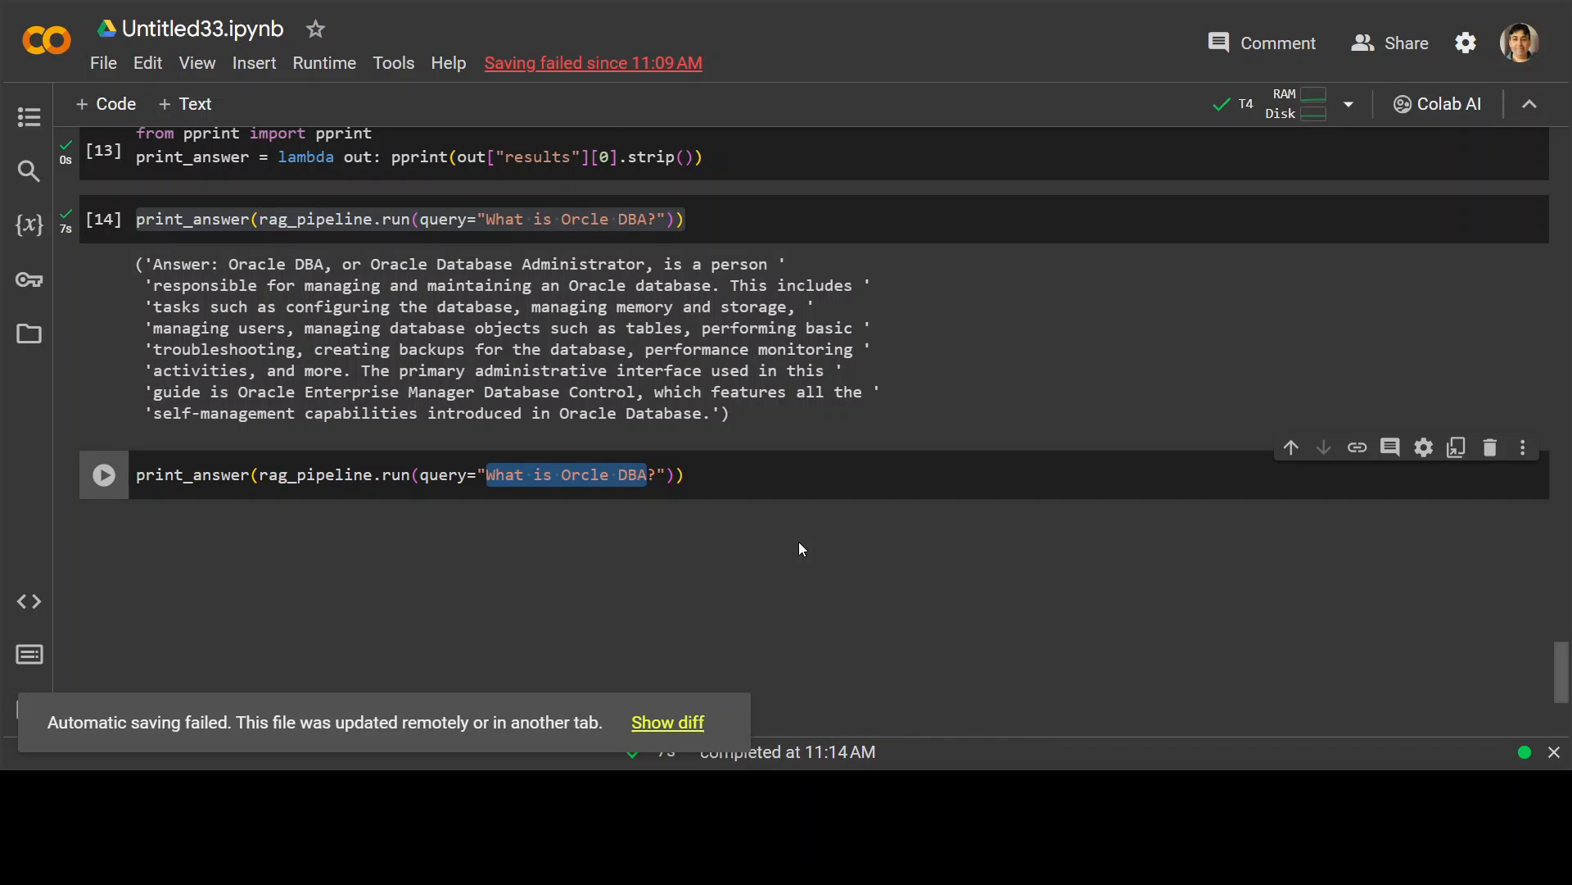
Change the query to "Why Lion is king of jungle?" and run it, getting the context-lacks-info reply.
text(Wh)
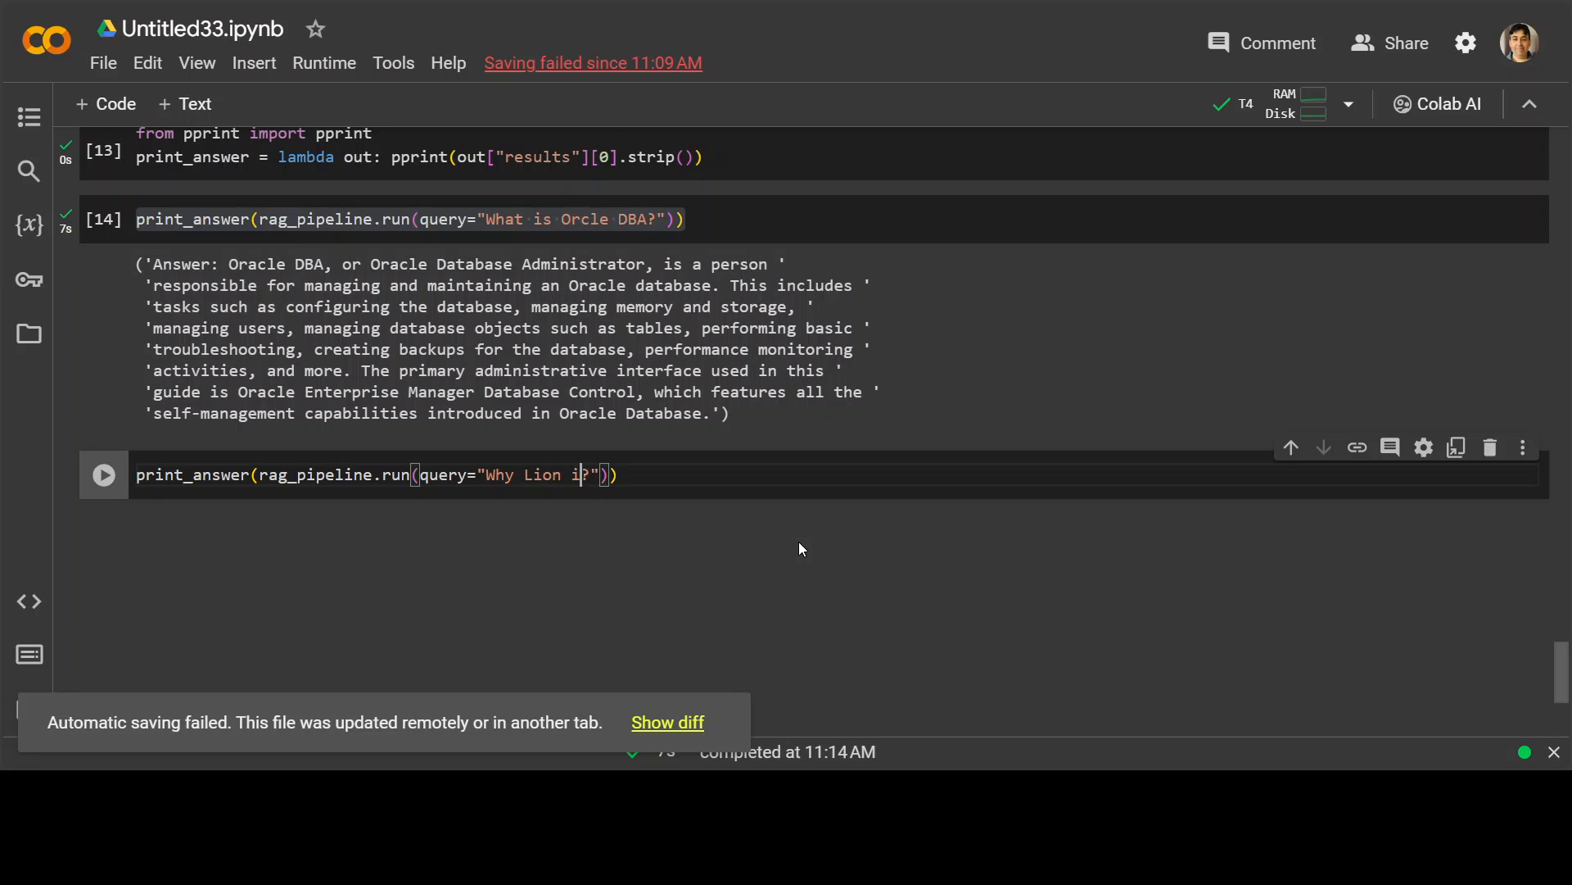
text(s king of jungle?)
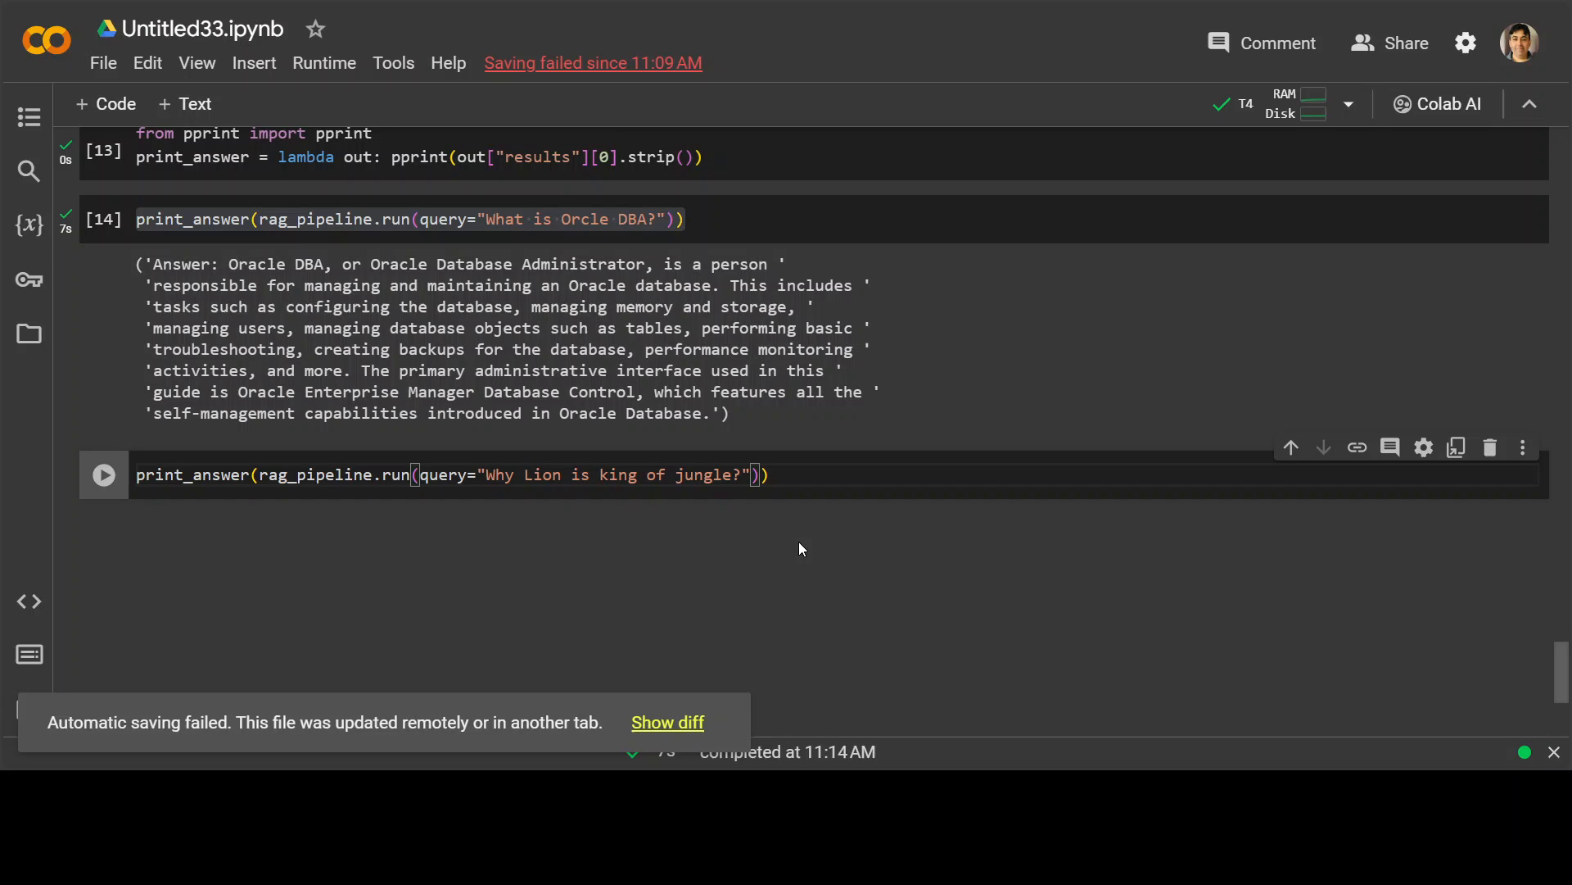
click(102, 475)
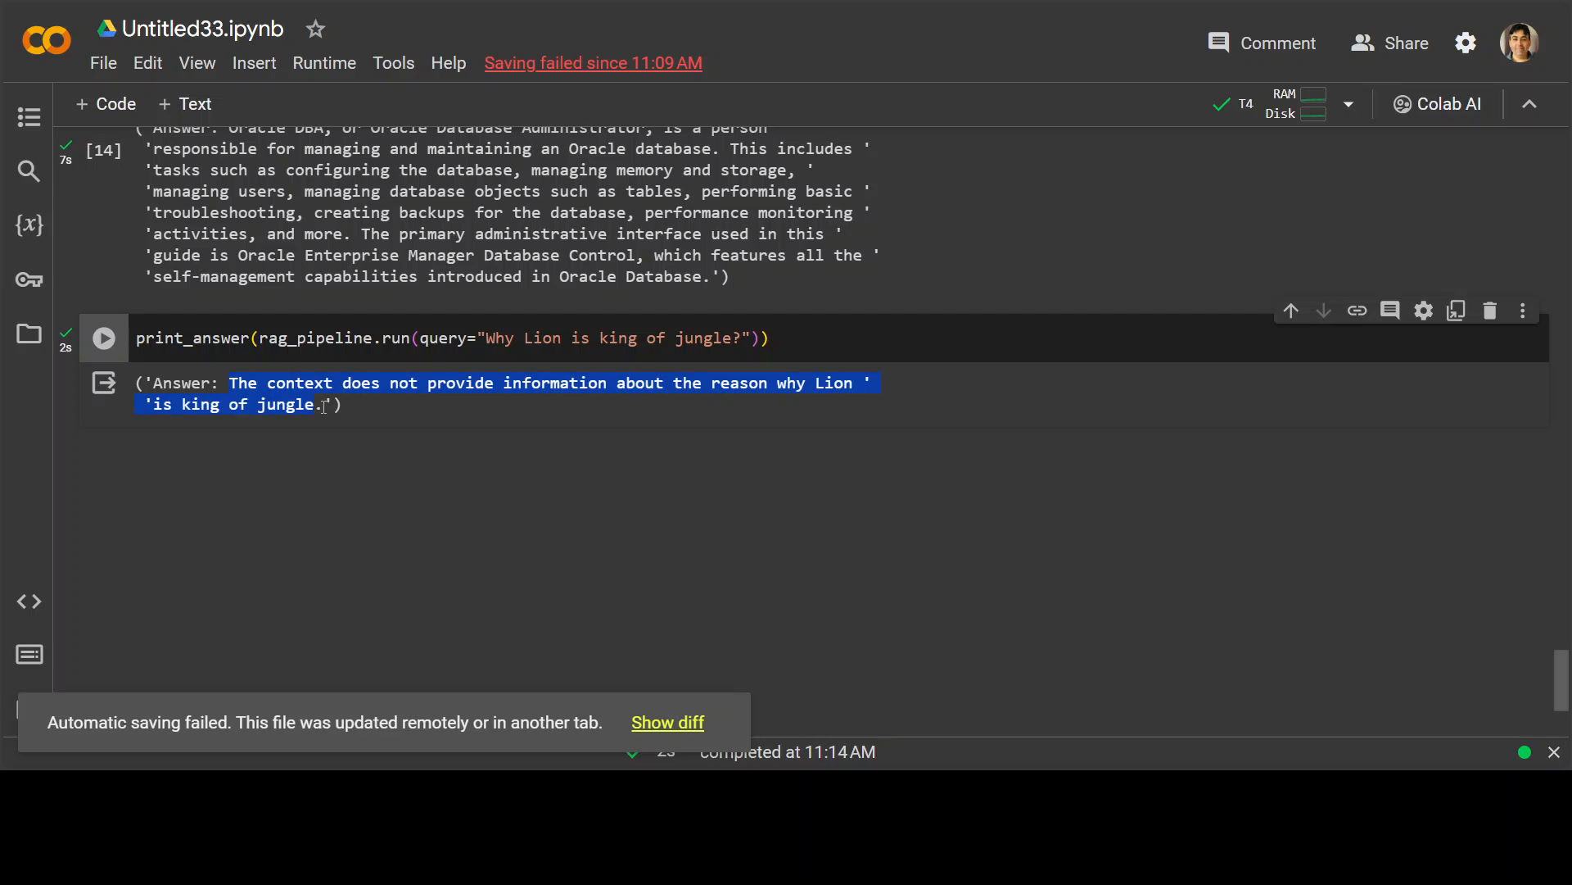
click(490, 524)
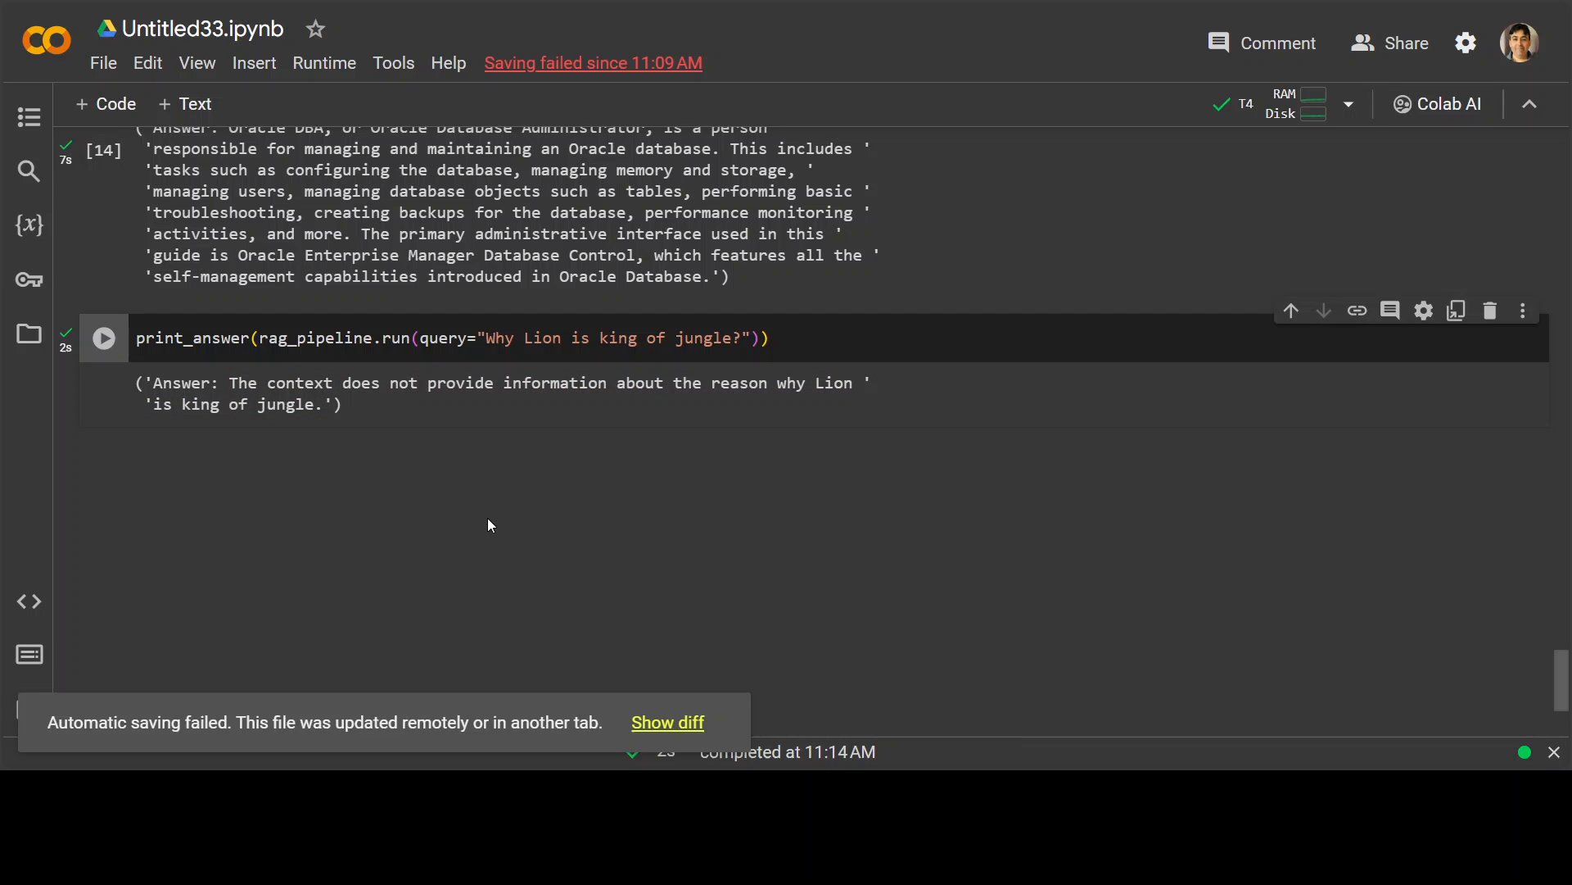
mouse_move(1564, 703)
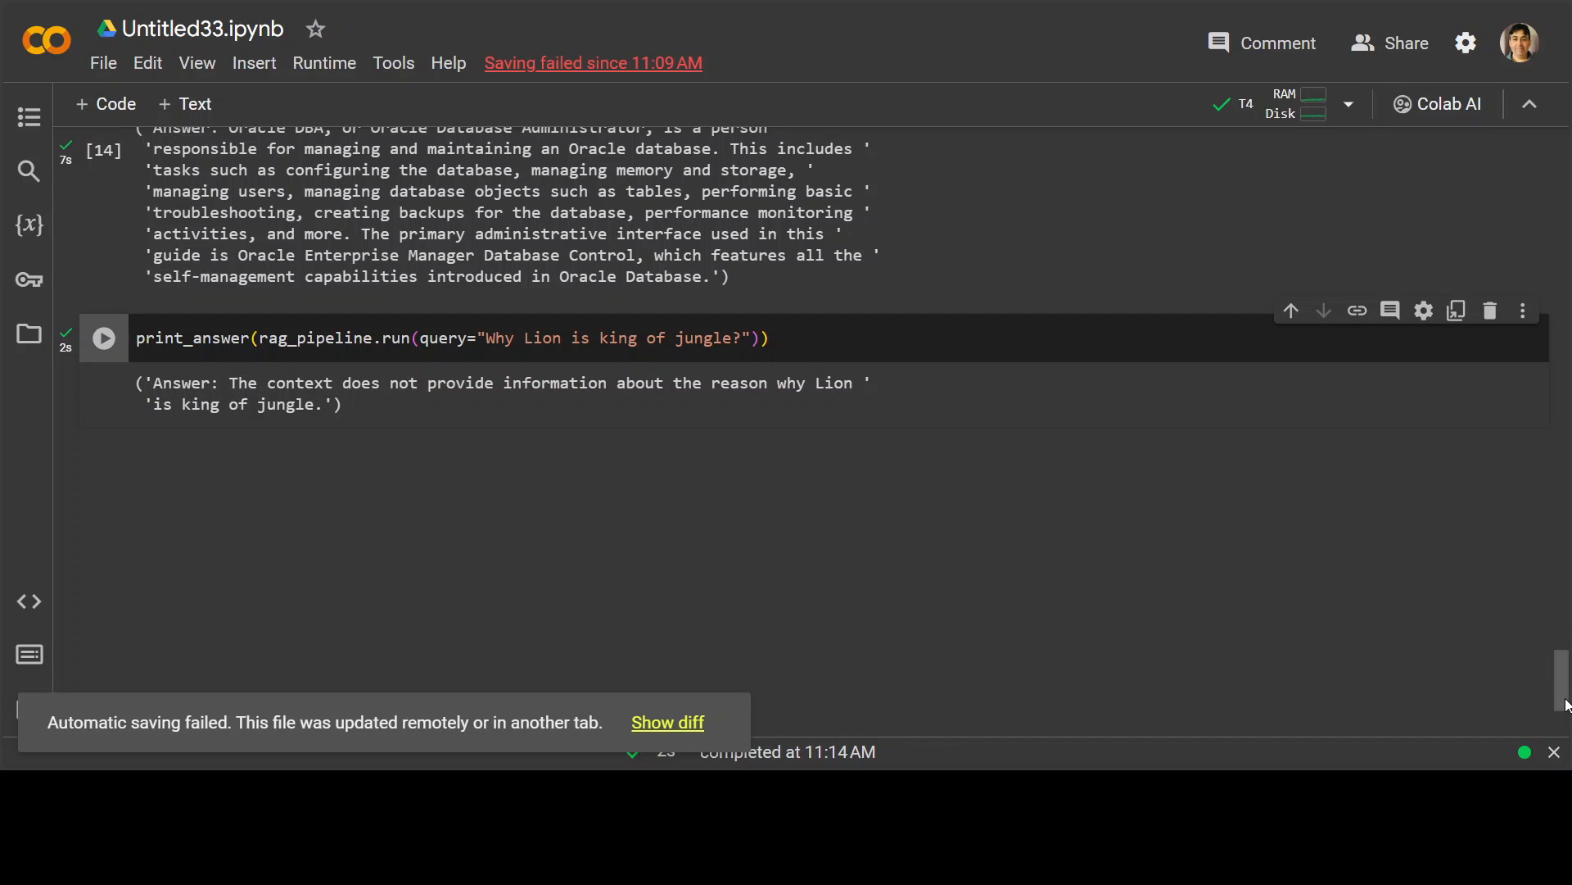